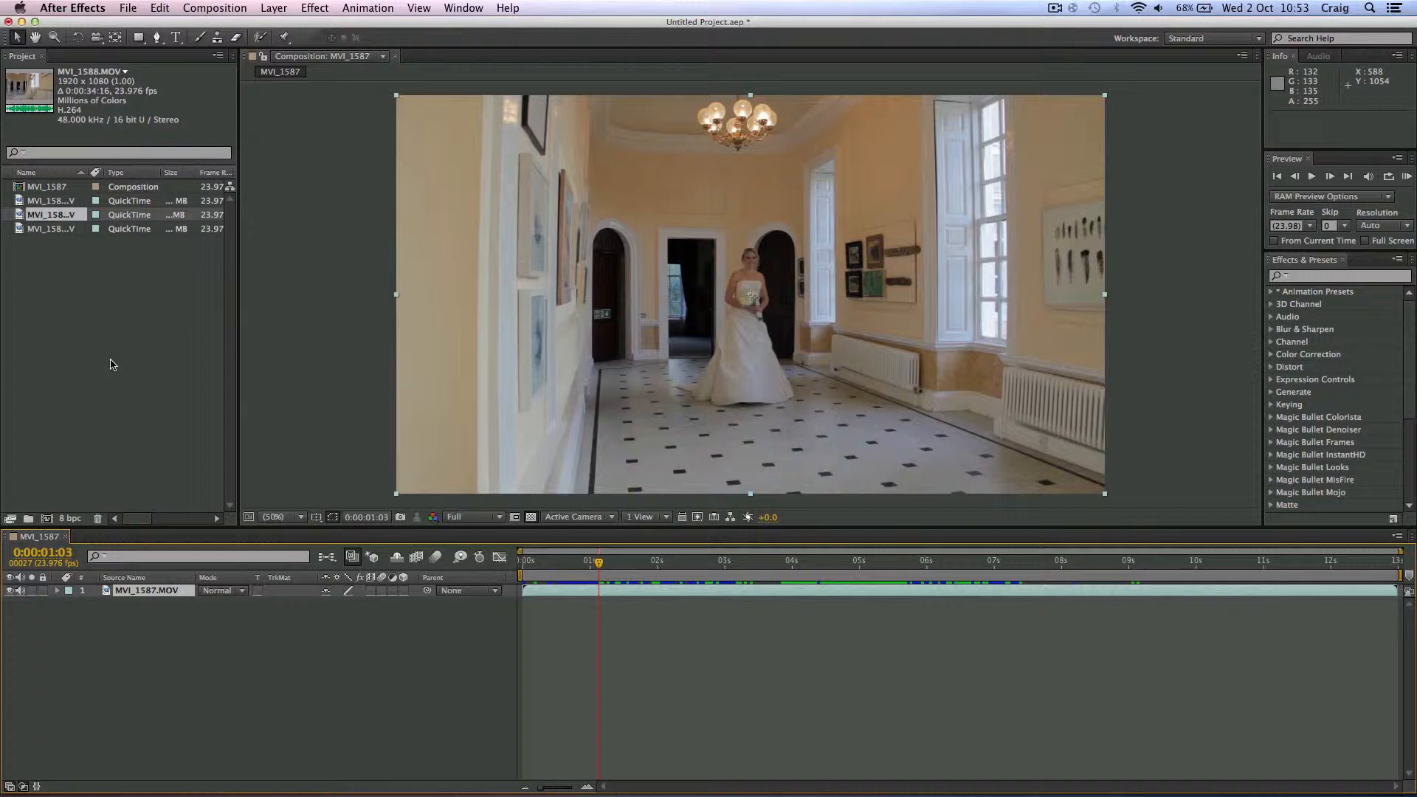
mouse_move(736, 577)
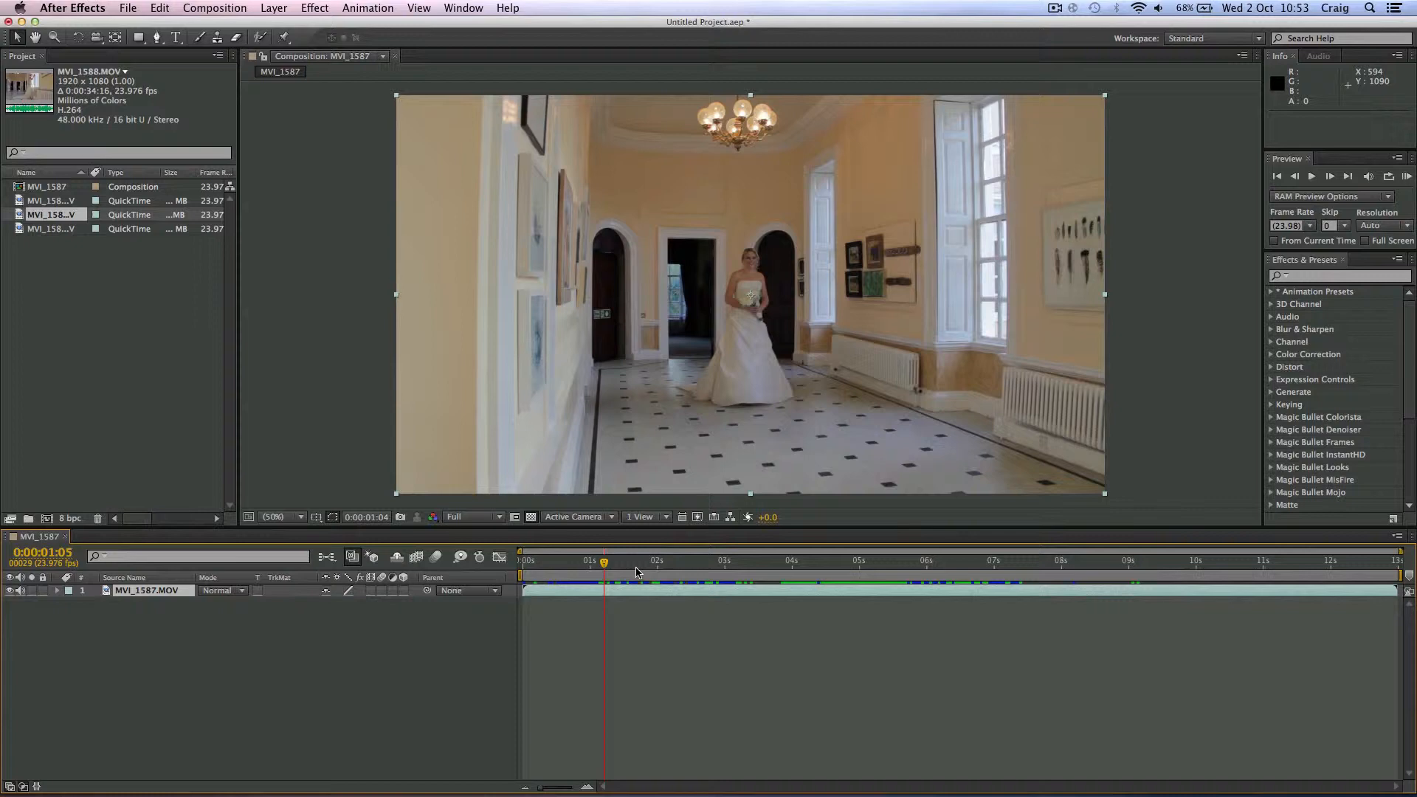
Scrub the timeline and settle the current-time indicator at about 0:00:02:13.
click(813, 561)
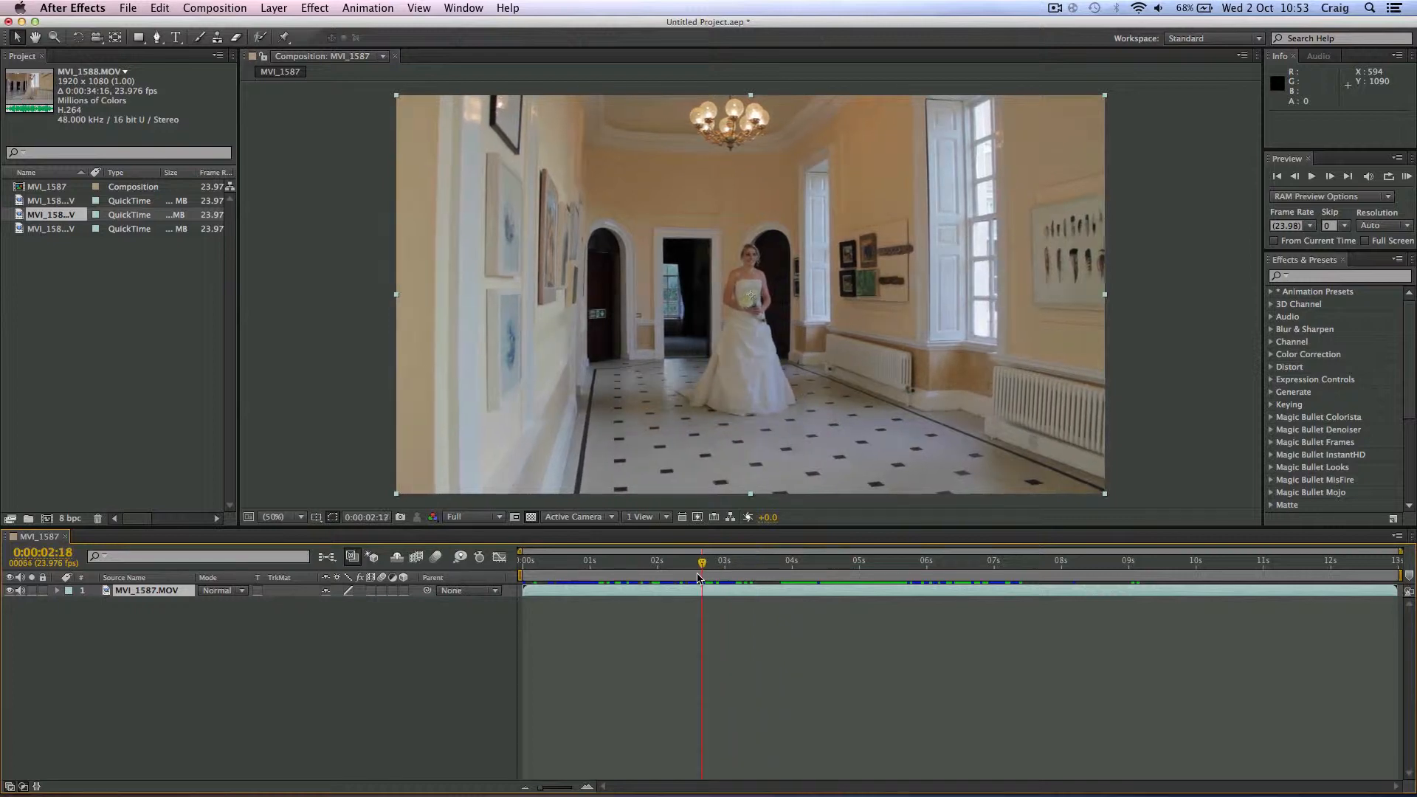
click(694, 561)
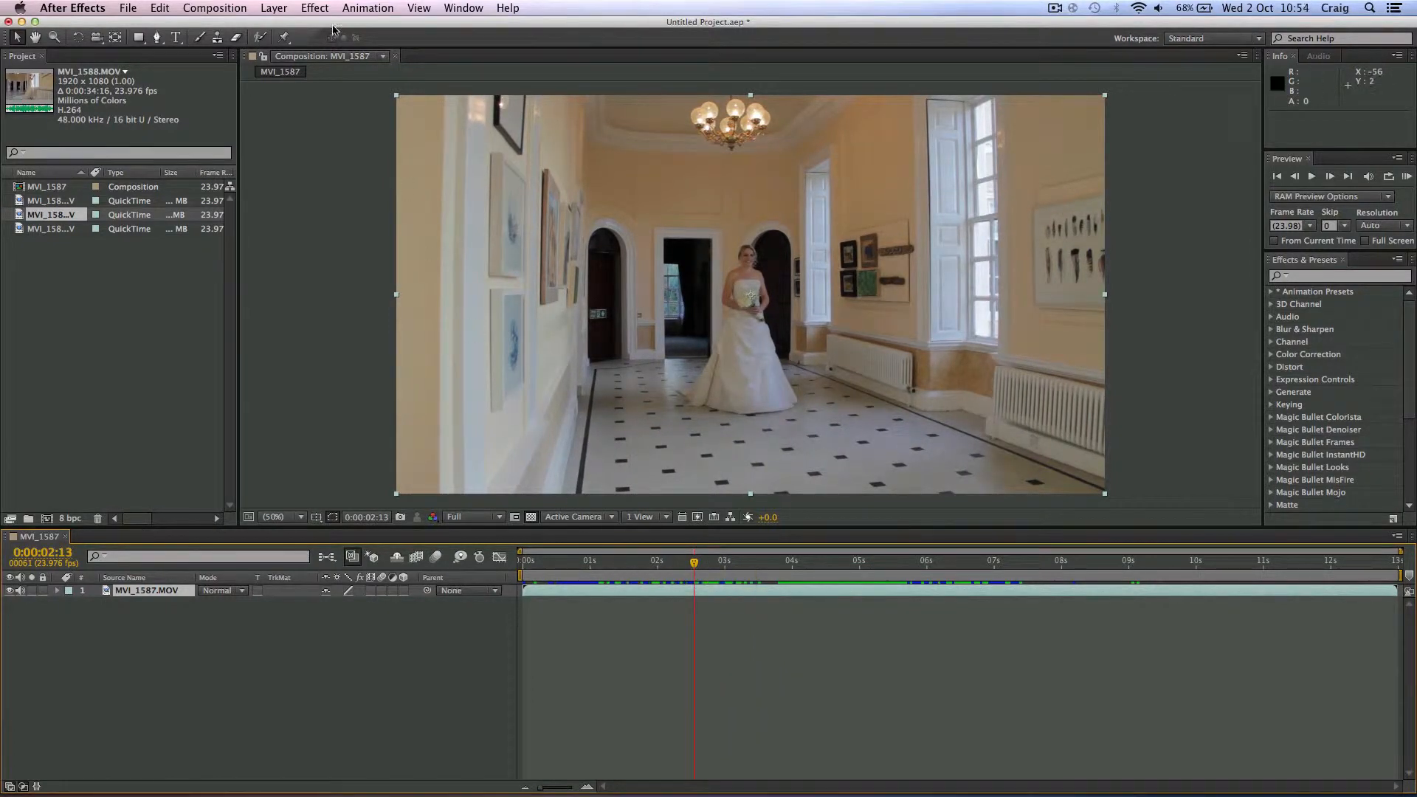
Browse the Effect menu categories down to Blur & Sharpen.
click(315, 7)
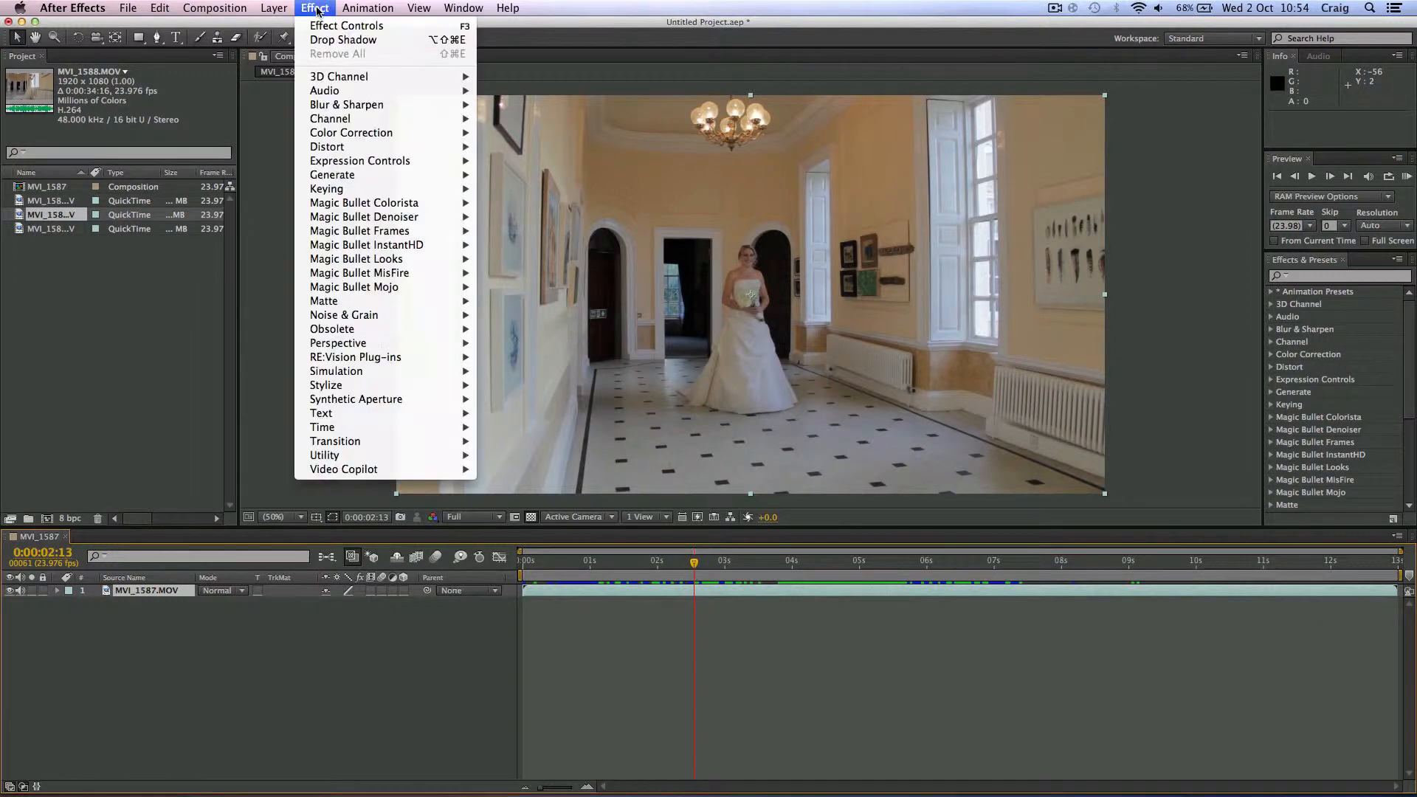
mouse_move(359, 273)
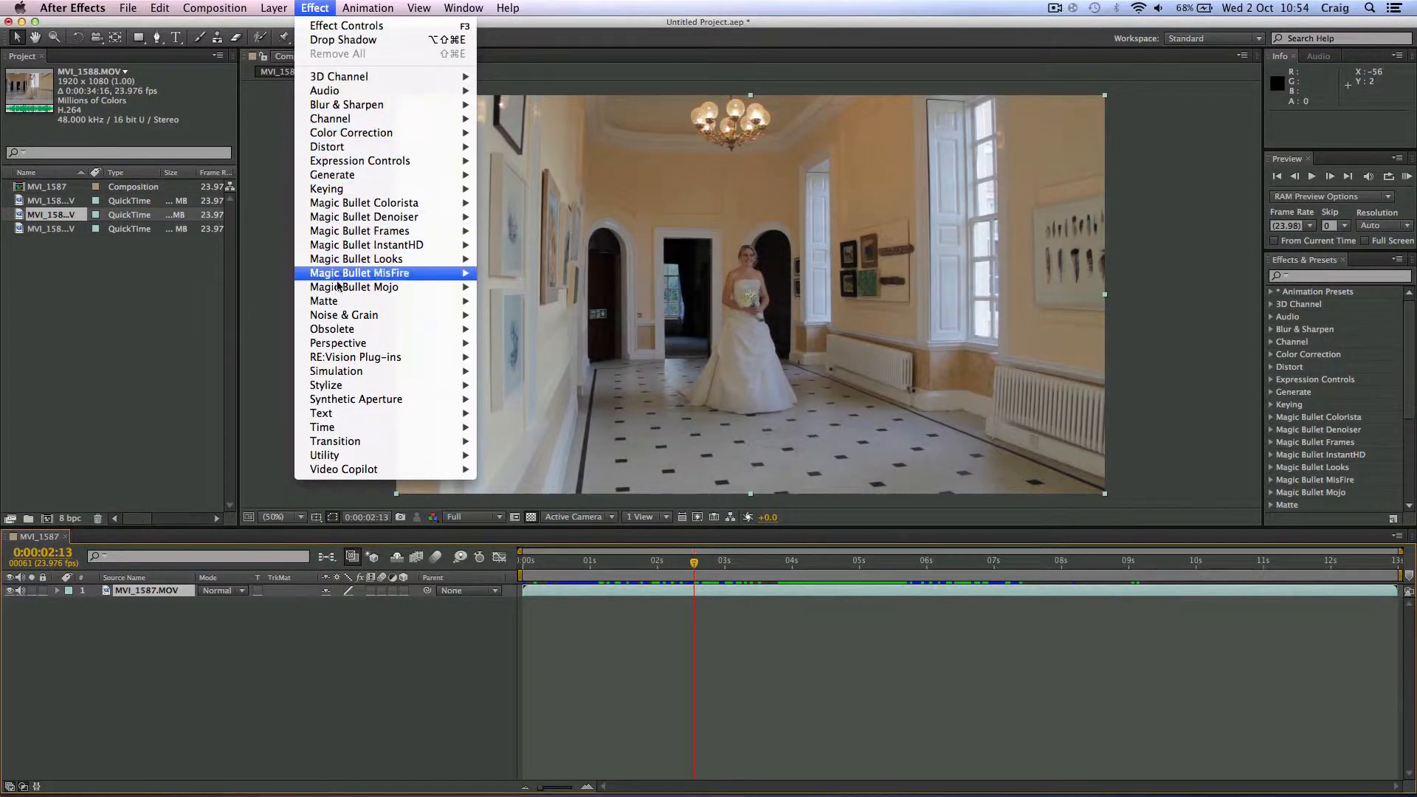
mouse_move(365, 215)
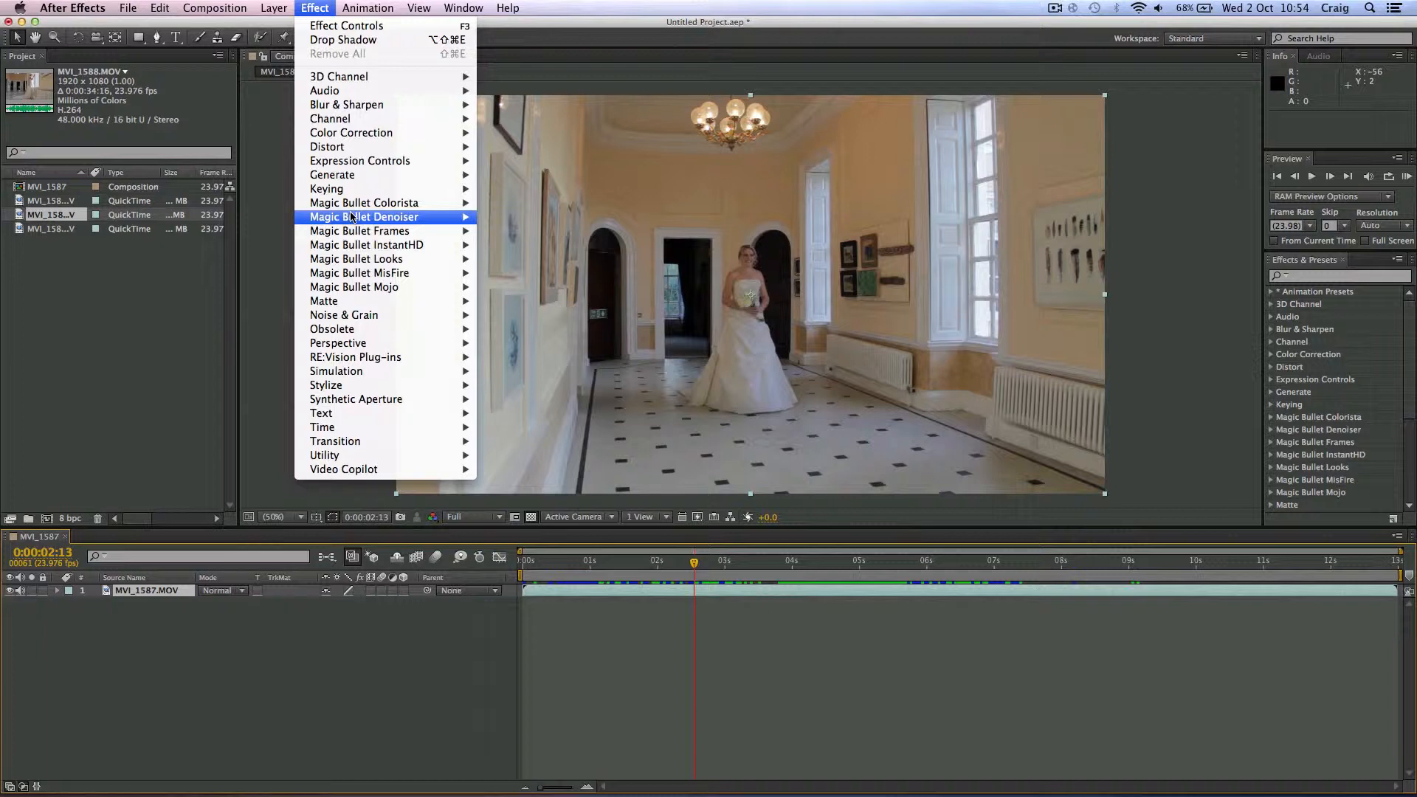
mouse_move(360, 231)
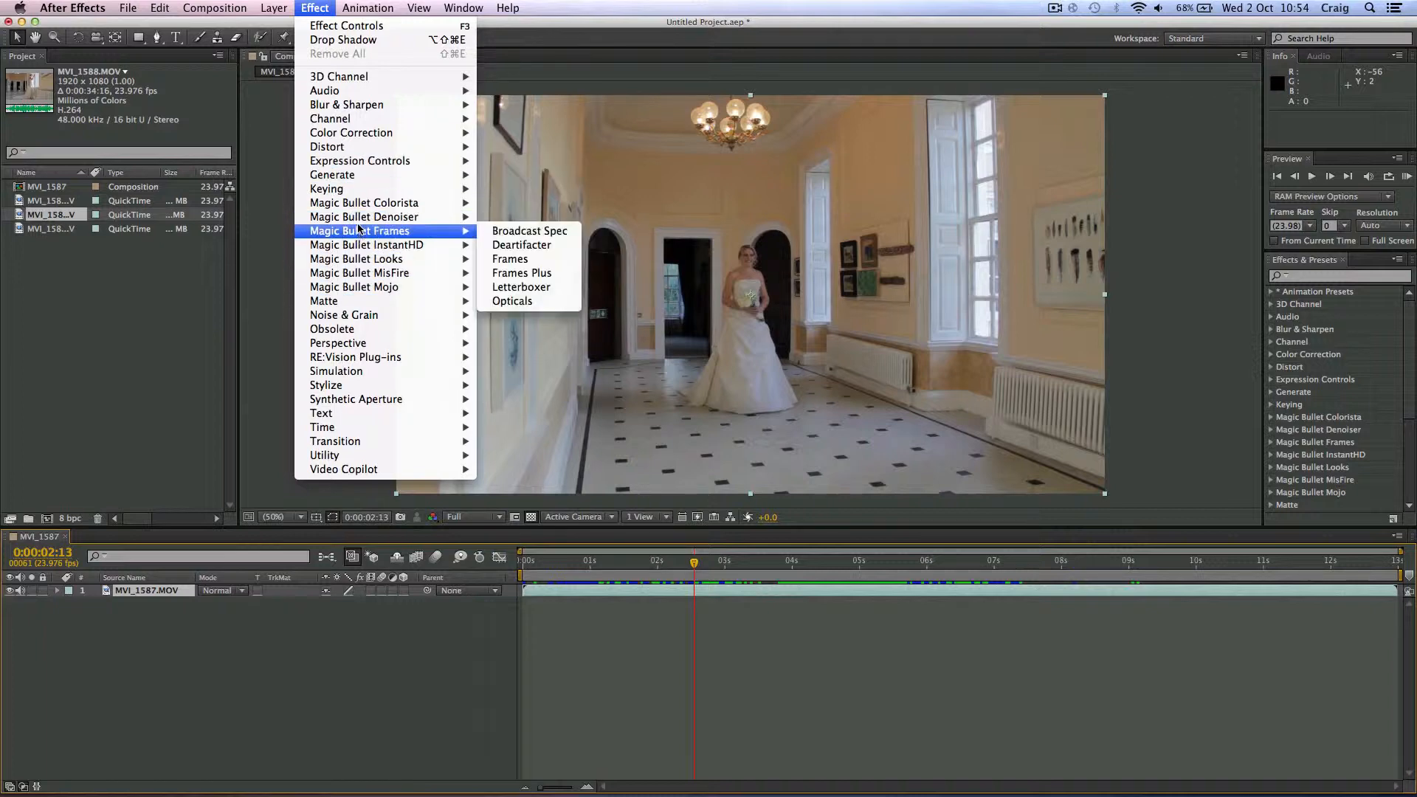
mouse_move(365, 202)
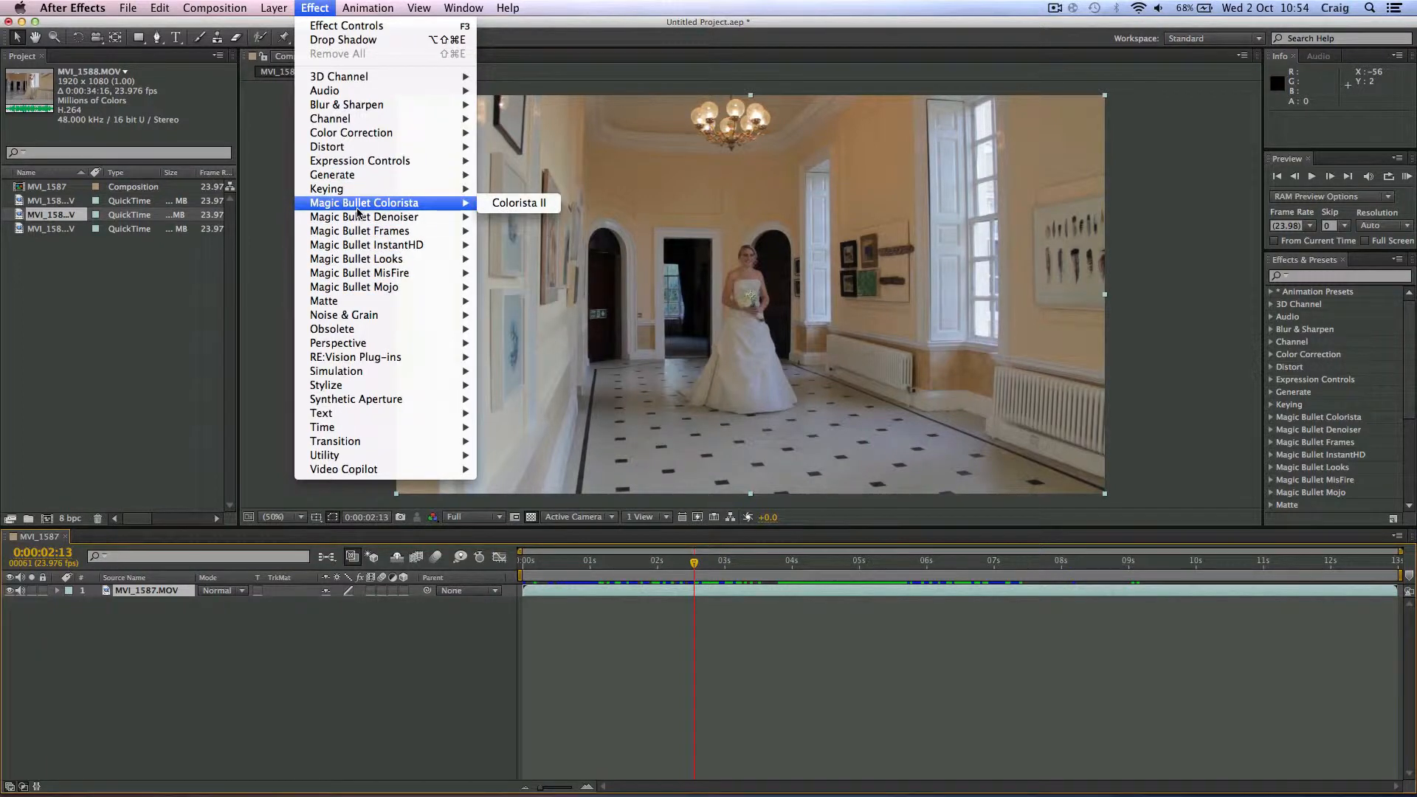
mouse_move(325, 454)
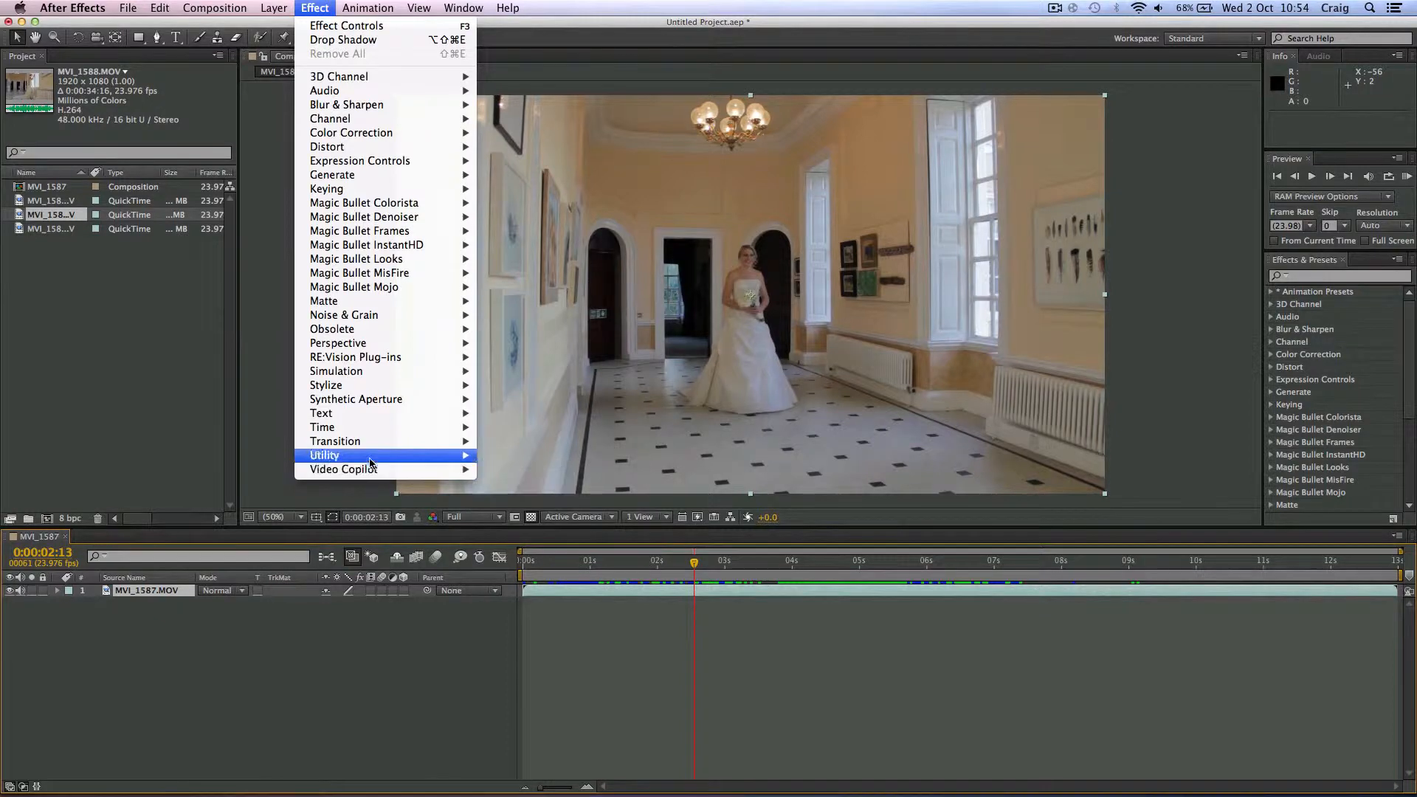
mouse_move(360, 160)
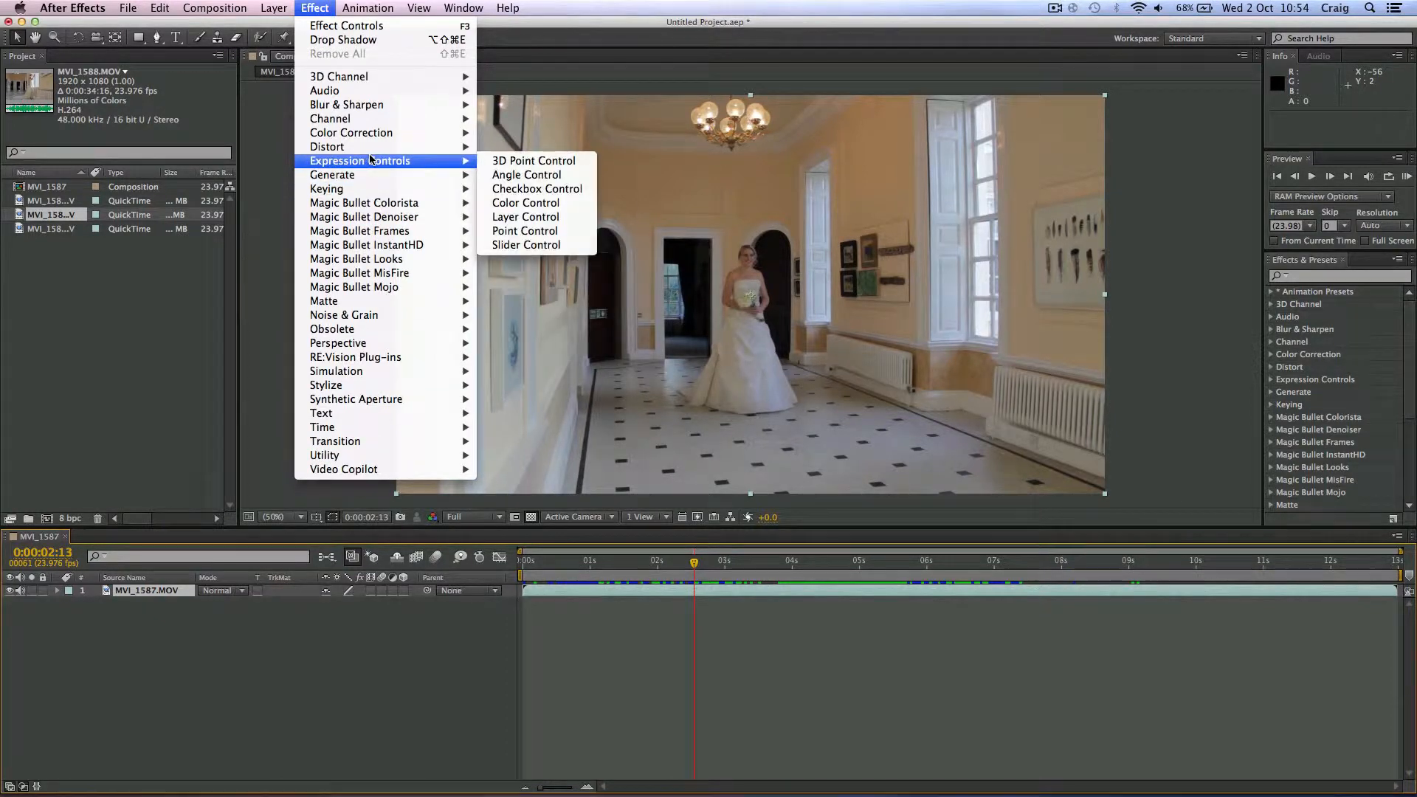
mouse_move(329, 118)
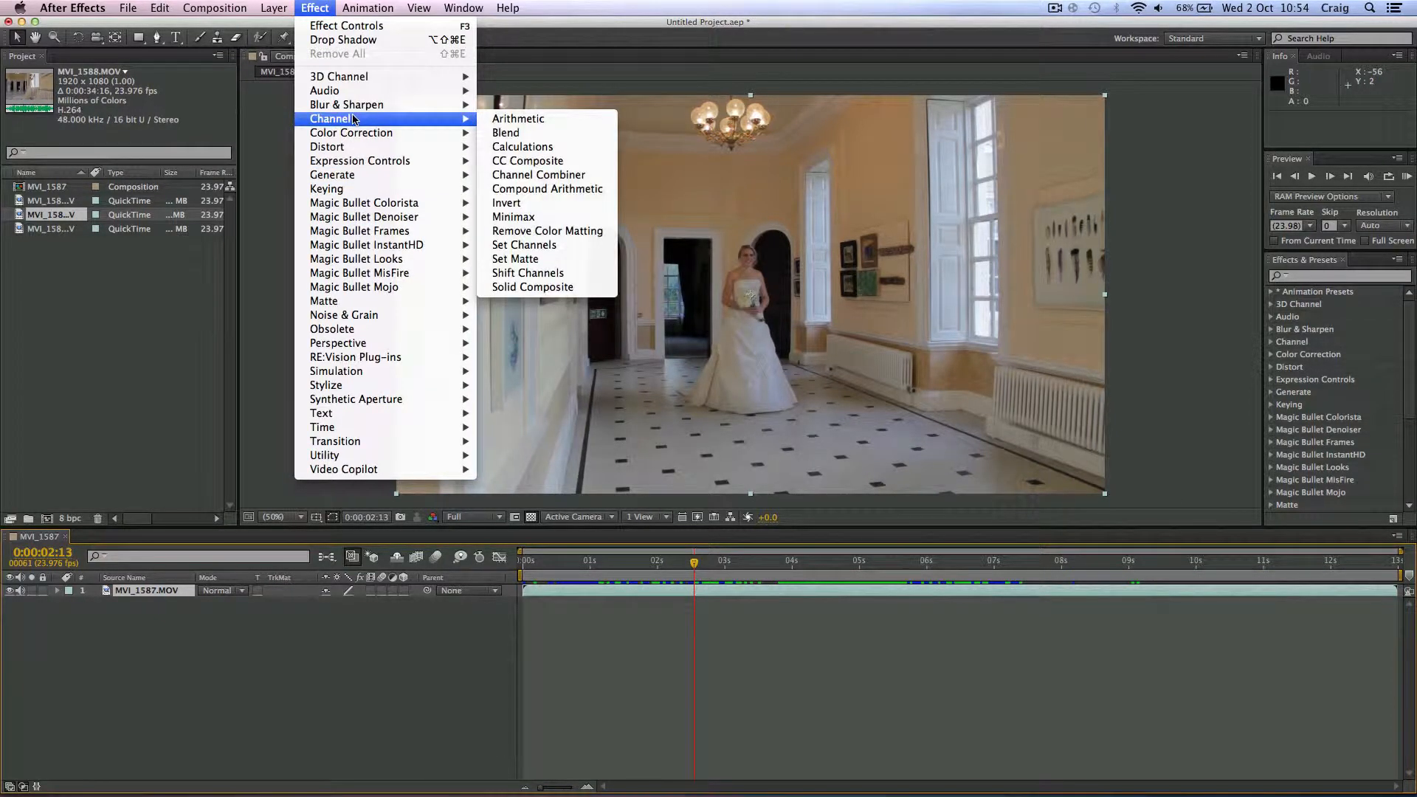
mouse_move(346, 103)
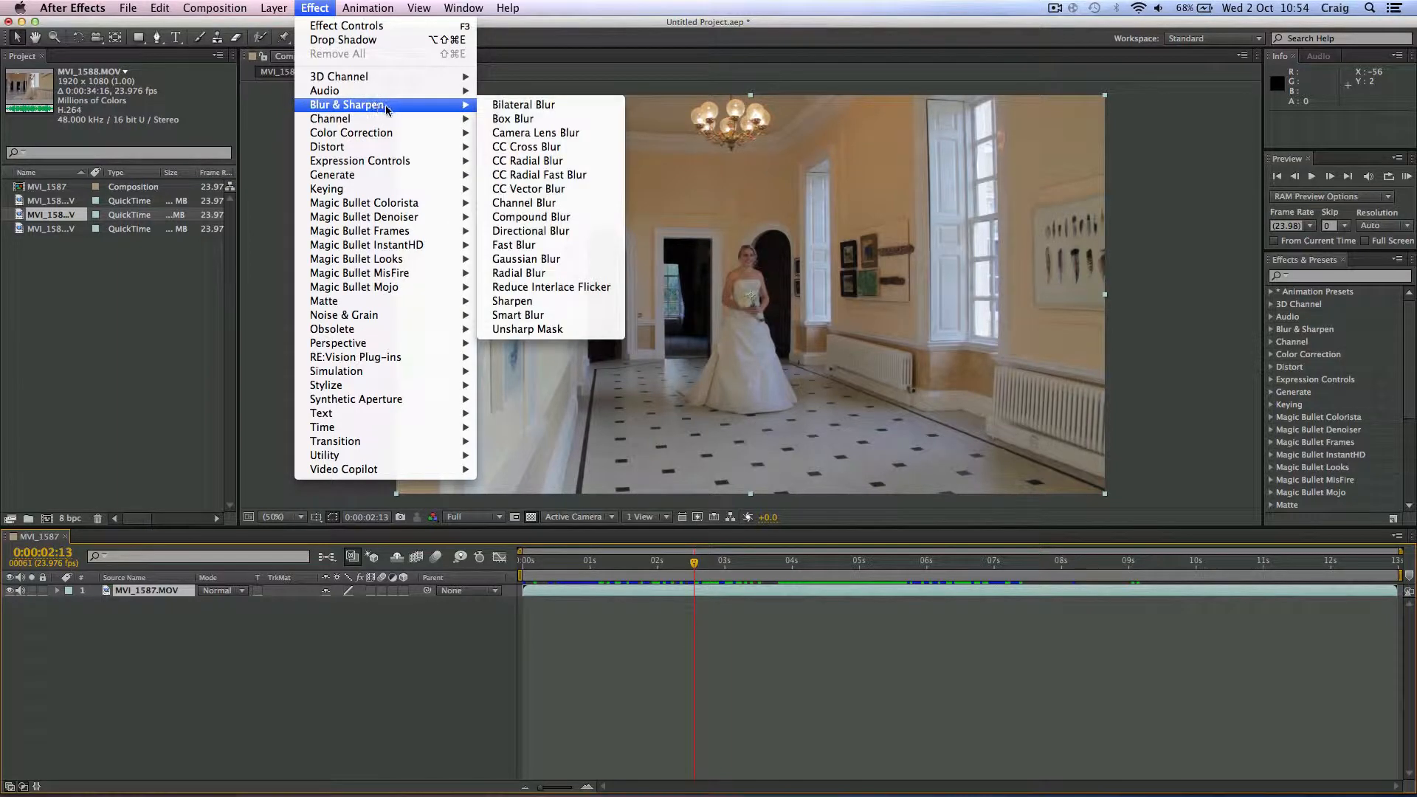
mouse_move(529, 187)
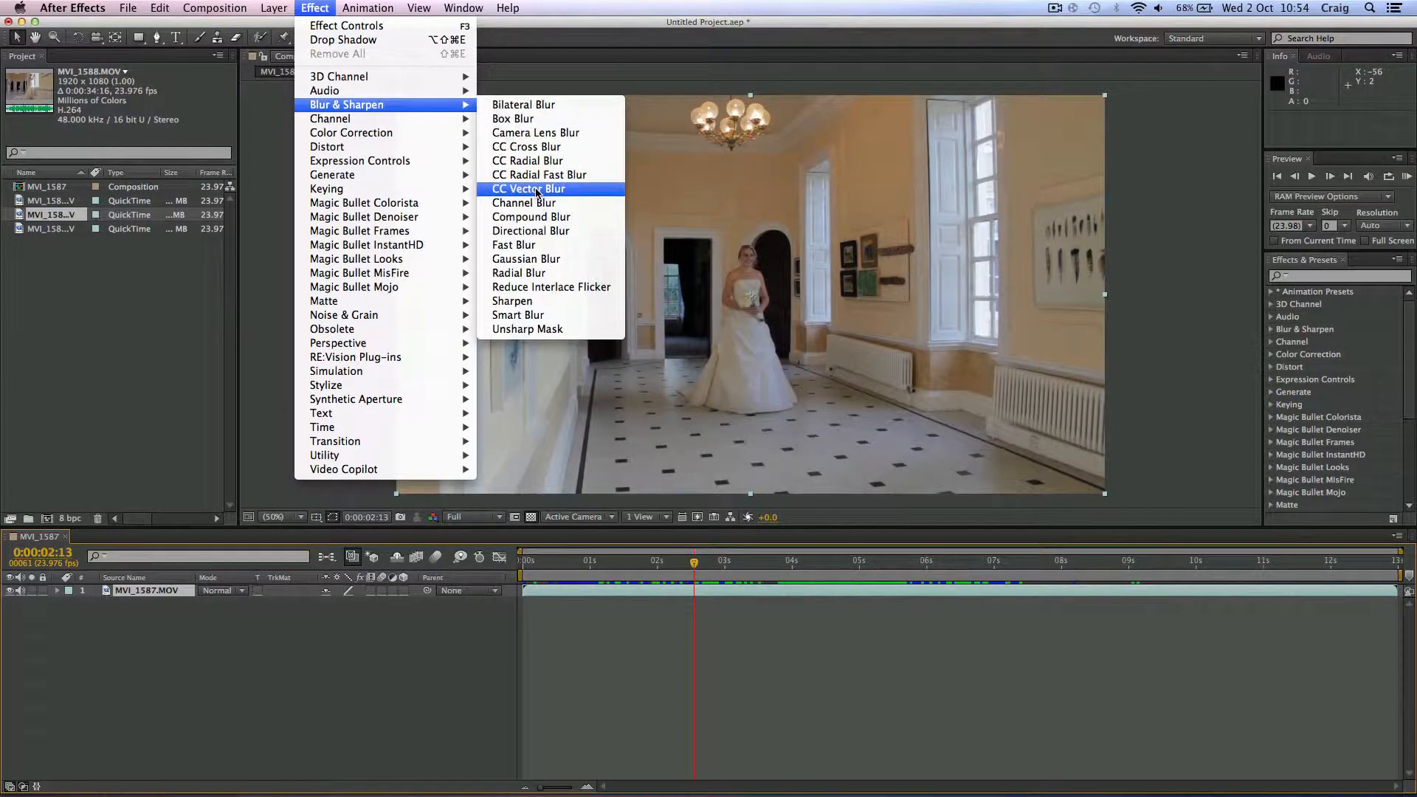
mouse_move(525, 260)
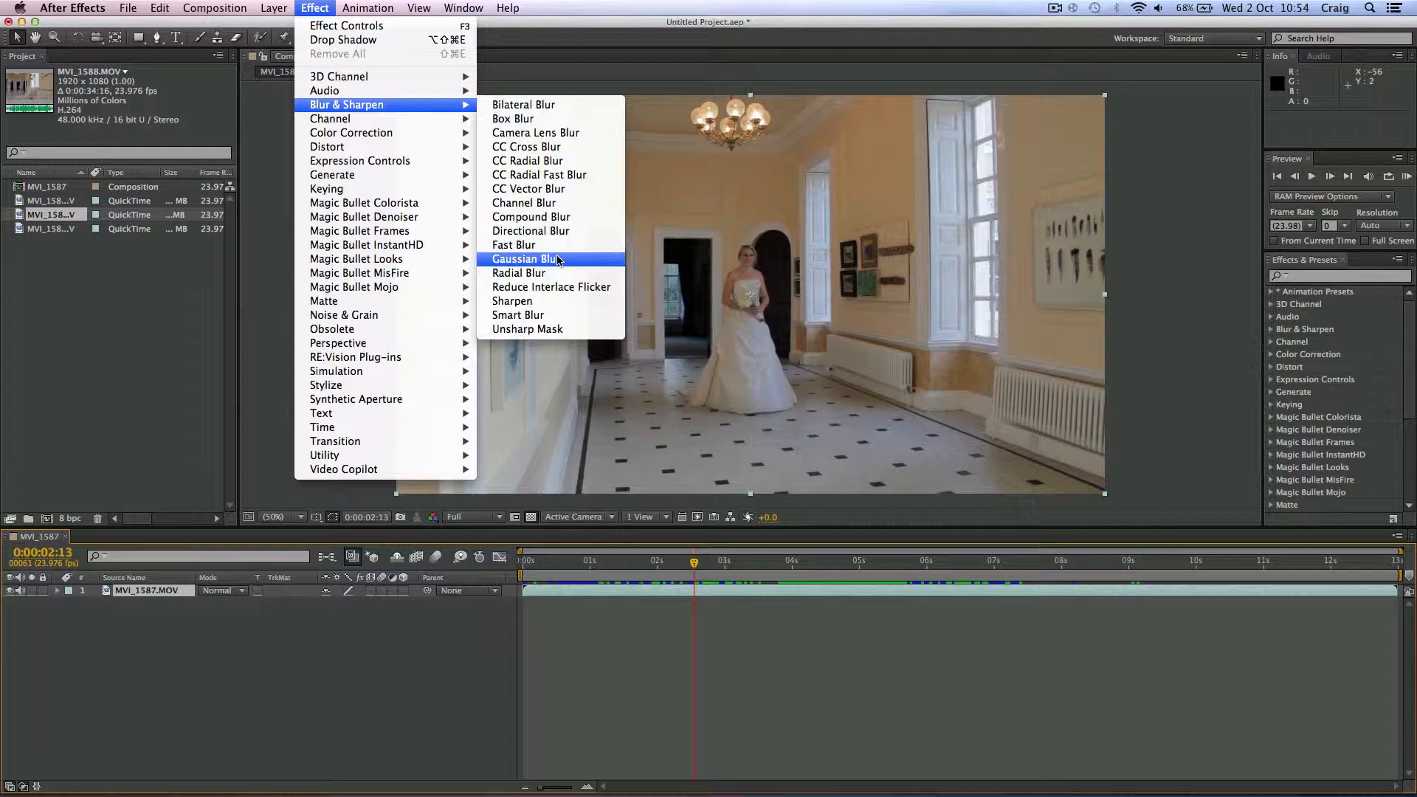
mouse_move(519, 273)
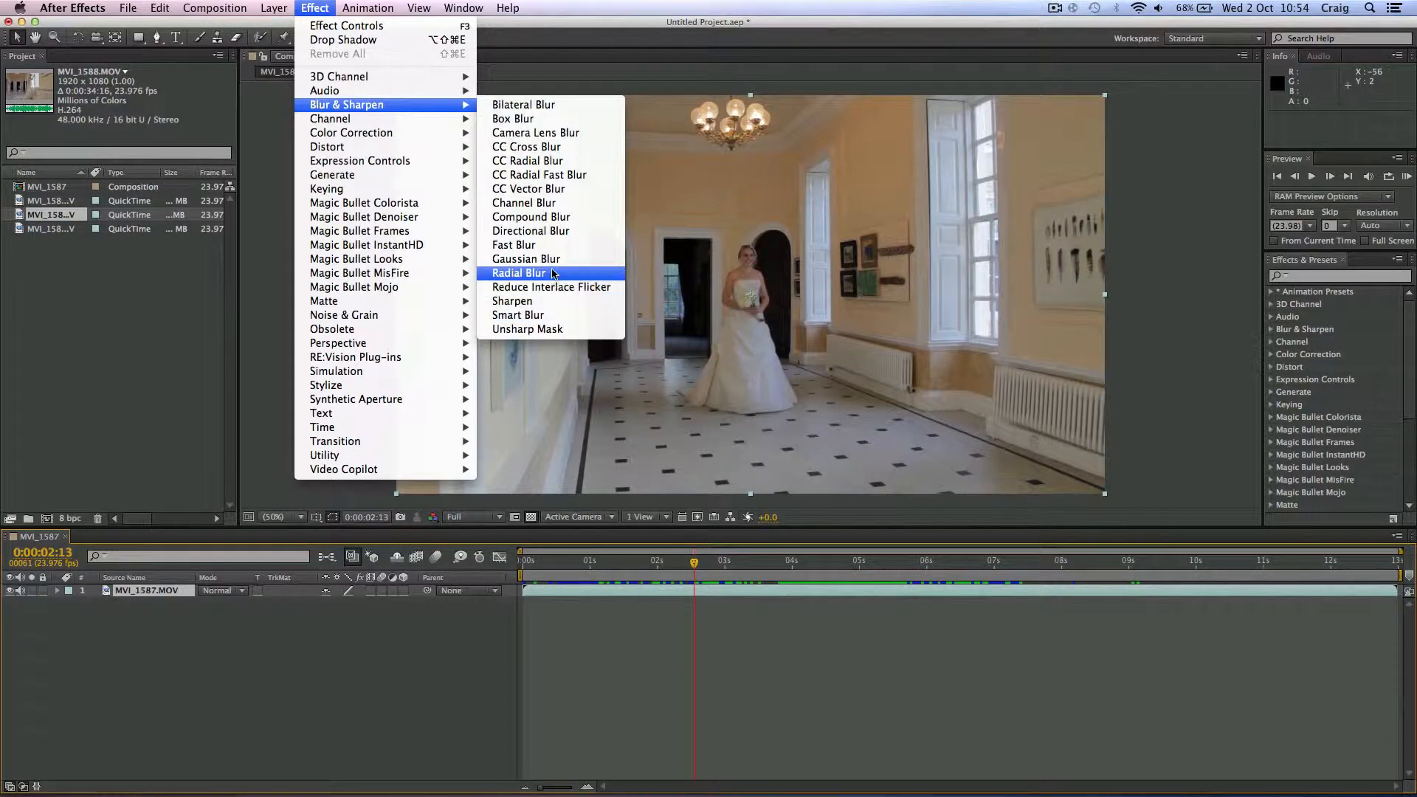
mouse_move(525, 259)
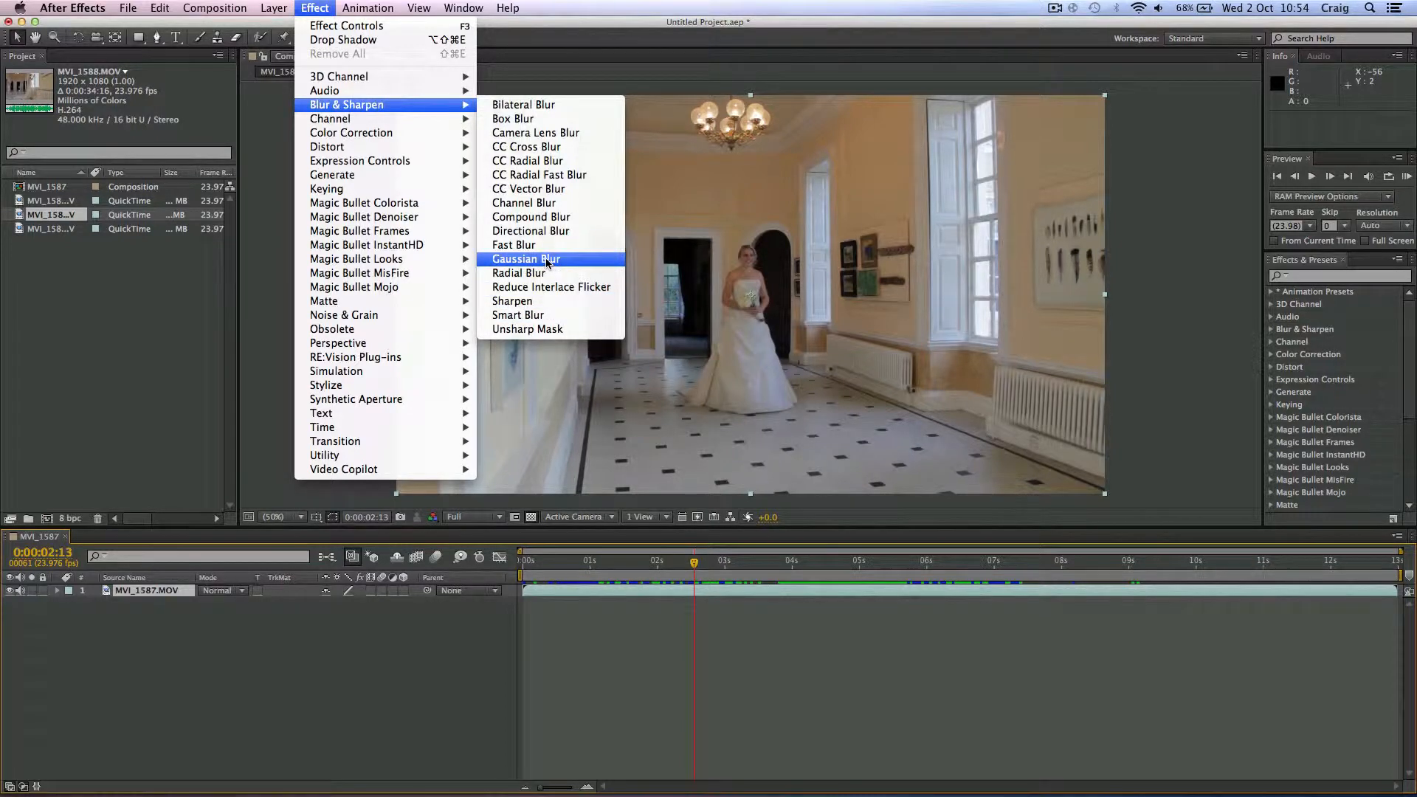
Apply Gaussian Blur to MVI_1587.MOV and view it in Effect Controls at 0.0 blurriness.
click(525, 258)
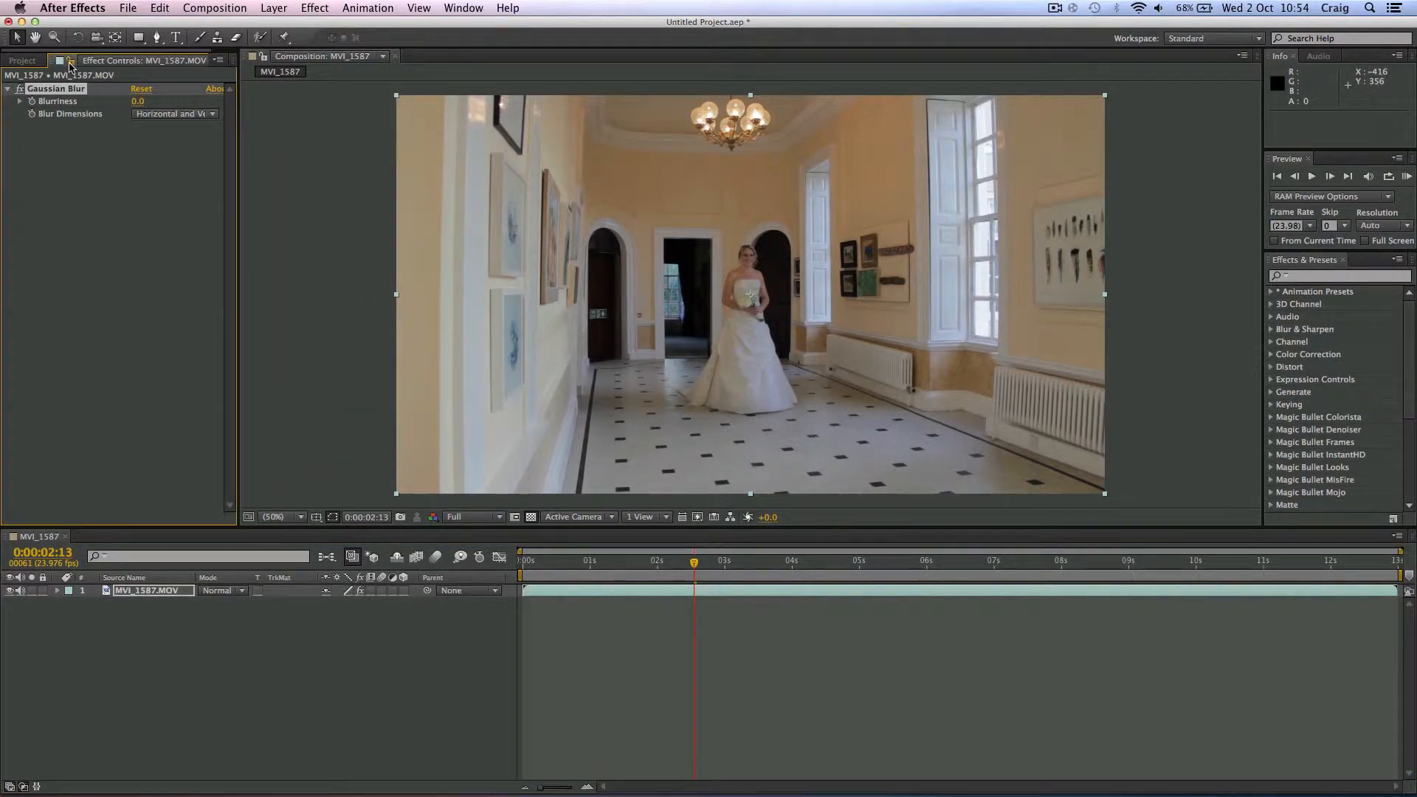
click(23, 60)
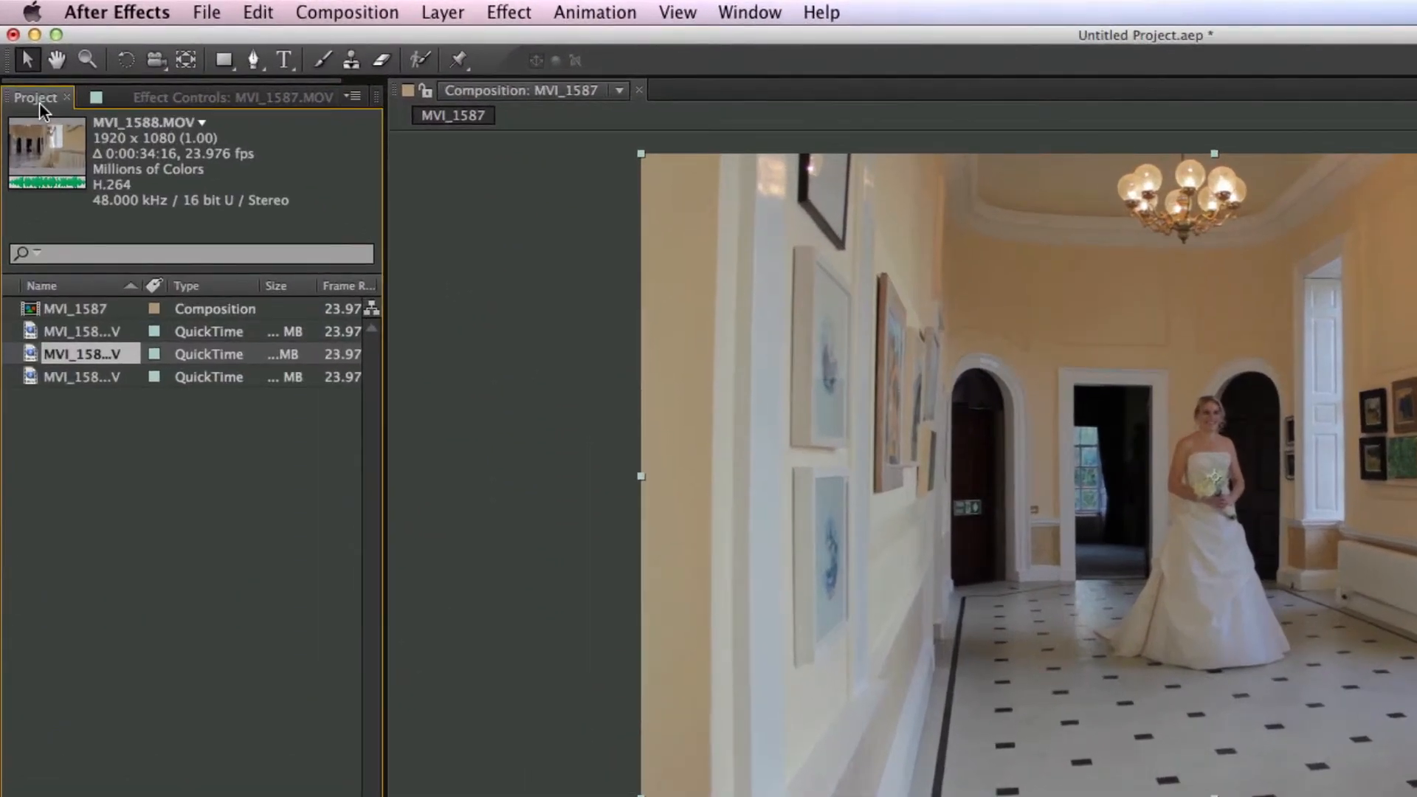
click(230, 97)
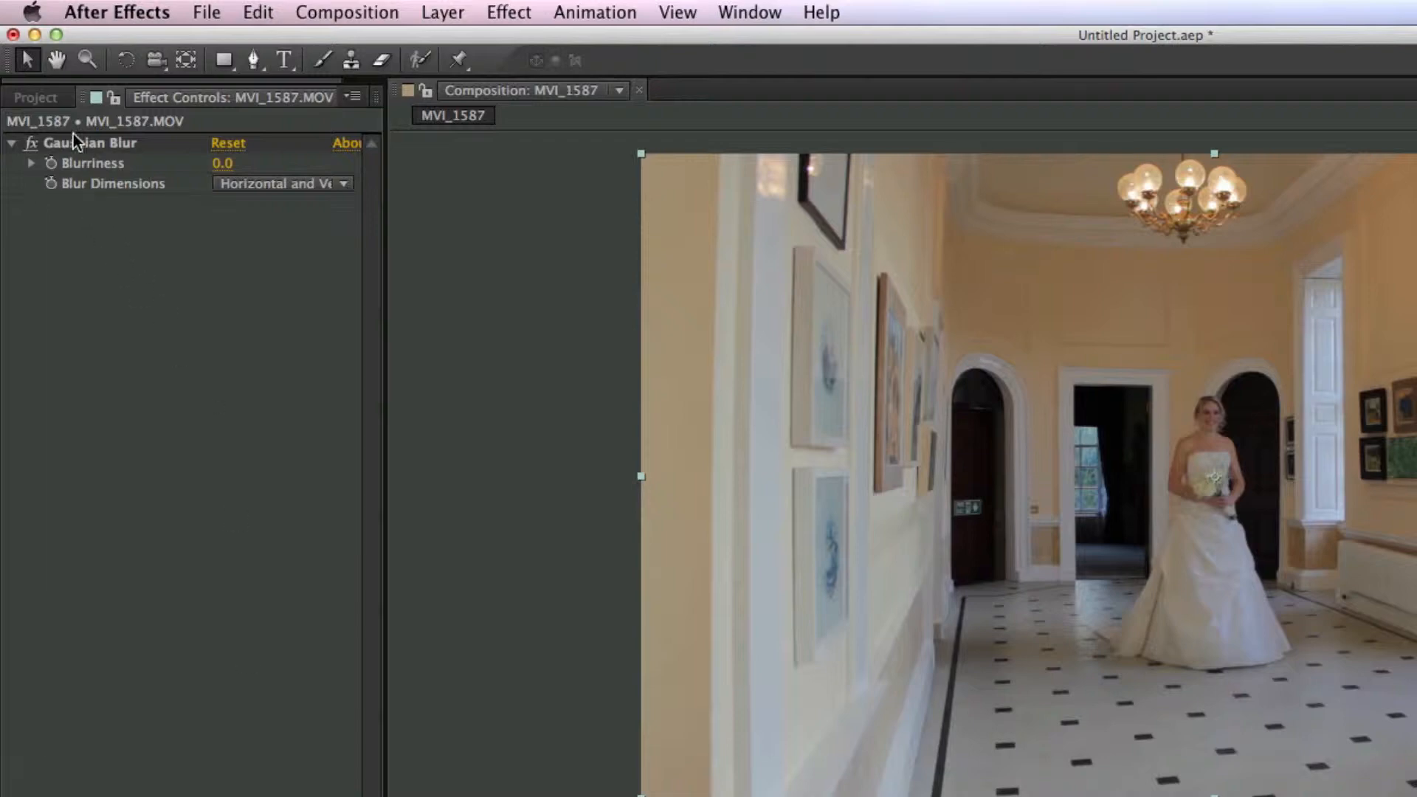
mouse_move(93, 601)
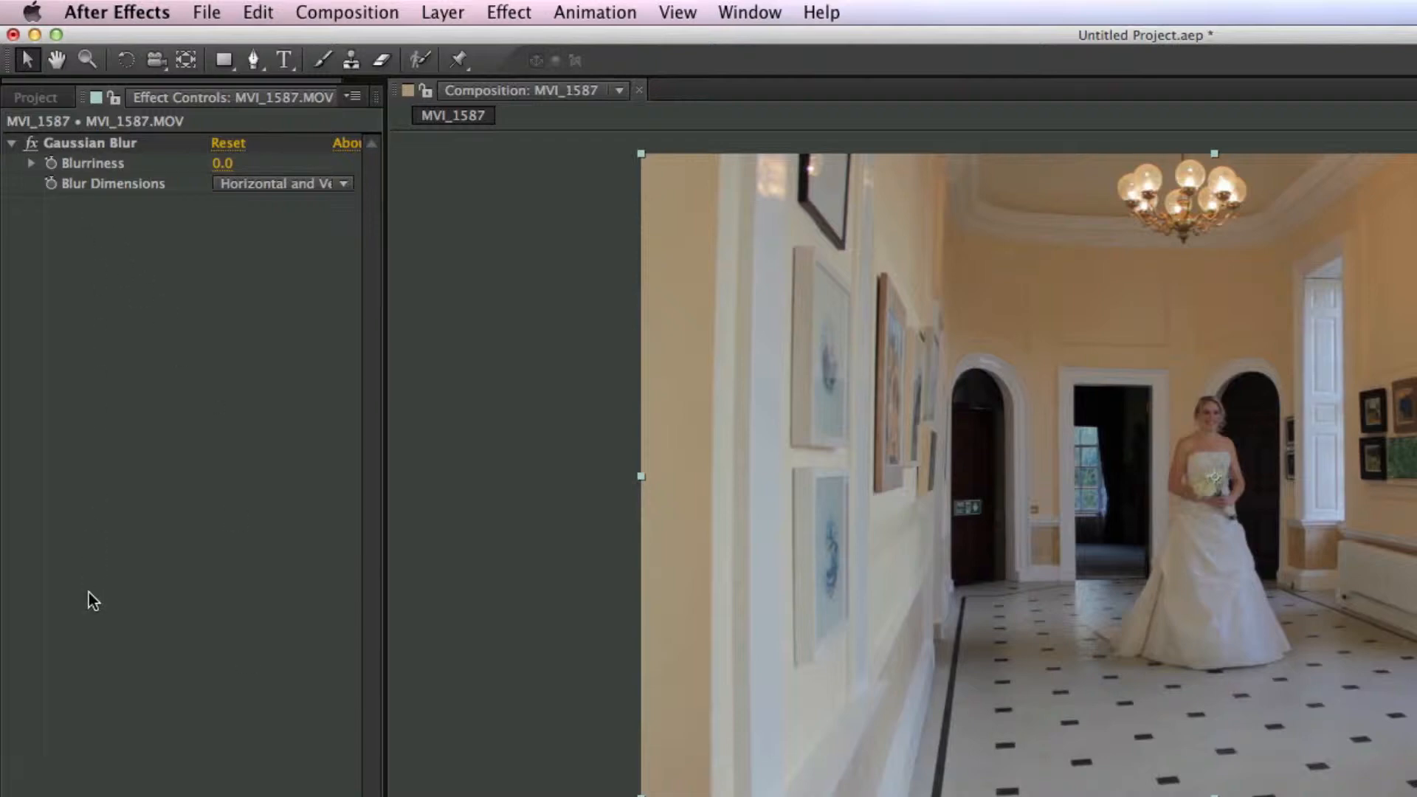
mouse_move(110, 220)
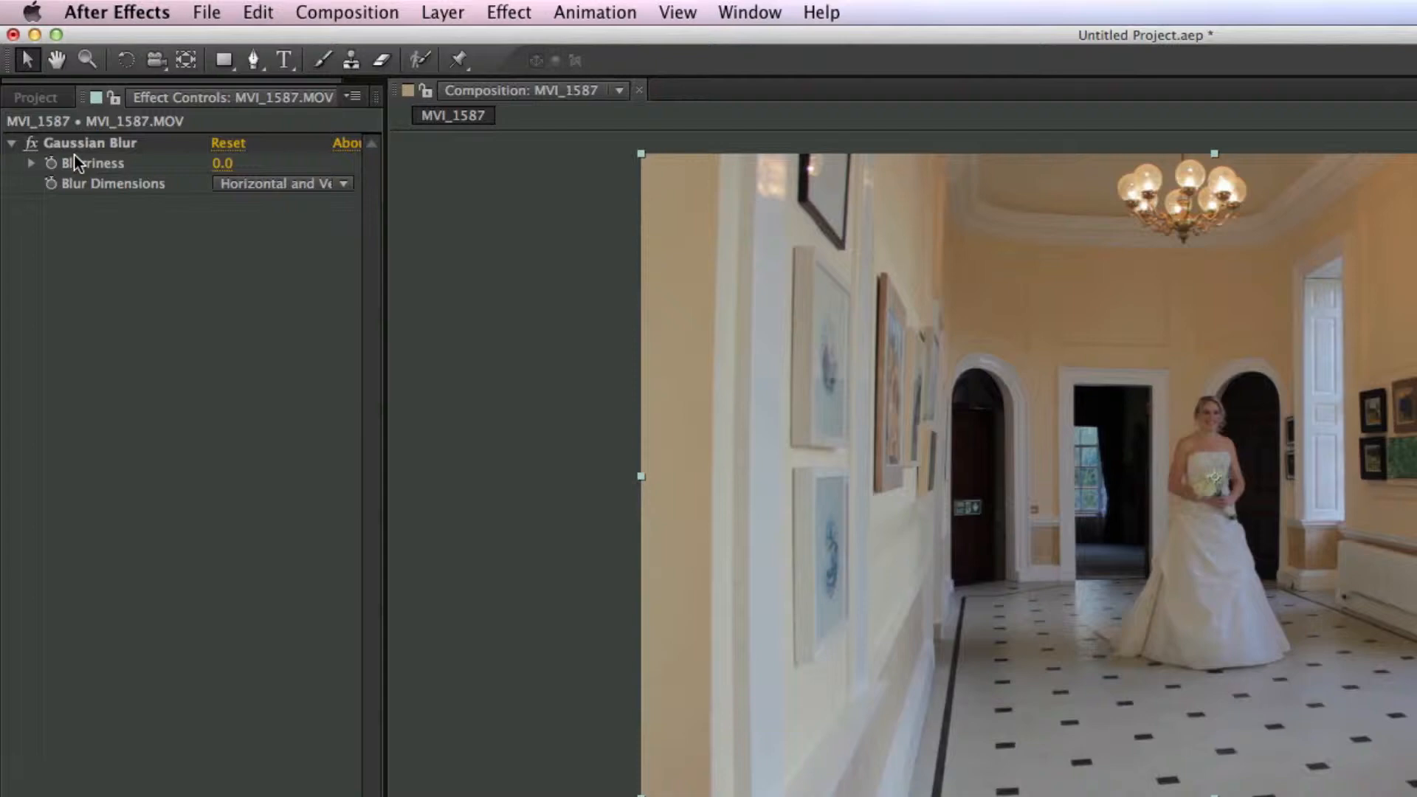
mouse_move(130, 355)
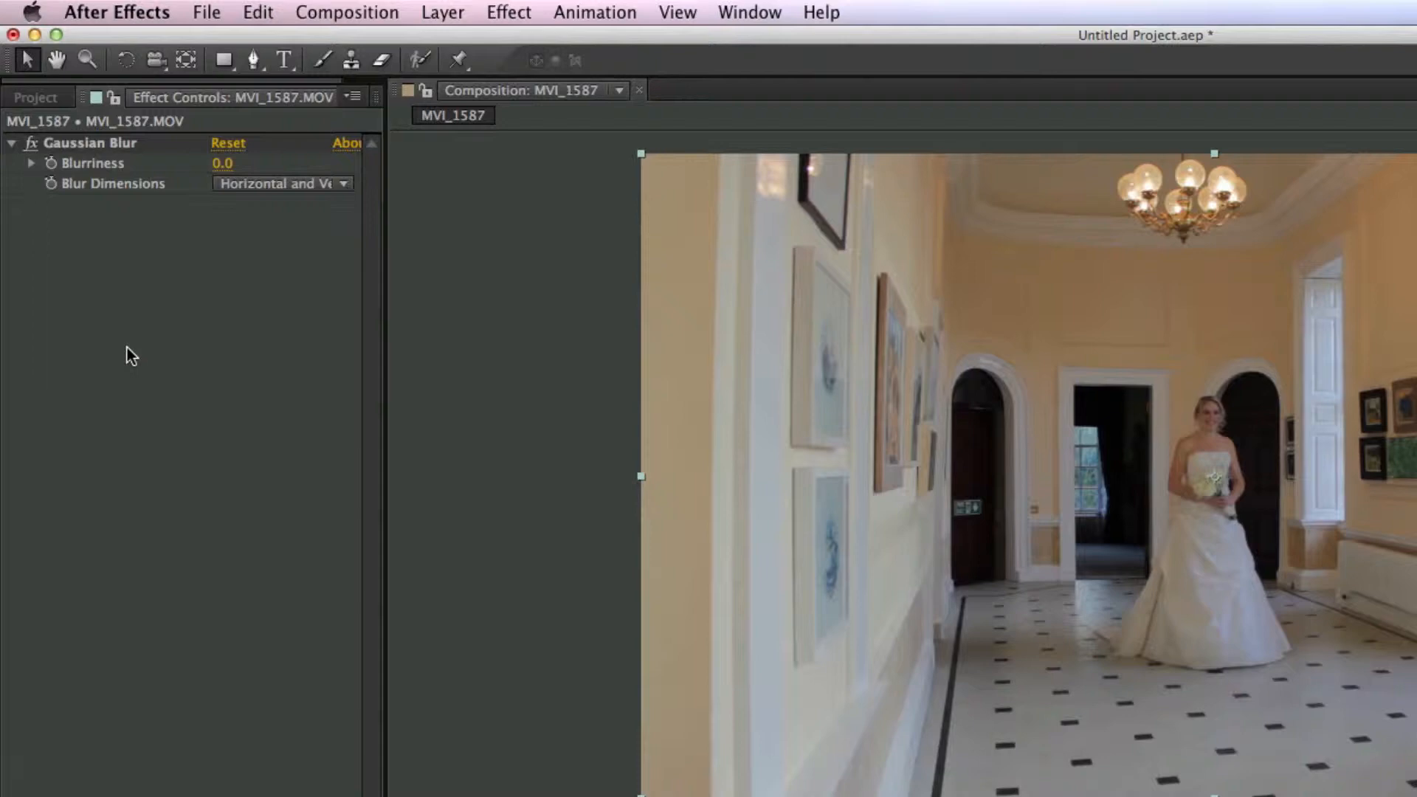
mouse_move(84, 152)
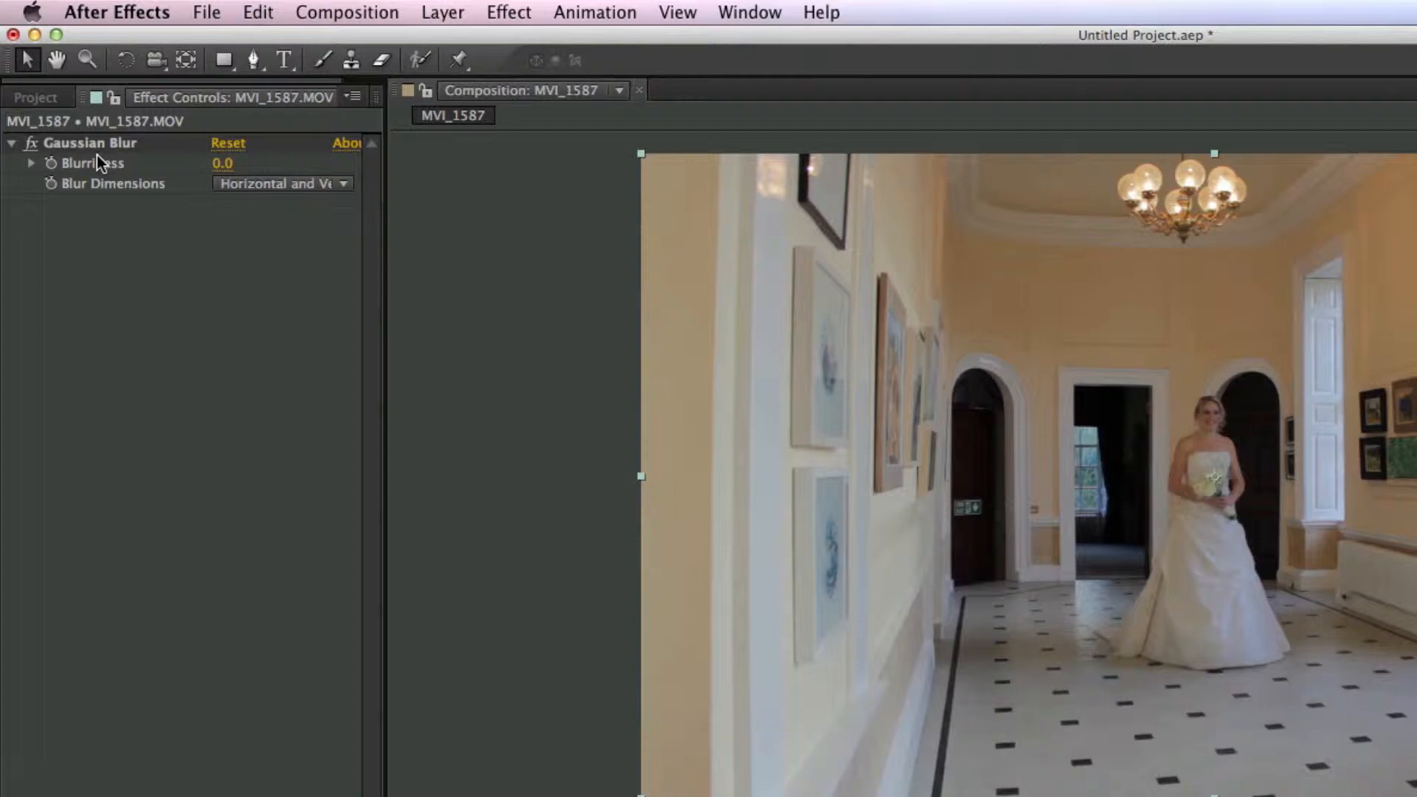
Scrub Blurriness up to about 8, then settle it back at 0.8.
click(222, 164)
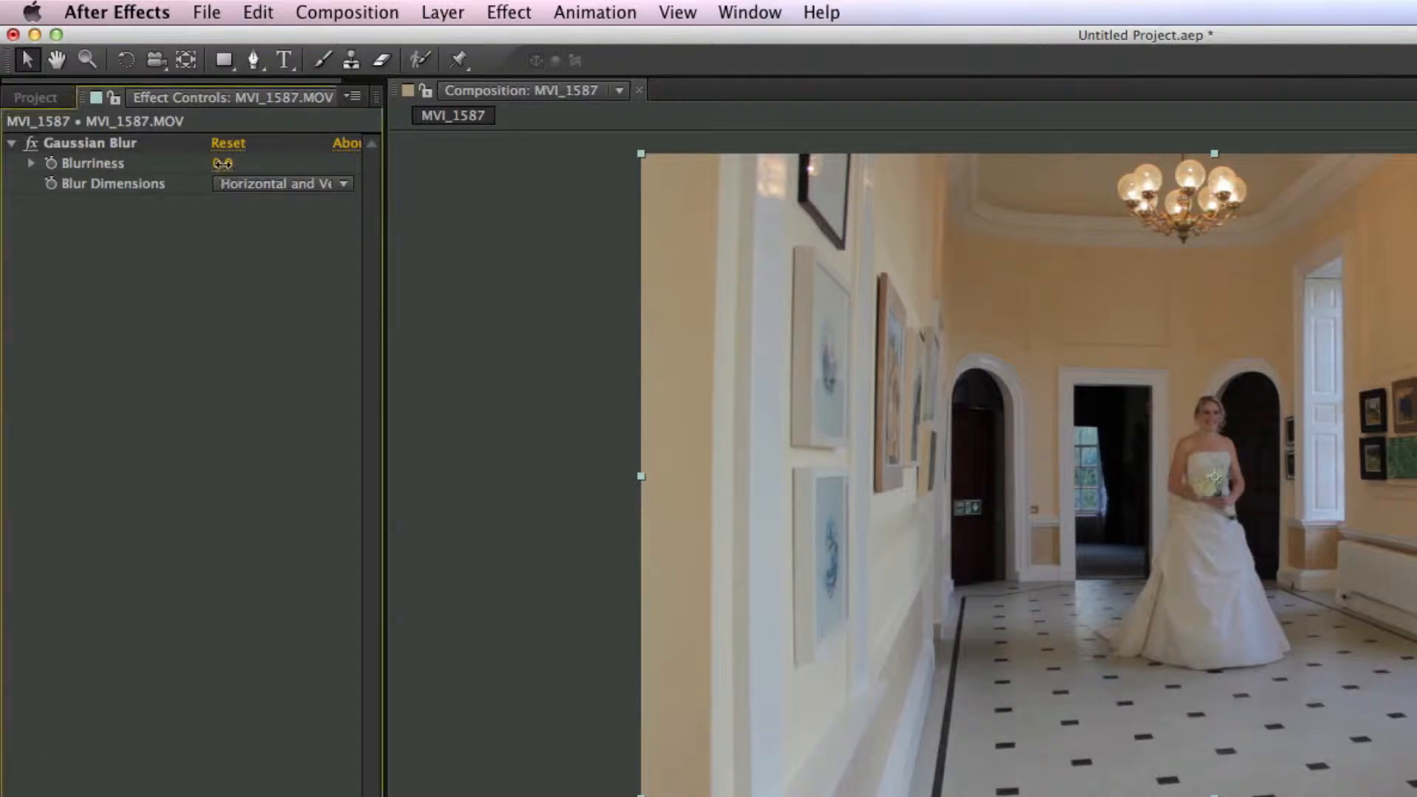
drag(223, 164, 223, 164)
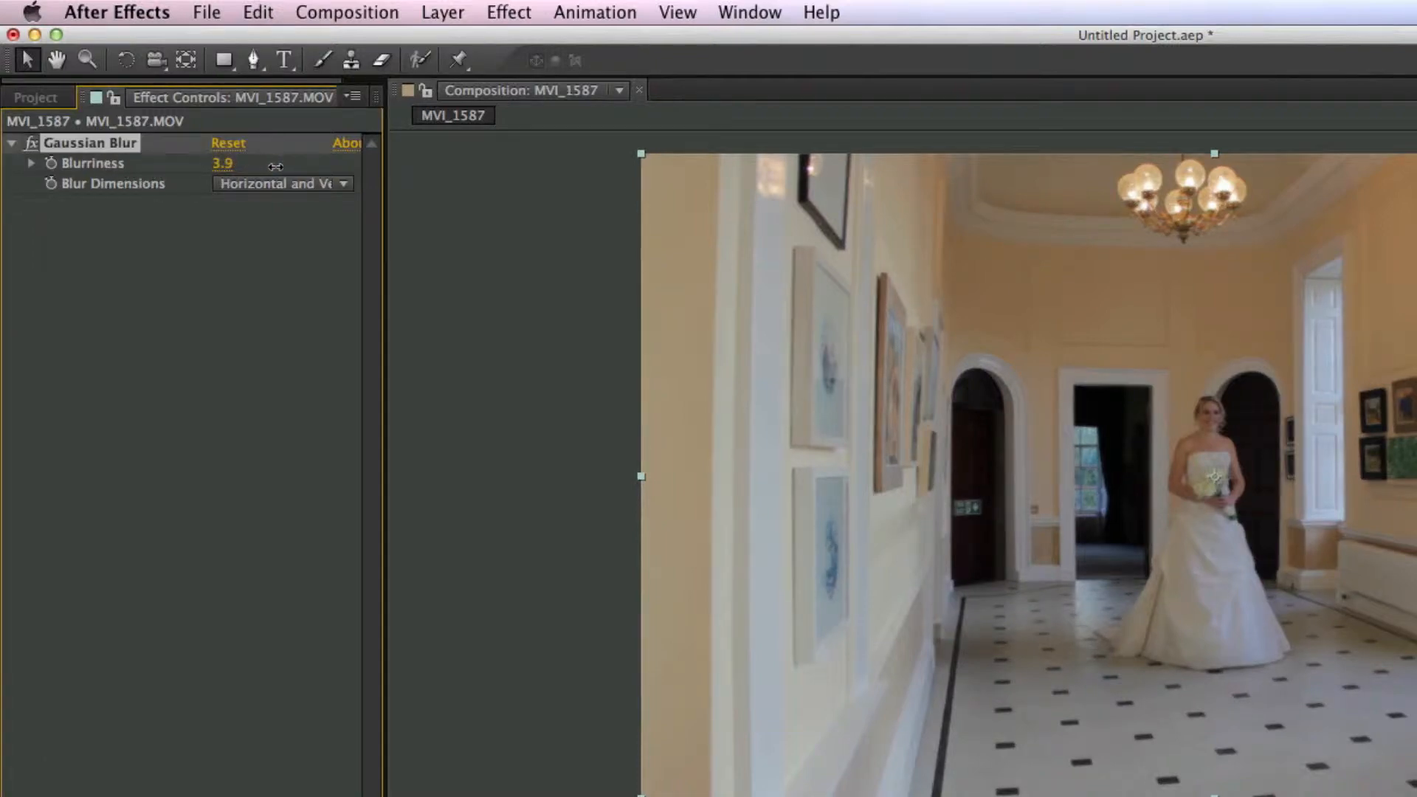
drag(223, 162, 276, 163)
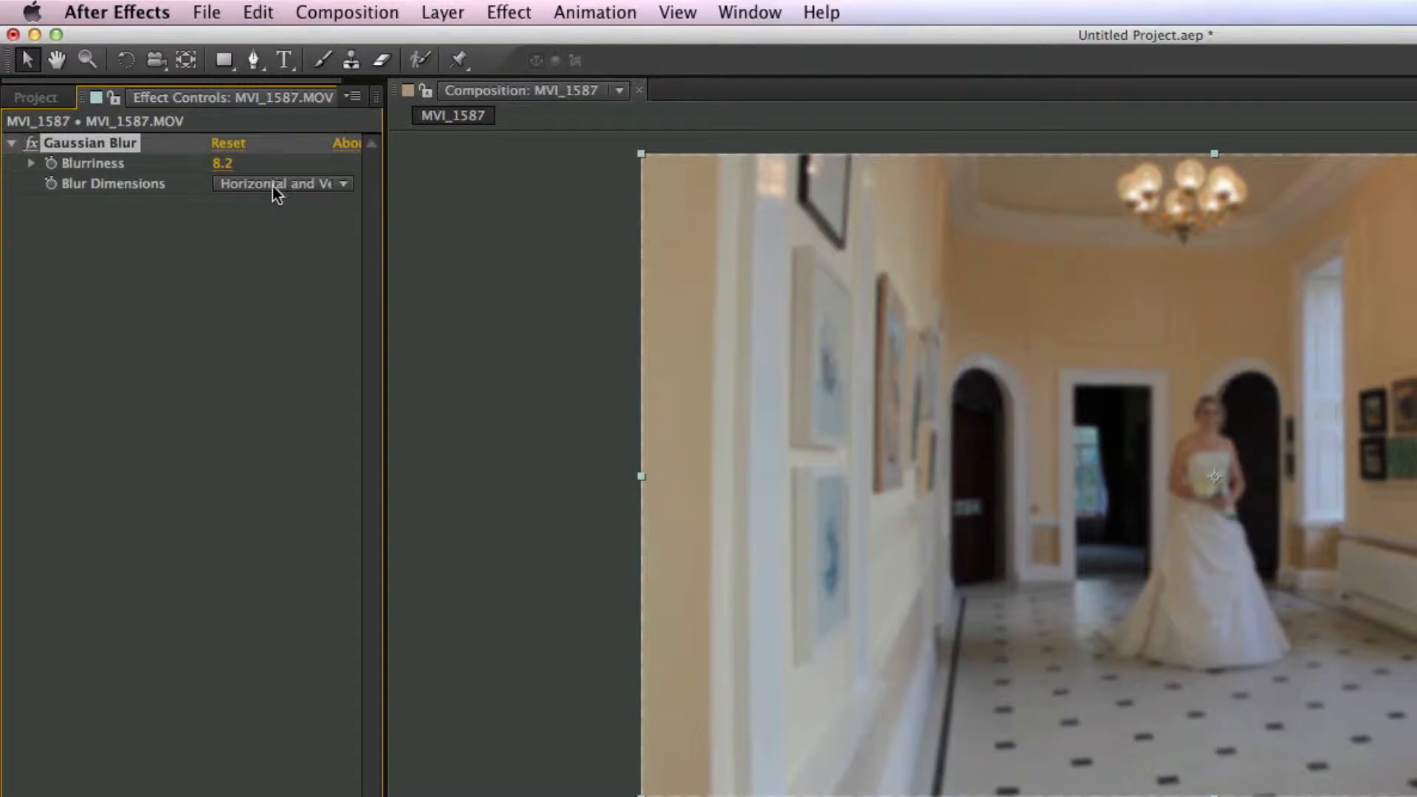
mouse_move(226, 179)
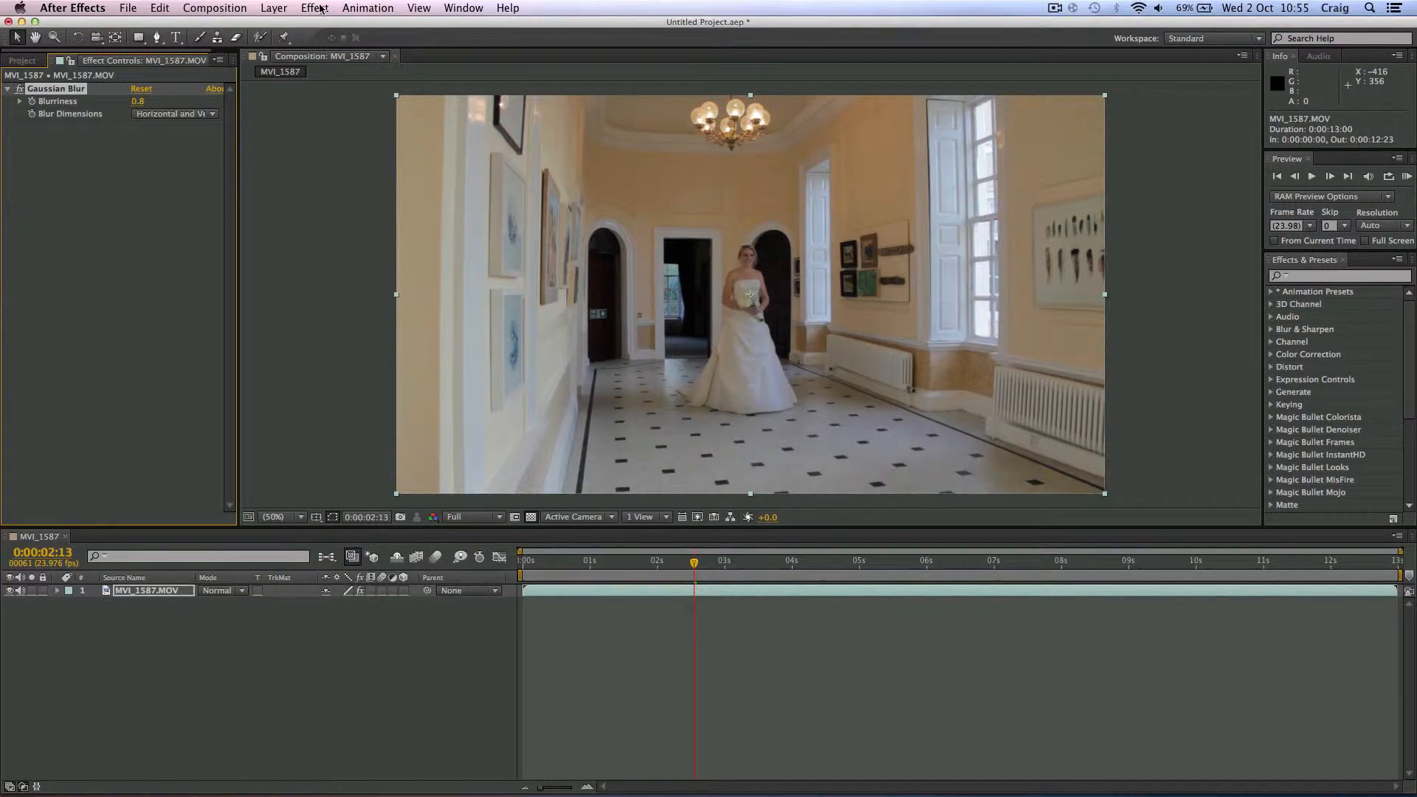
Browse the Effect menu to the Color Correction category.
click(313, 7)
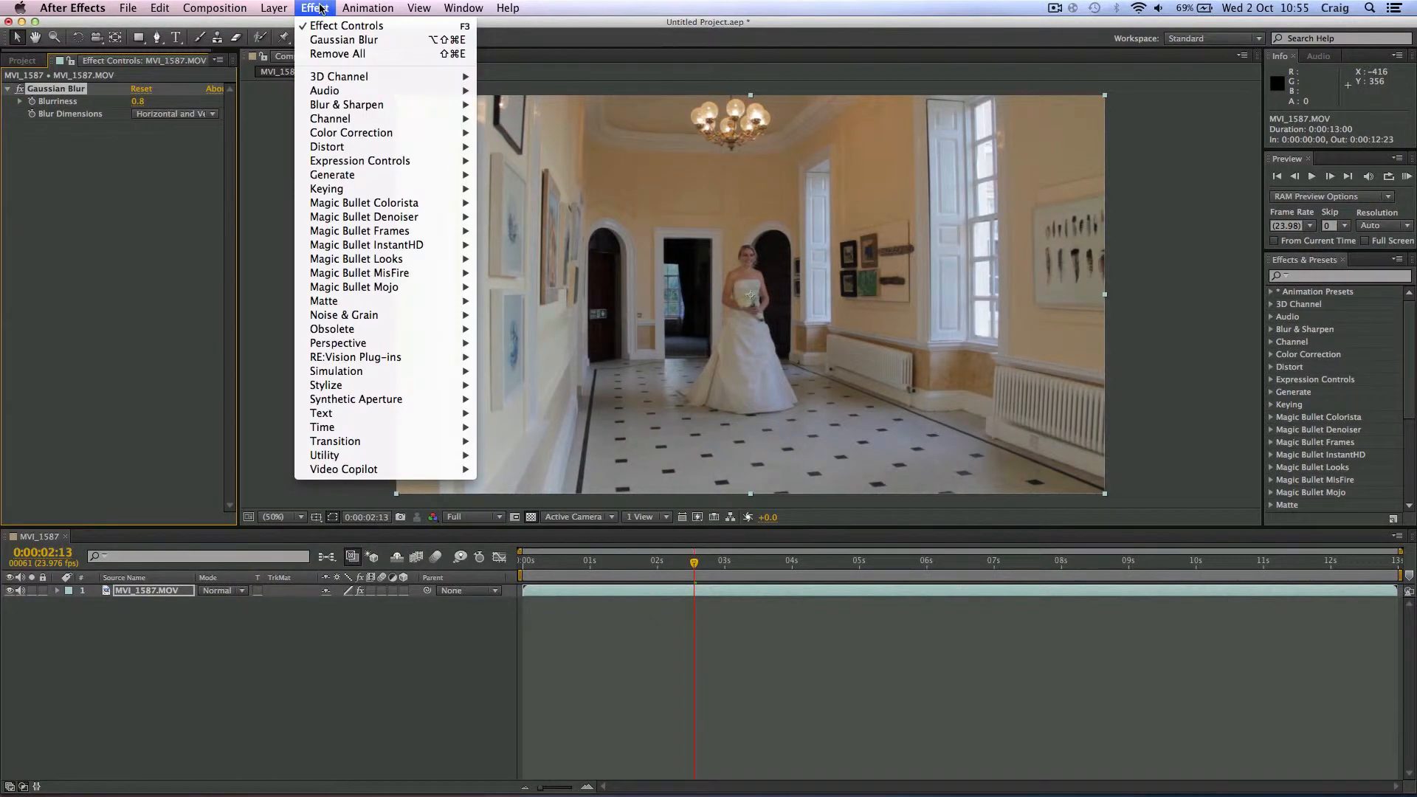
mouse_move(351, 133)
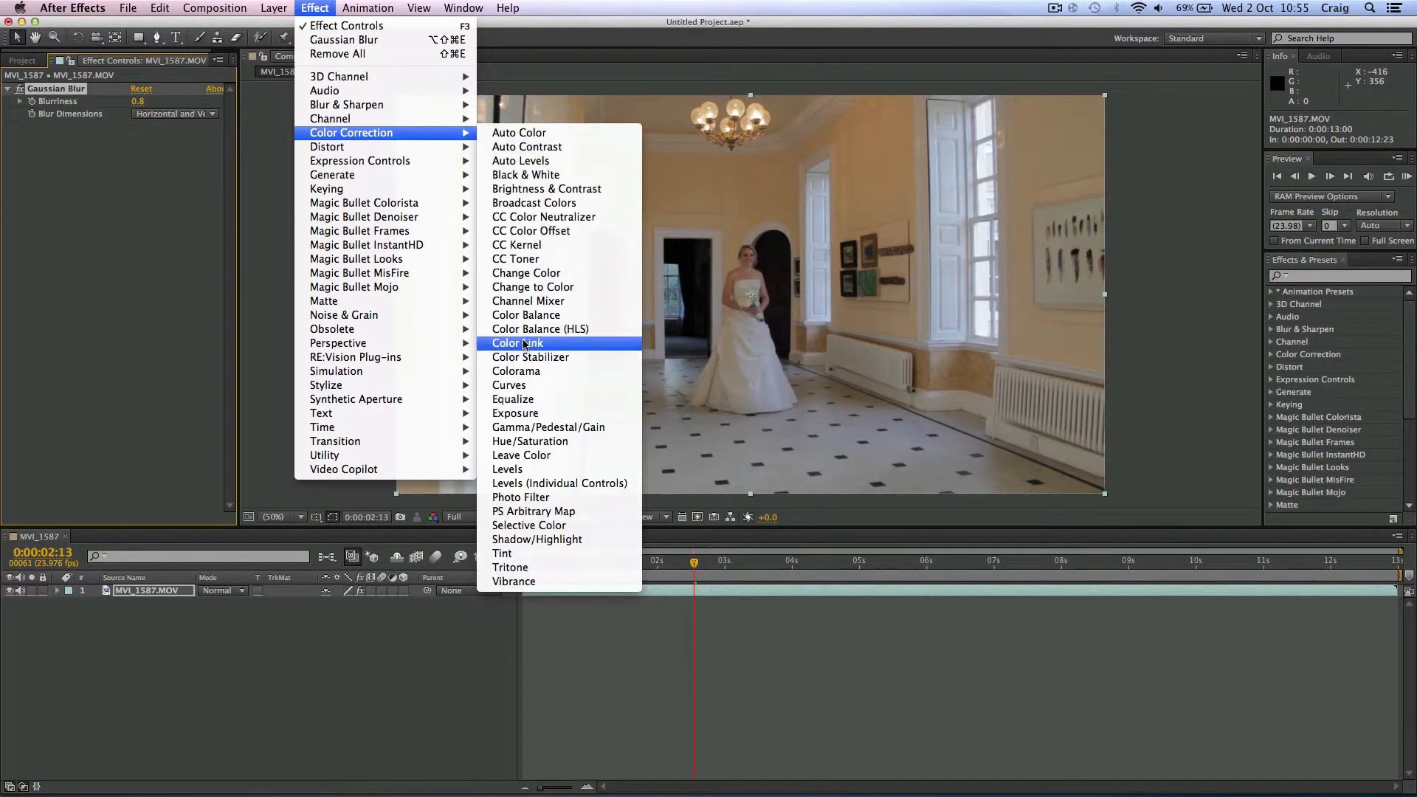
mouse_move(540, 328)
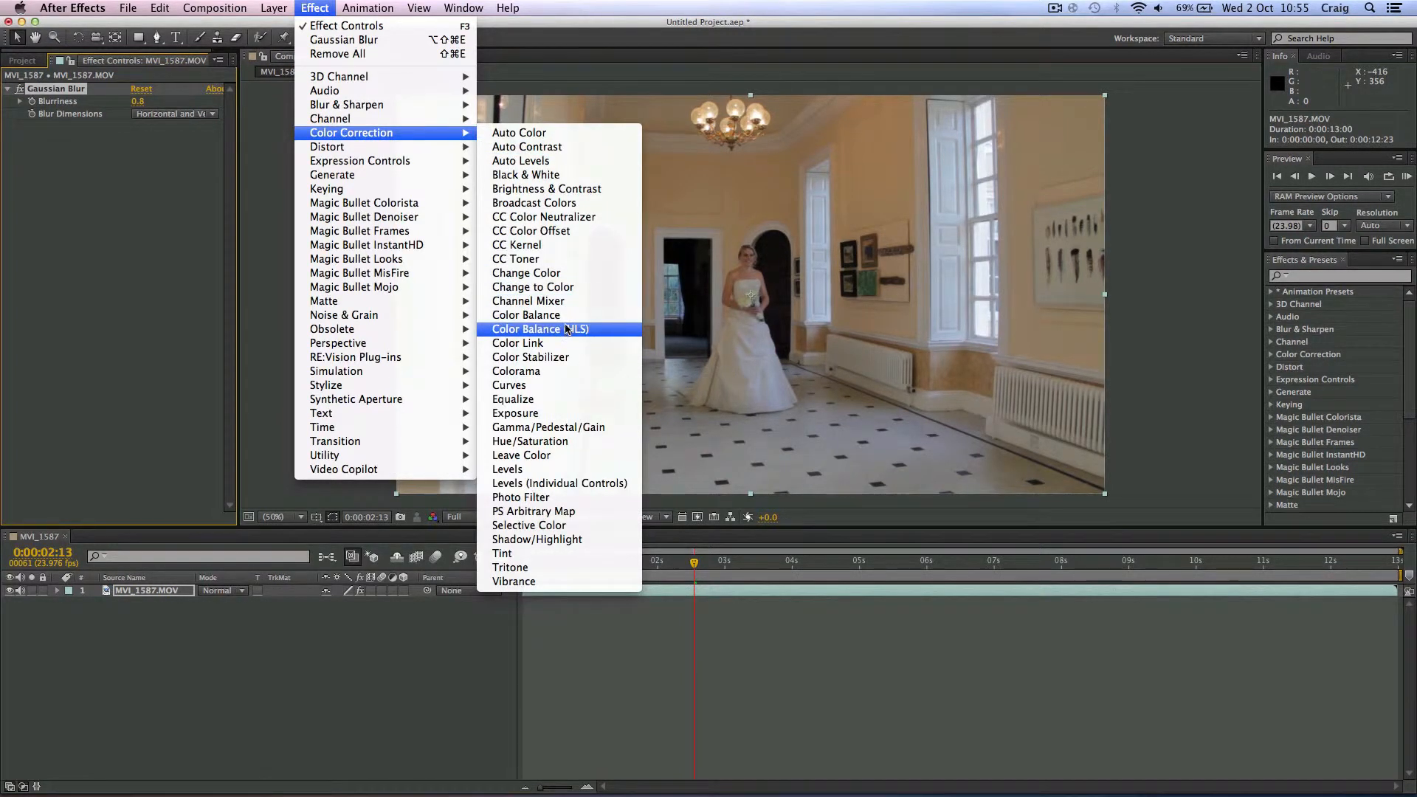
Add Color Balance (HLS) with Hue 285°, Lightness 19 and Saturation -100 for black and white.
click(540, 328)
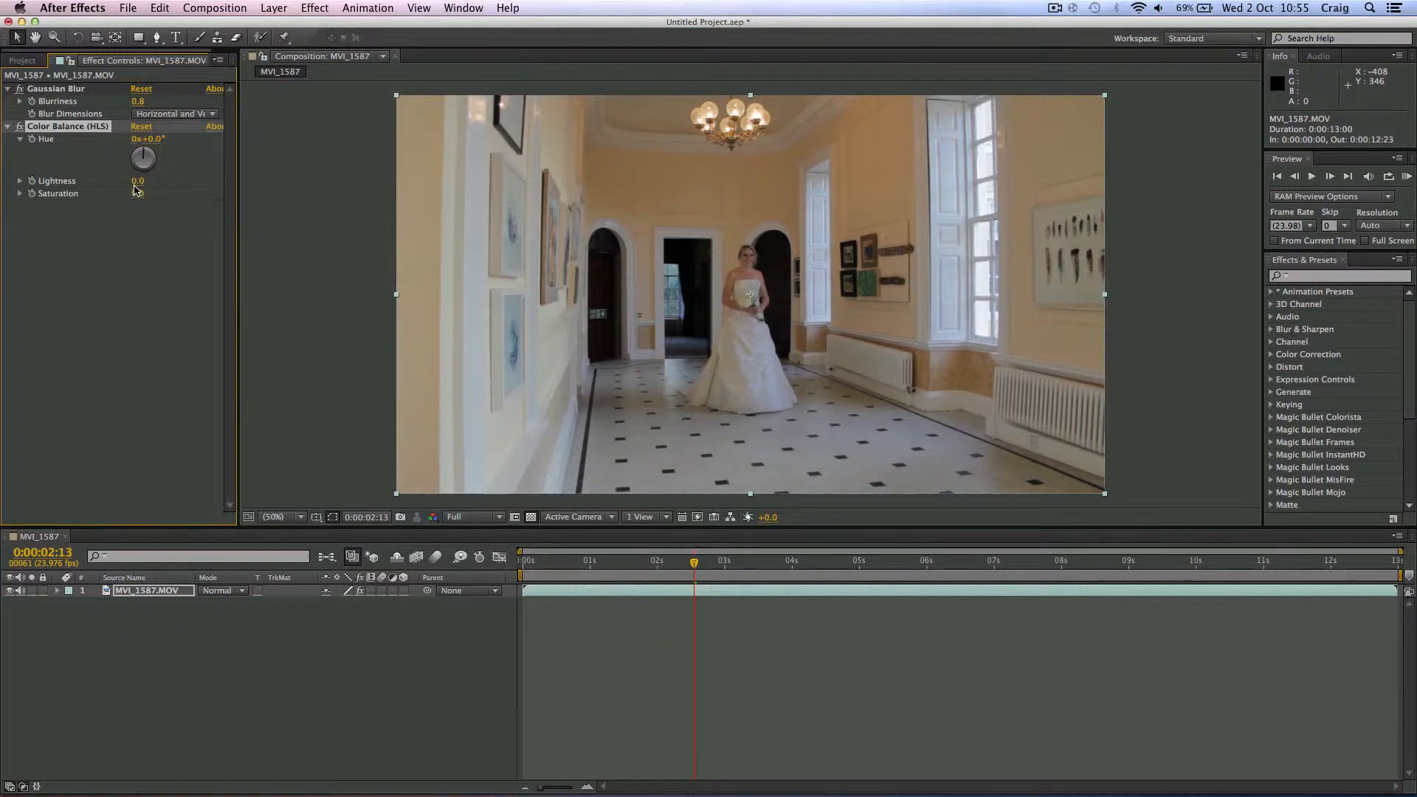
drag(143, 155, 154, 162)
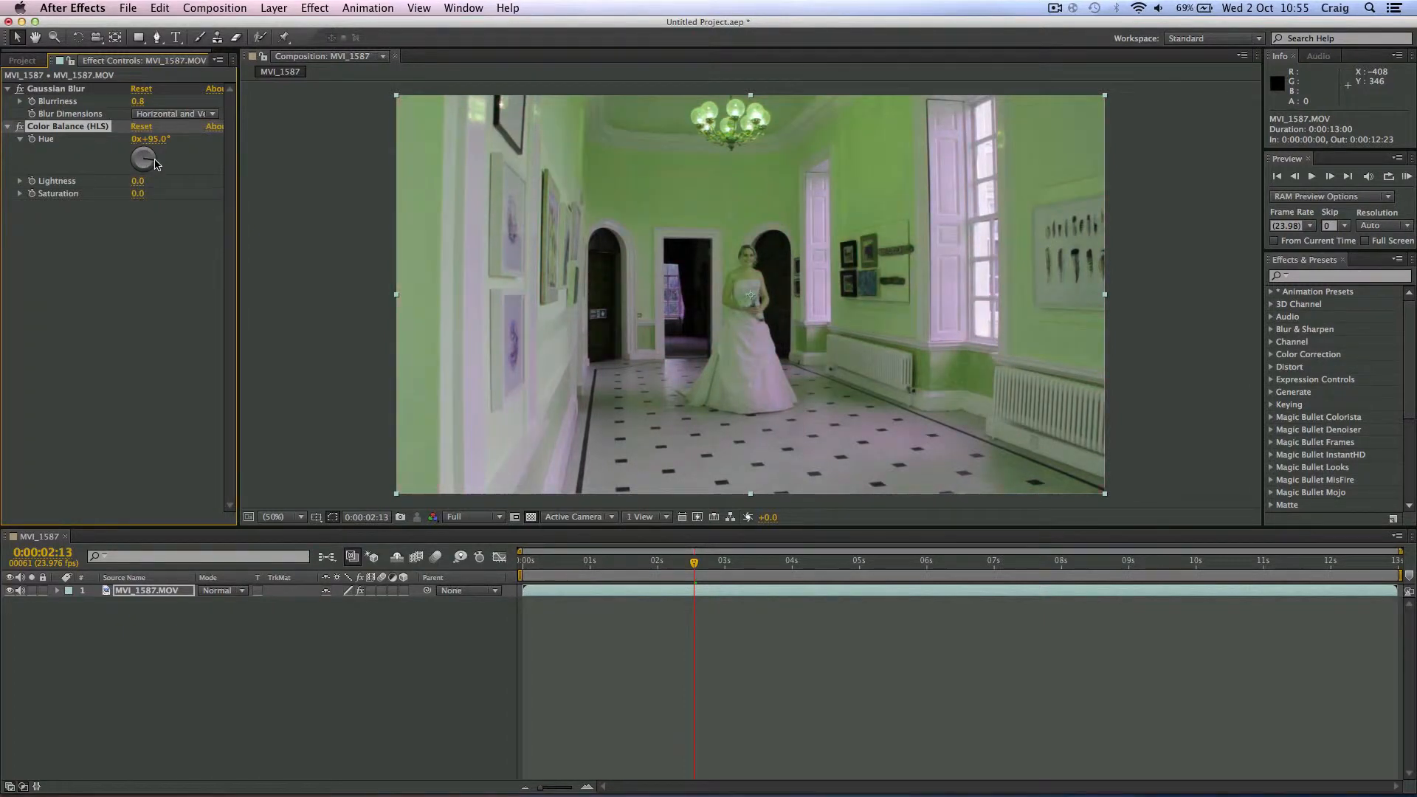
drag(145, 158, 141, 166)
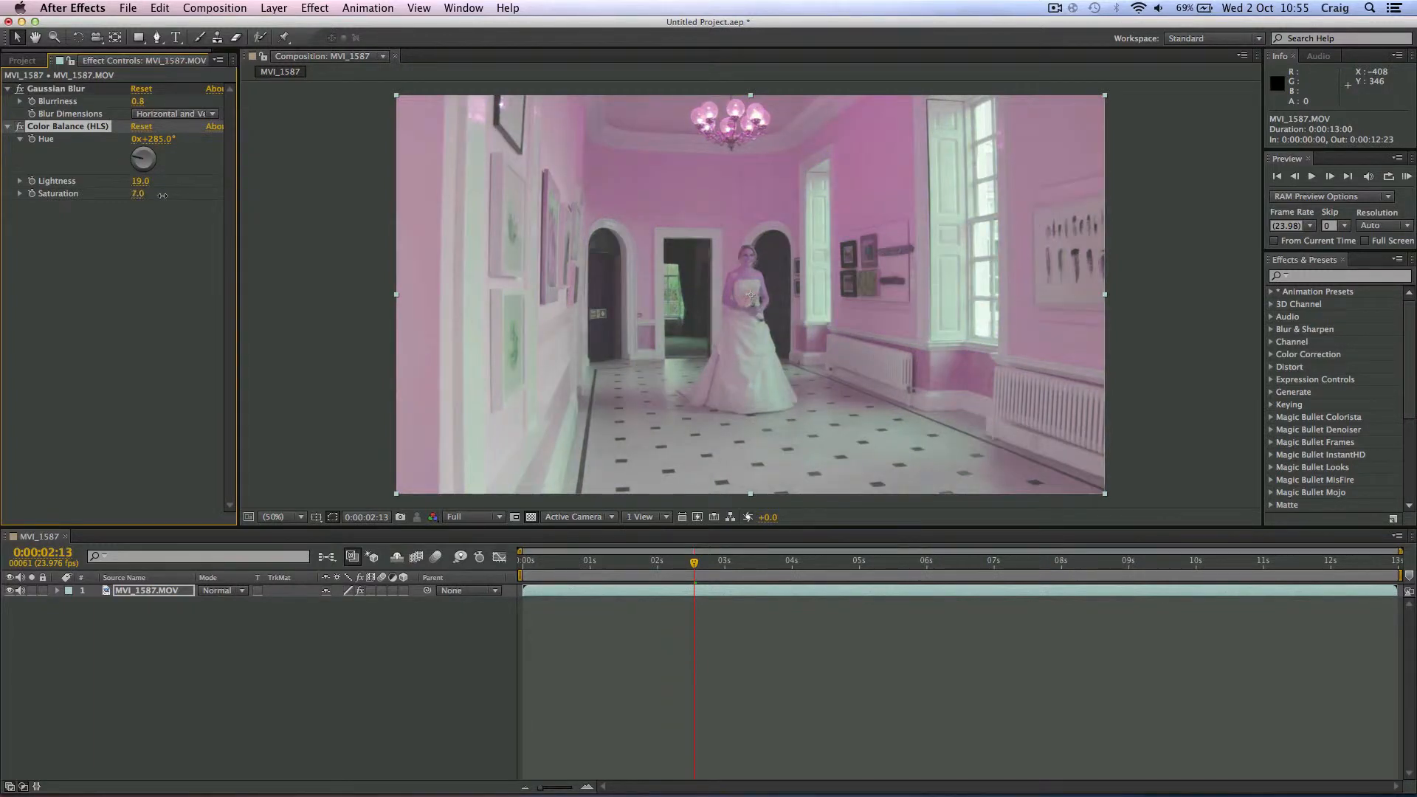
drag(137, 193, 119, 193)
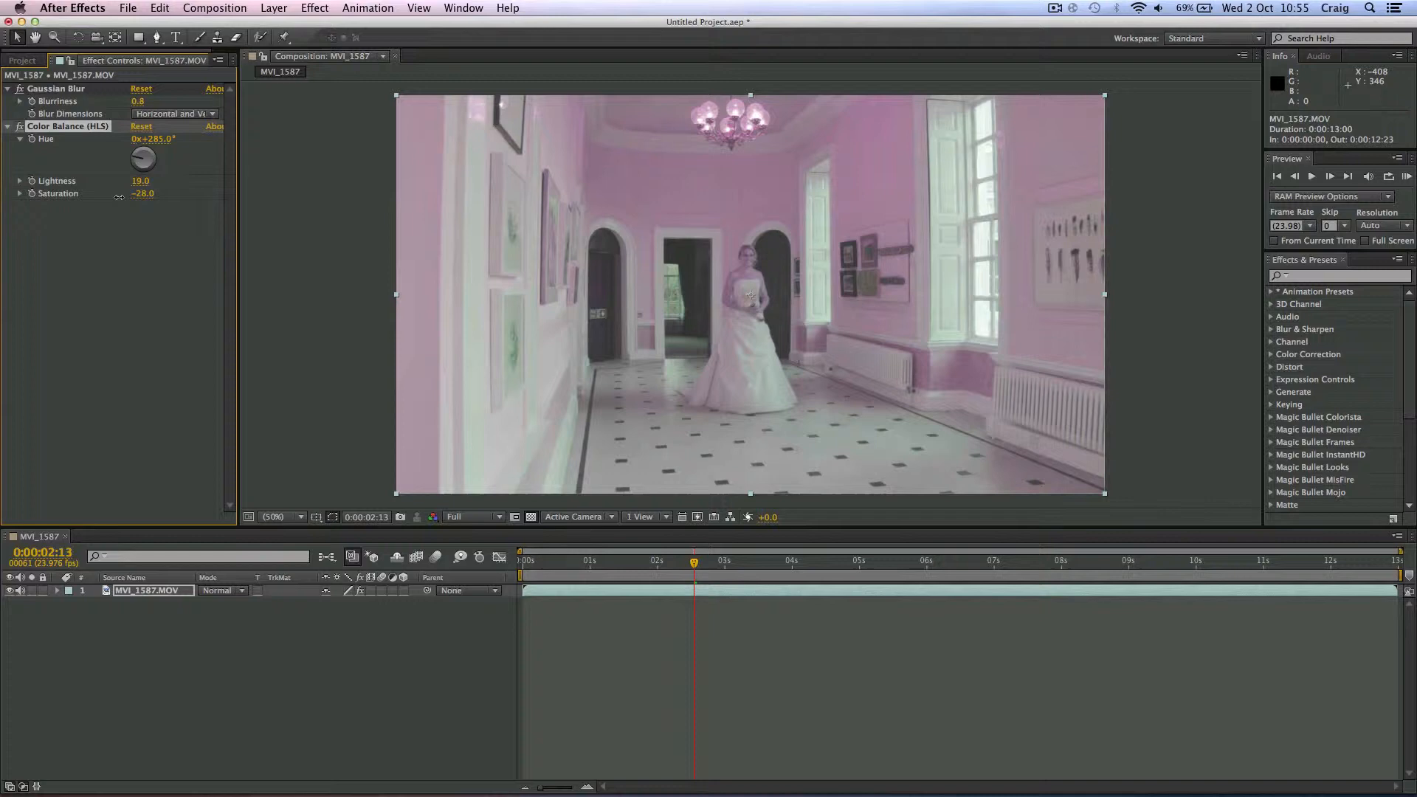
drag(142, 193, 85, 194)
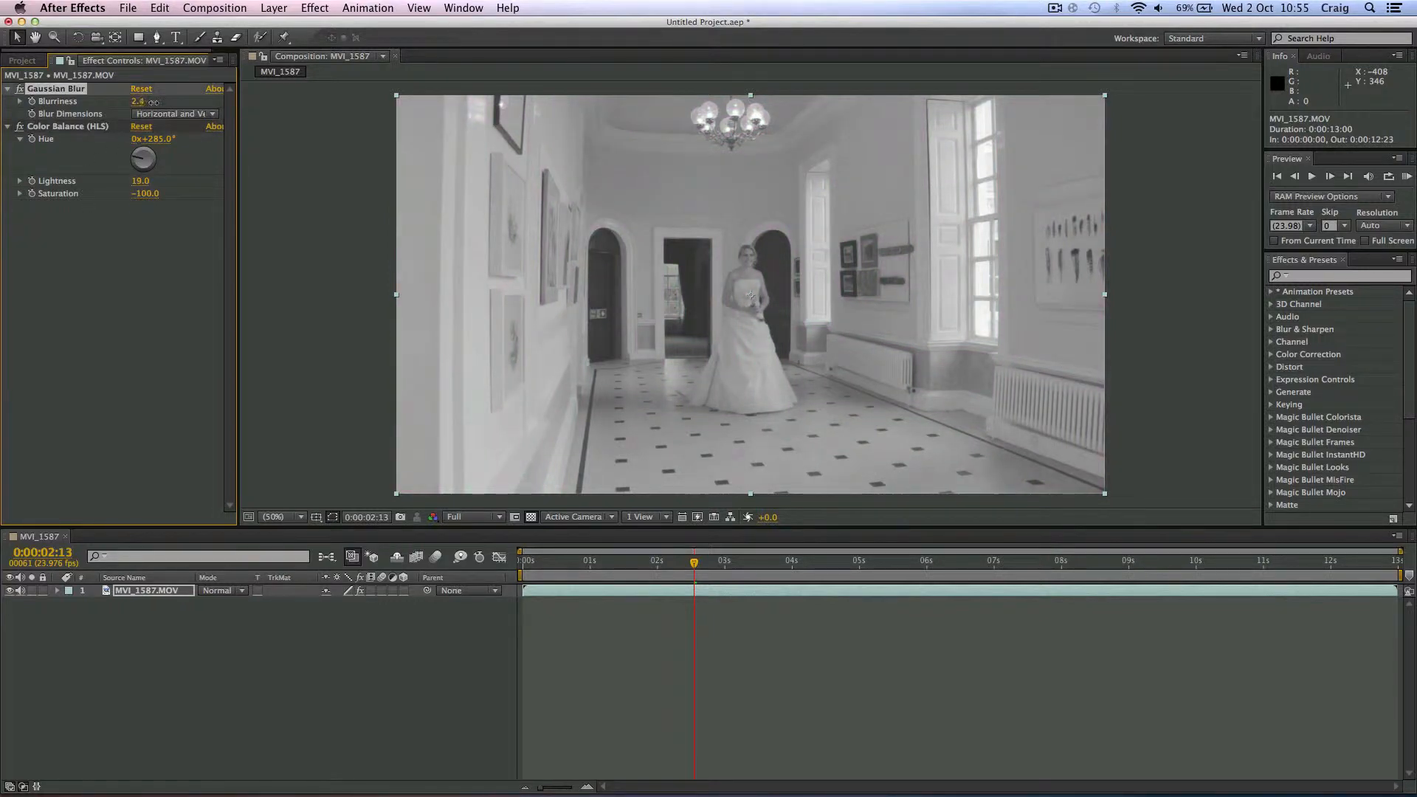
Raise Gaussian Blur Blurriness to 4.7.
drag(138, 102, 150, 102)
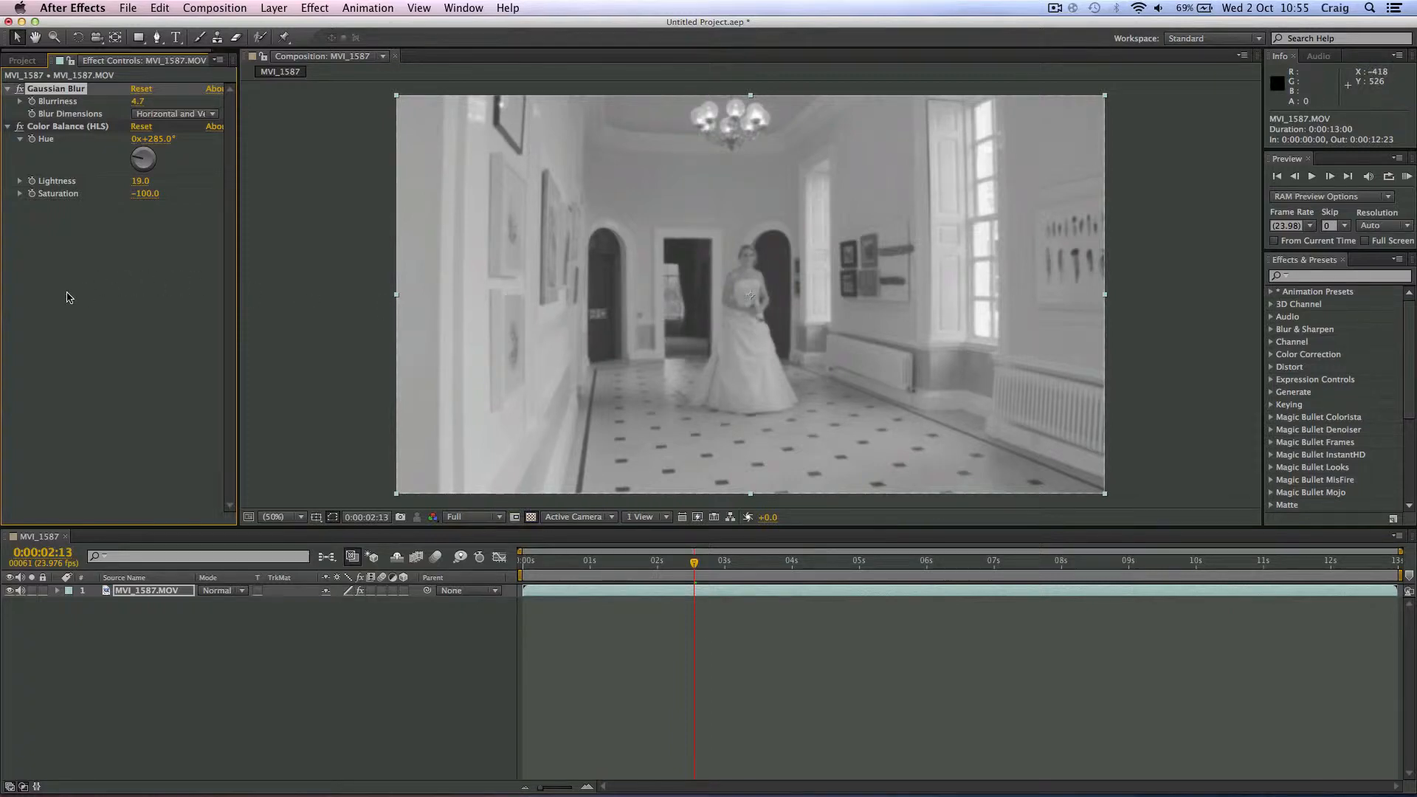
mouse_move(50, 223)
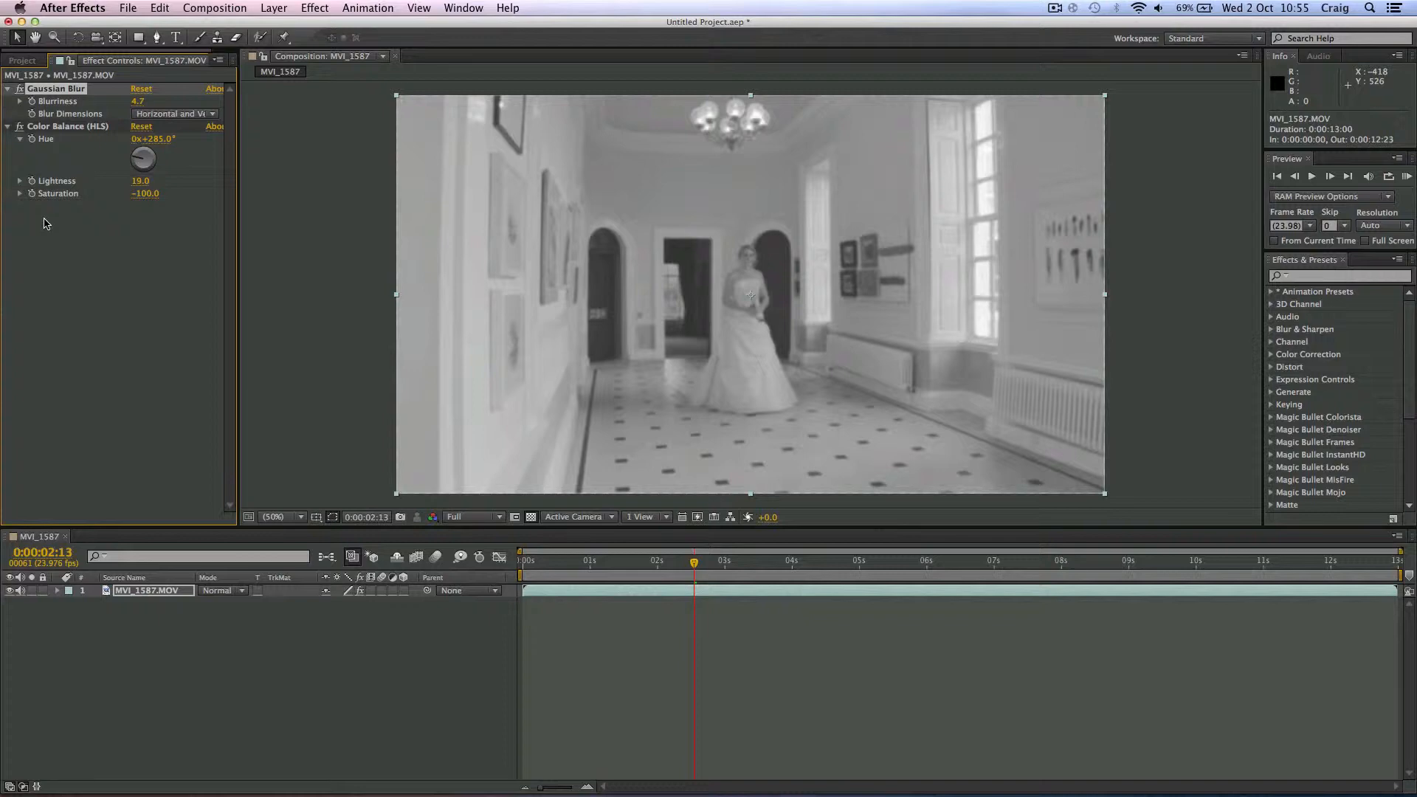
mouse_move(47, 329)
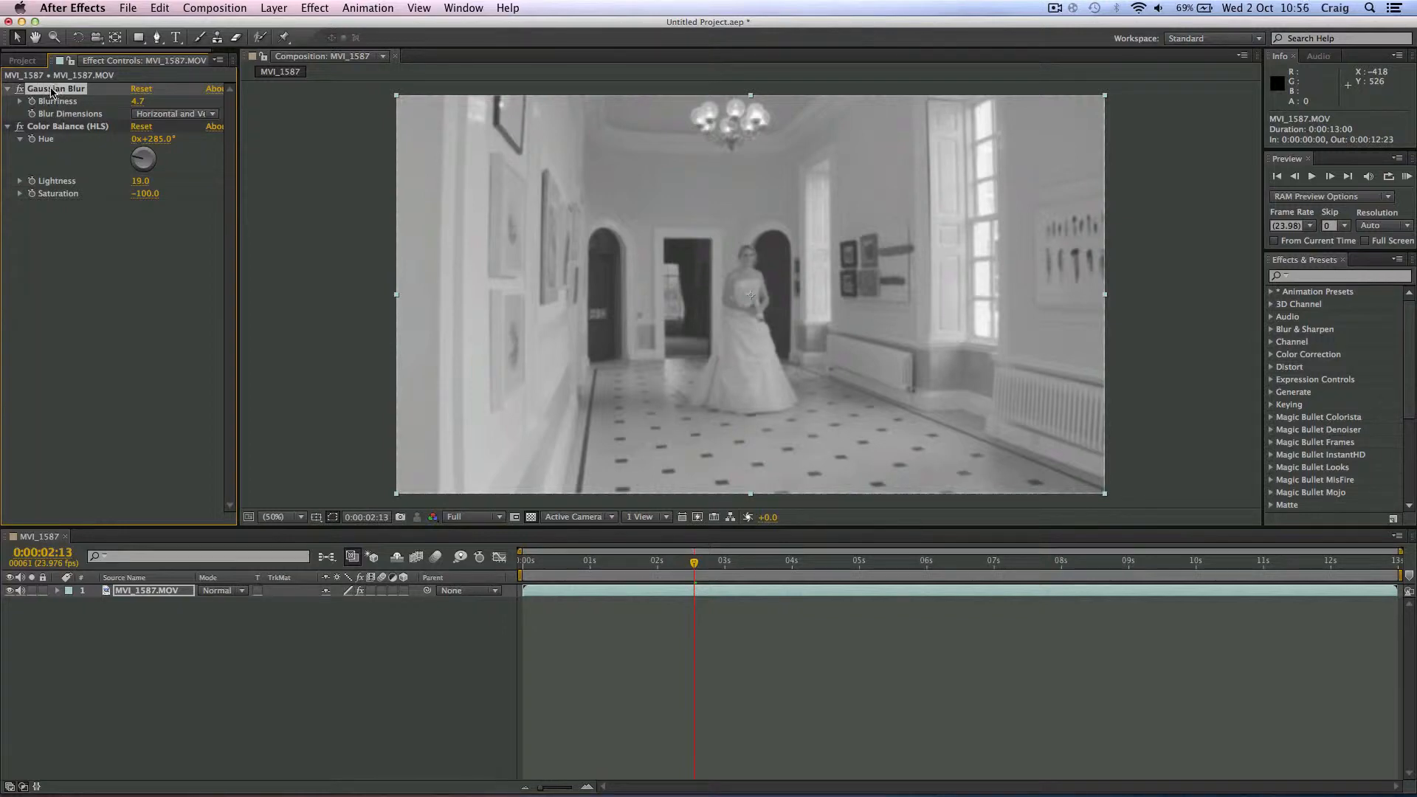
mouse_move(416, 268)
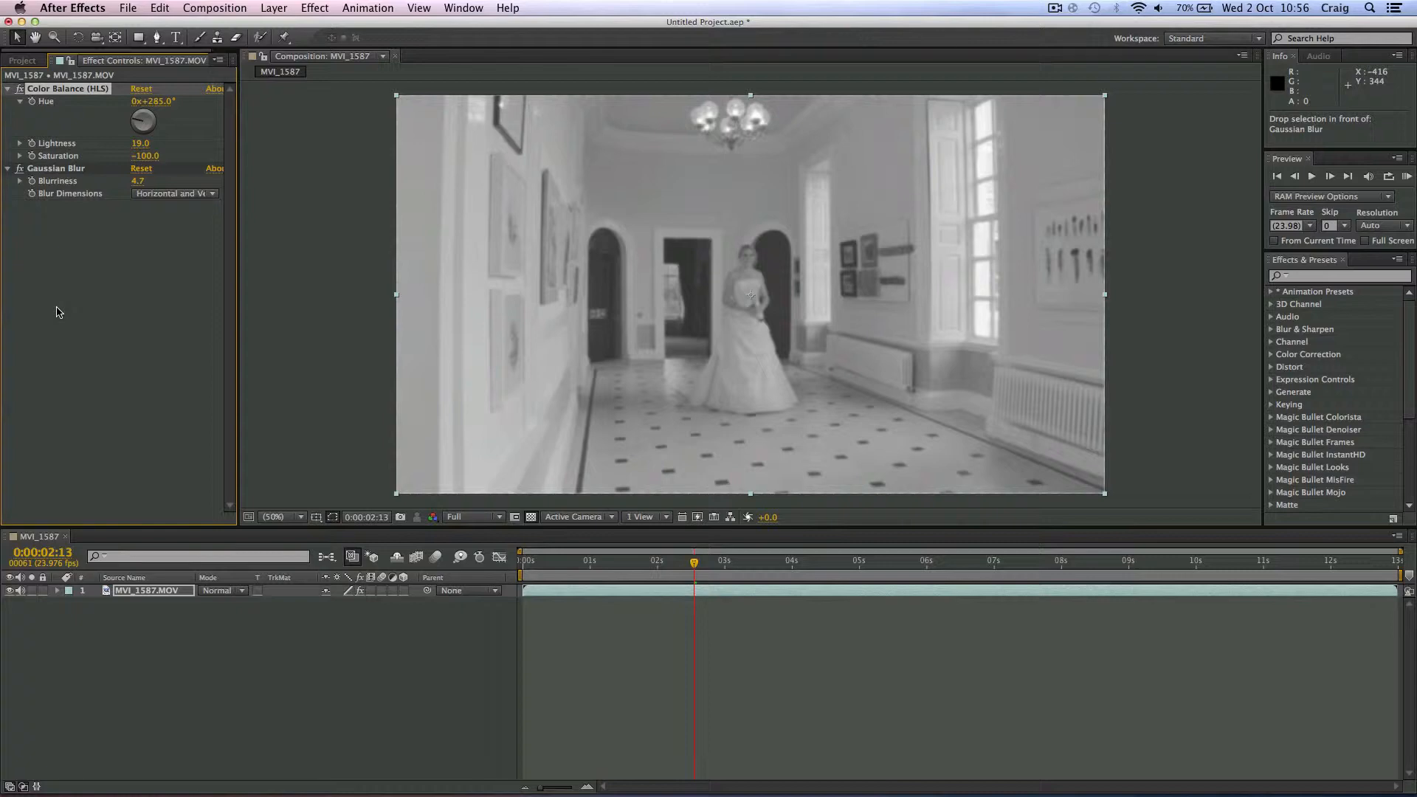
mouse_move(50, 103)
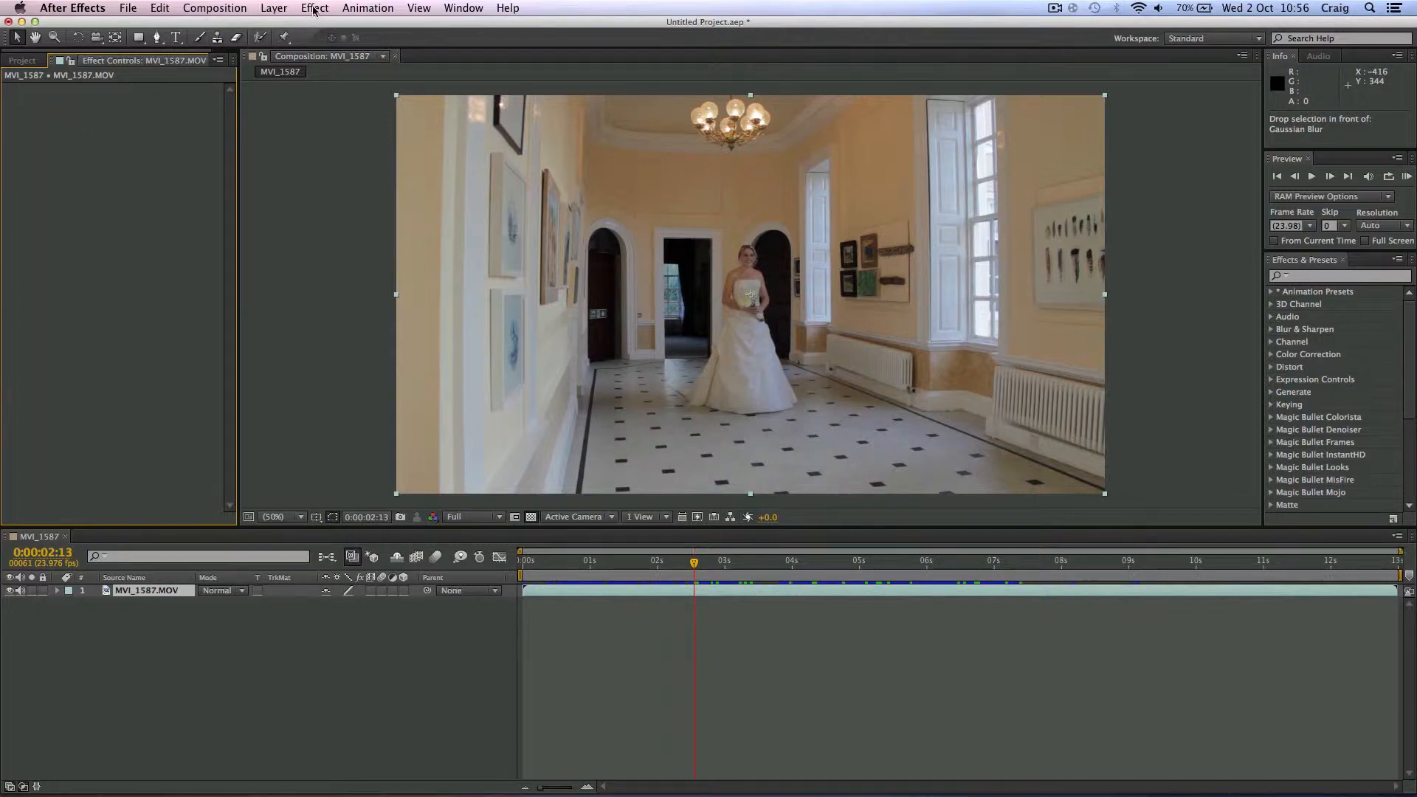
Apply a Curves effect to the clip and shape the RGB curve into an S for contrast.
click(312, 8)
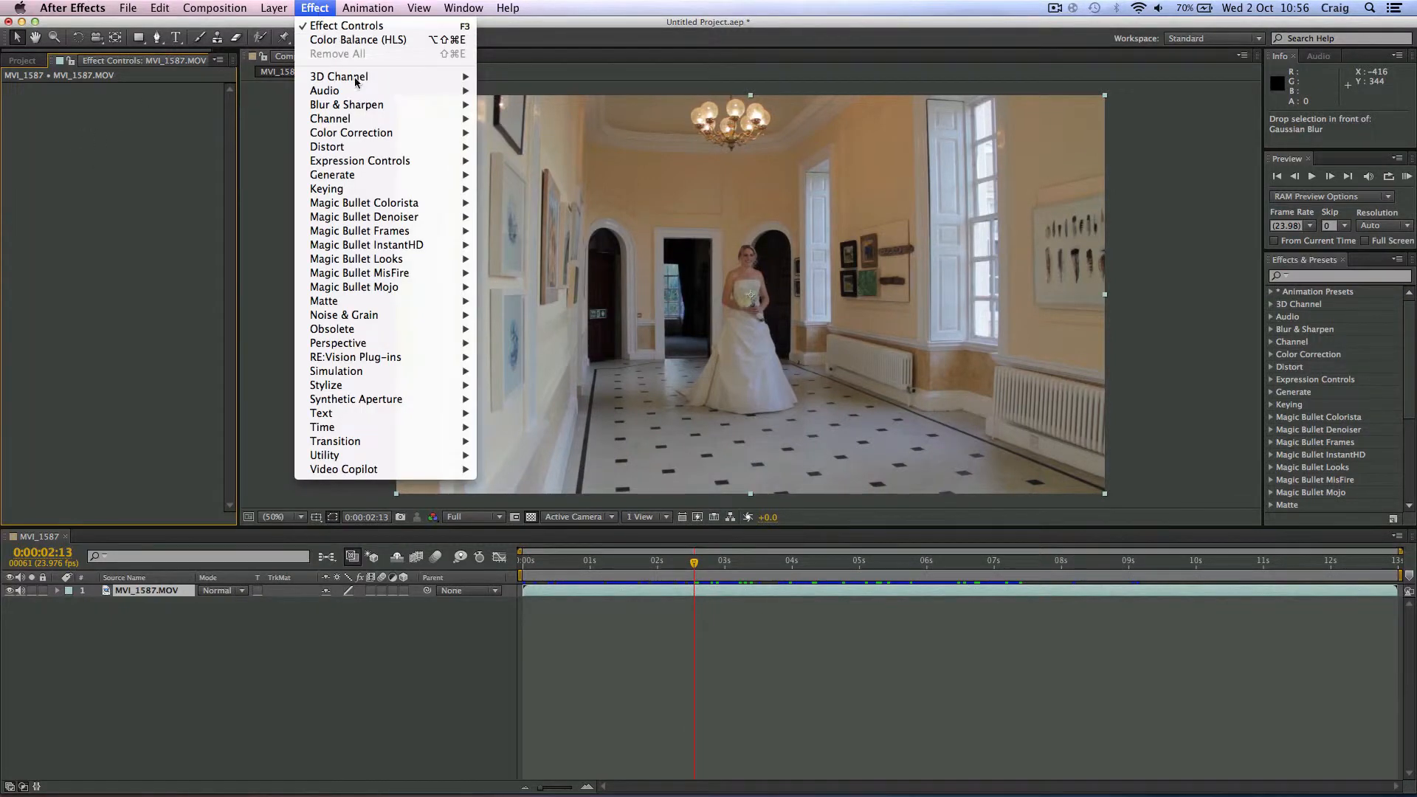
mouse_move(352, 133)
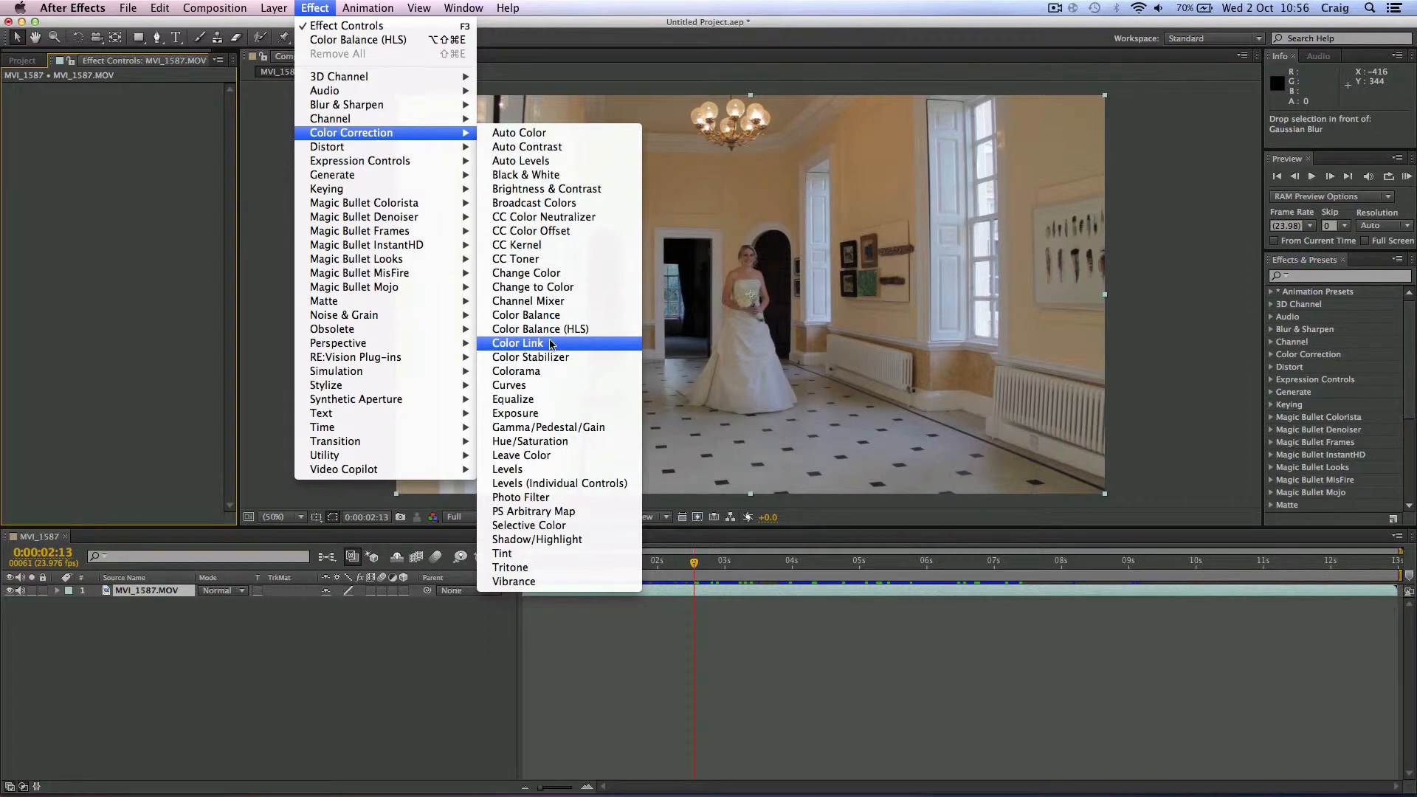
click(510, 386)
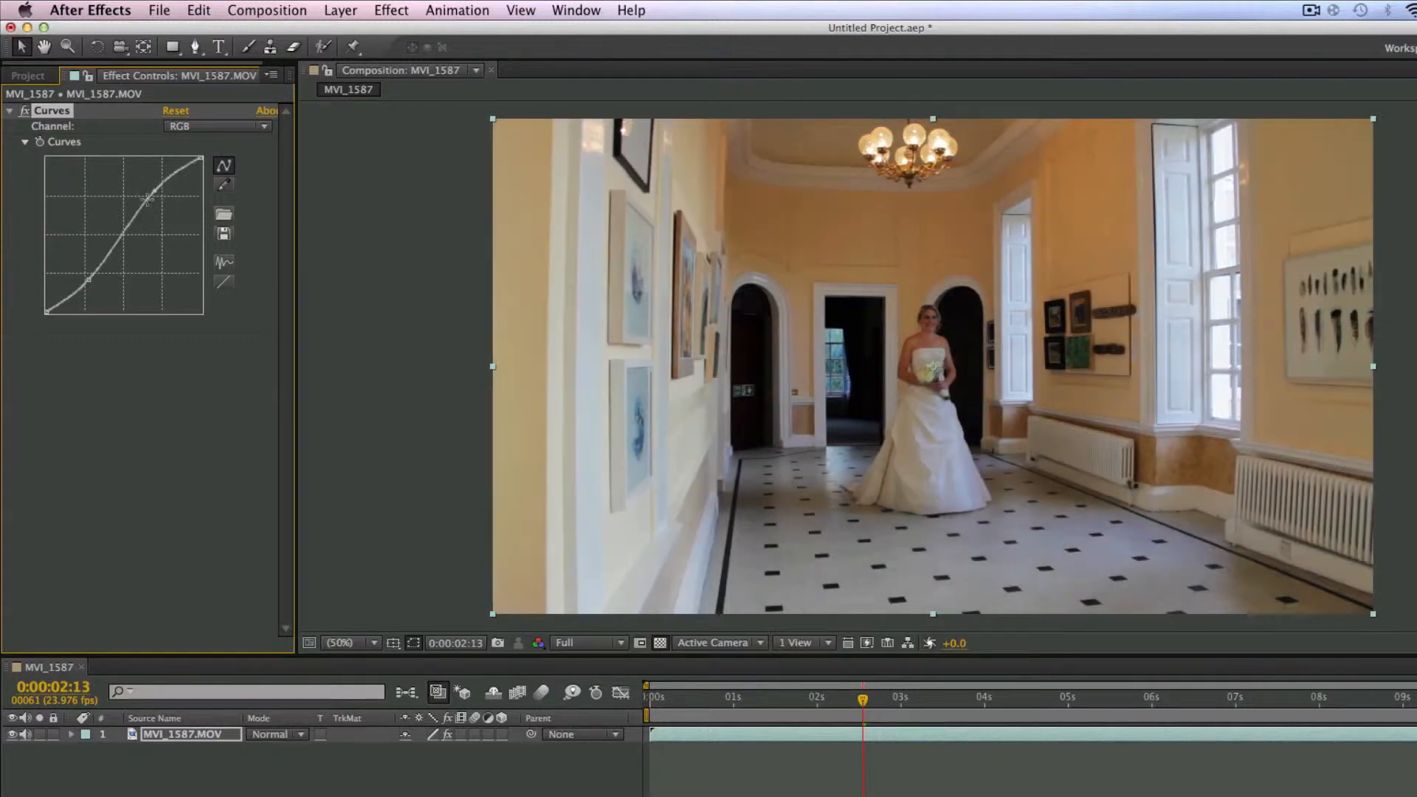
Raise the Red channel curve, then bend the Blue channel curve for a warm magenta tint.
click(217, 125)
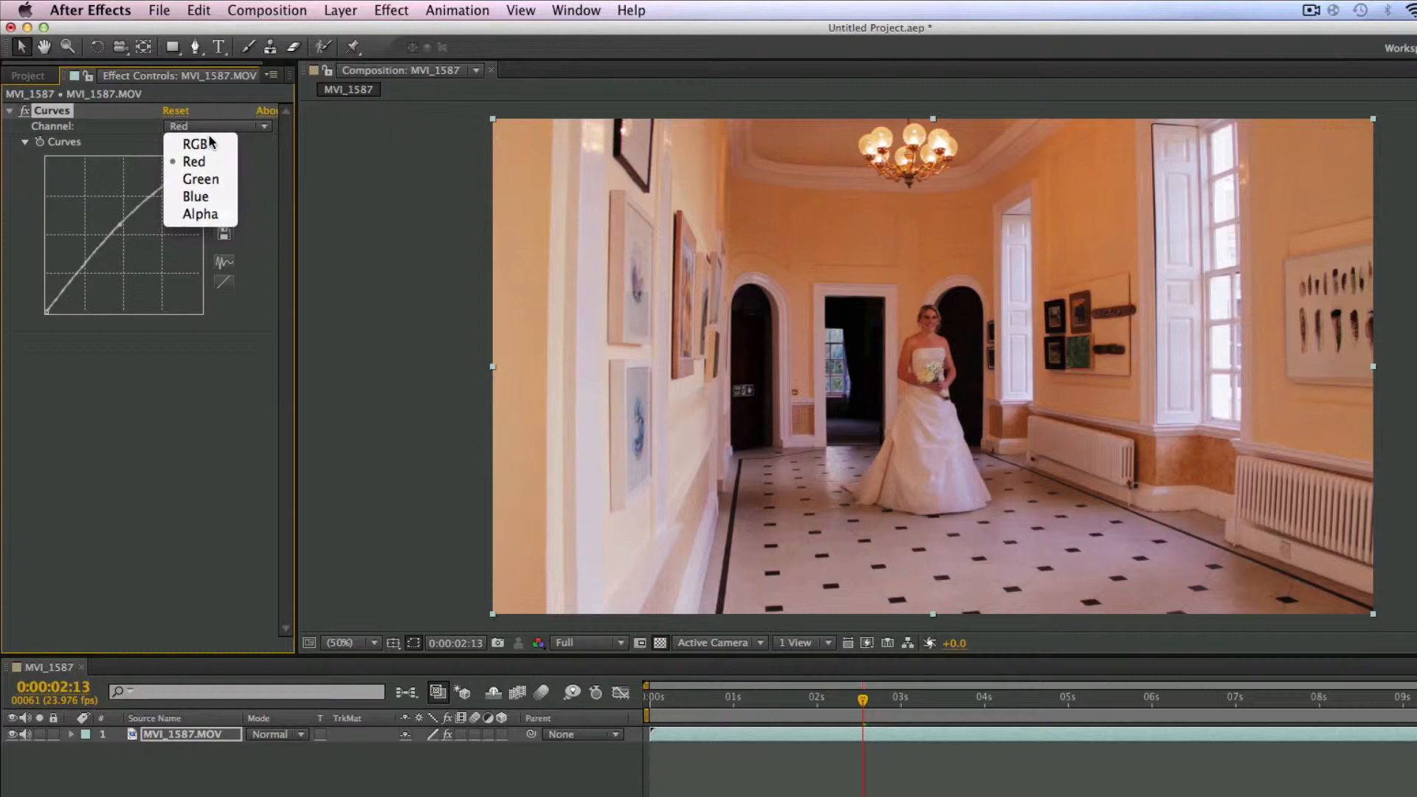
click(195, 196)
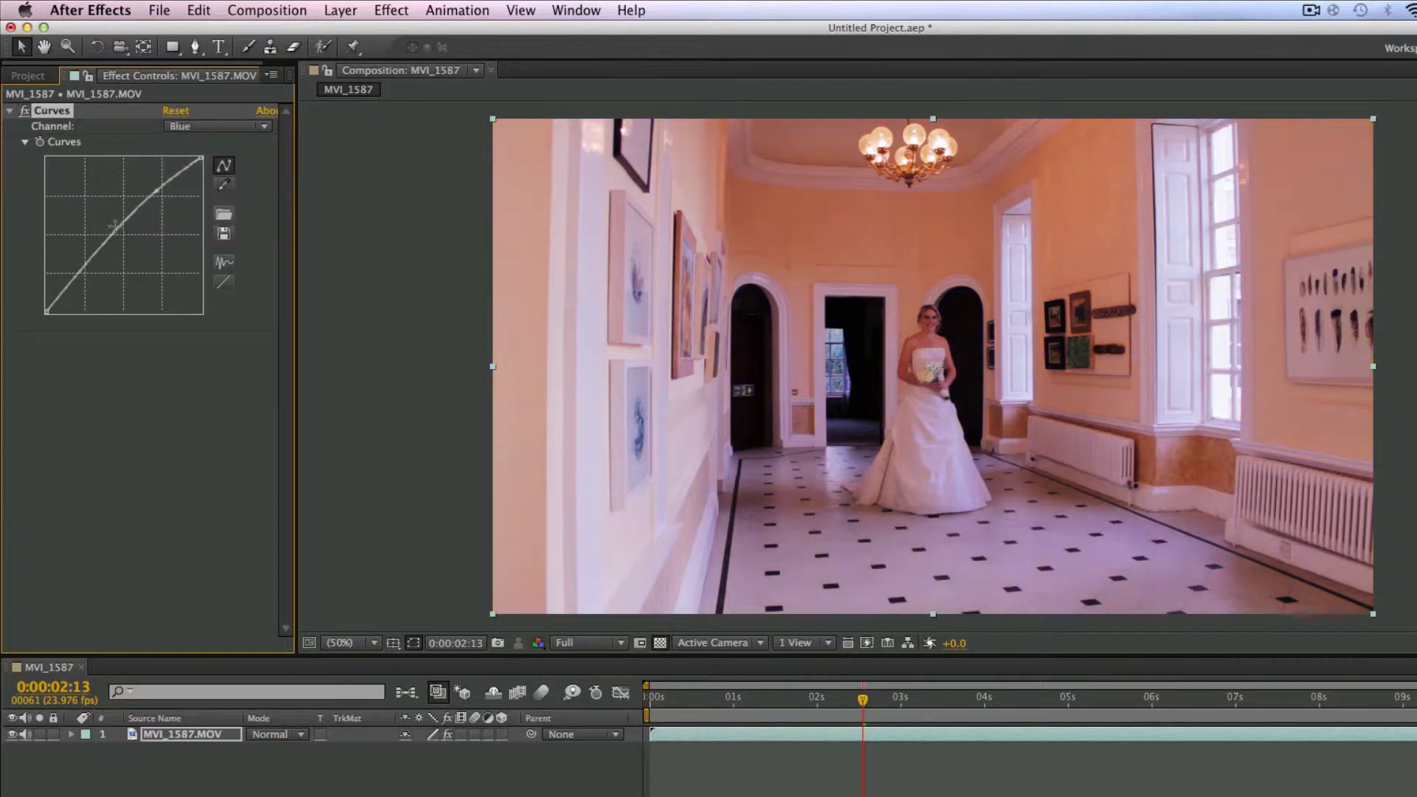
drag(118, 226, 81, 272)
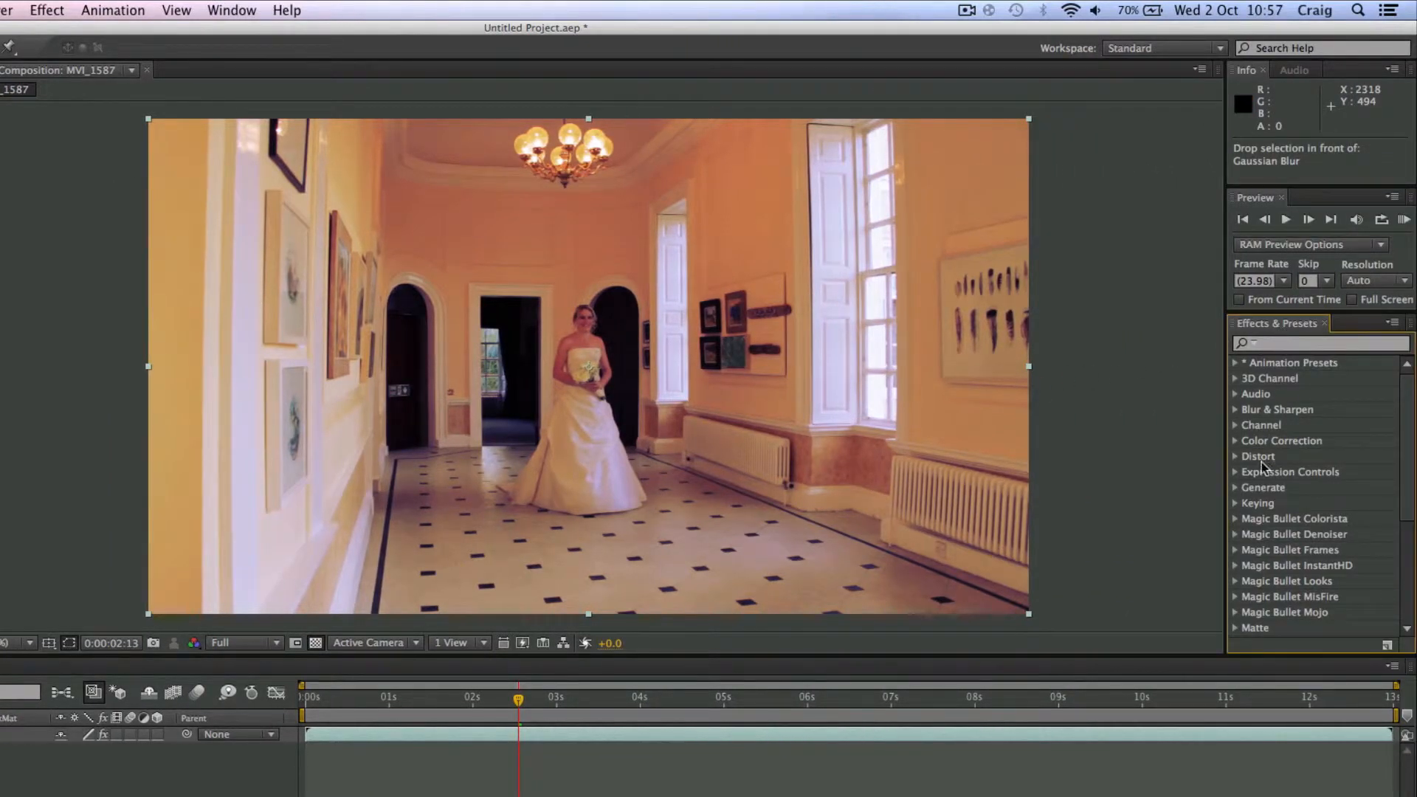
Scroll the Effects & Presets panel and expand the Color Correction category.
scroll(down, 3)
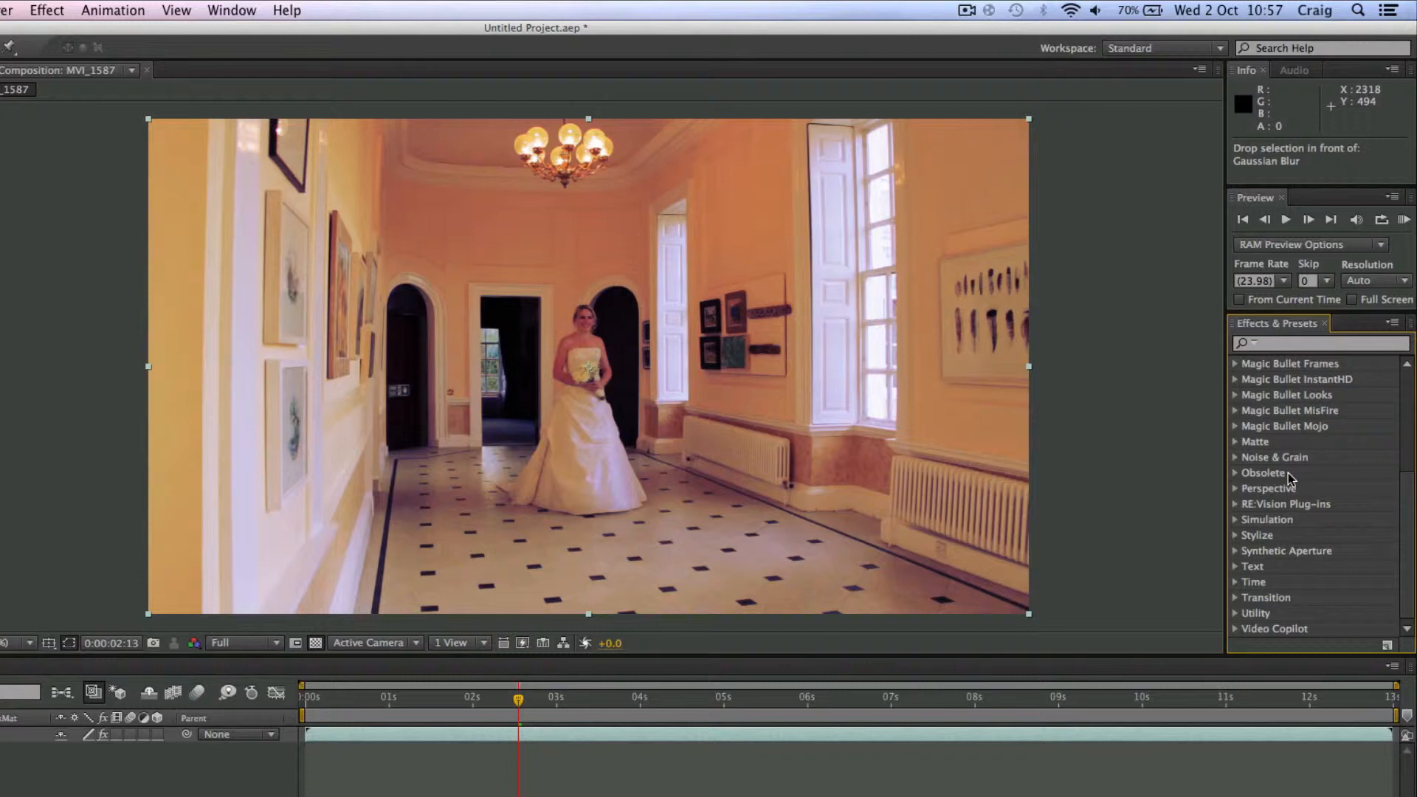
scroll(up, 3)
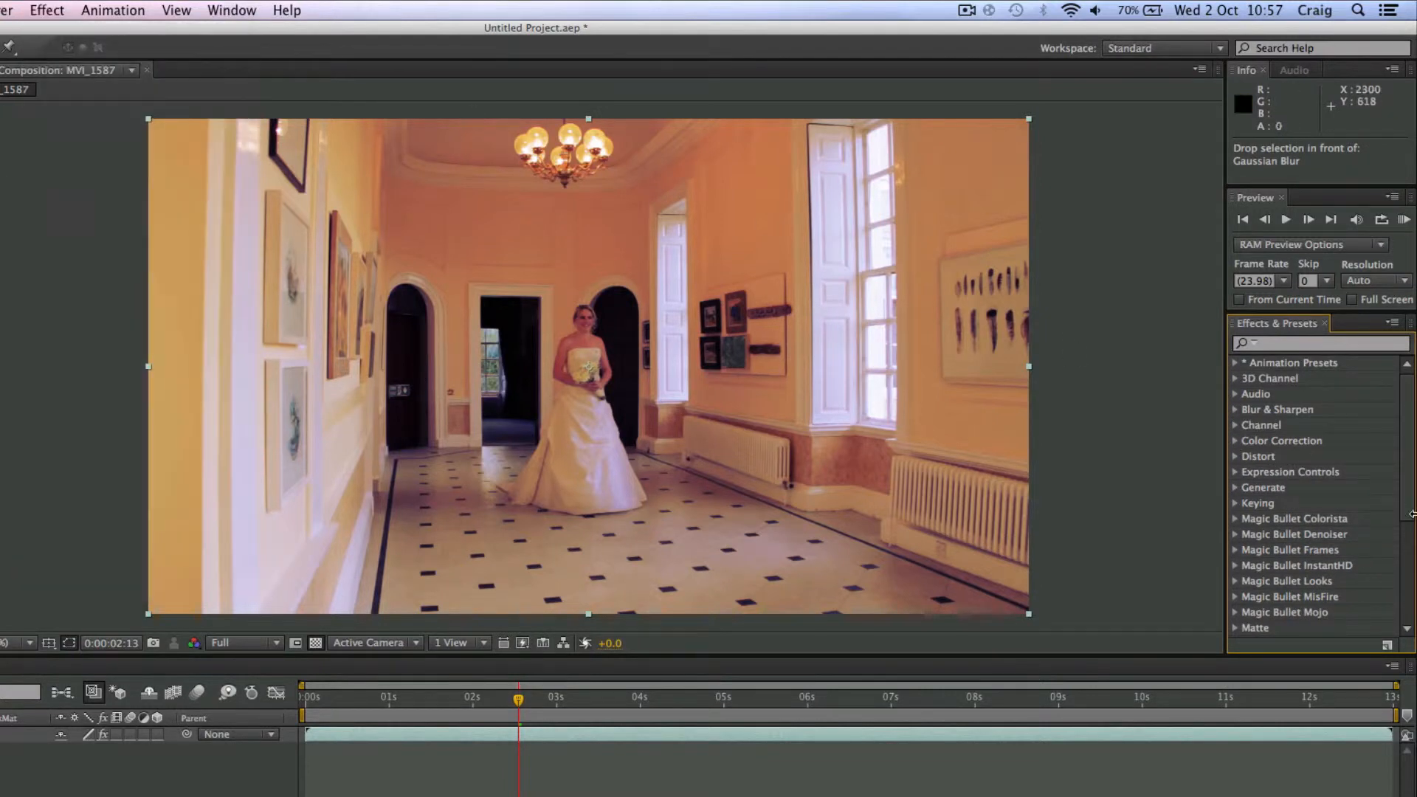
mouse_move(1225, 477)
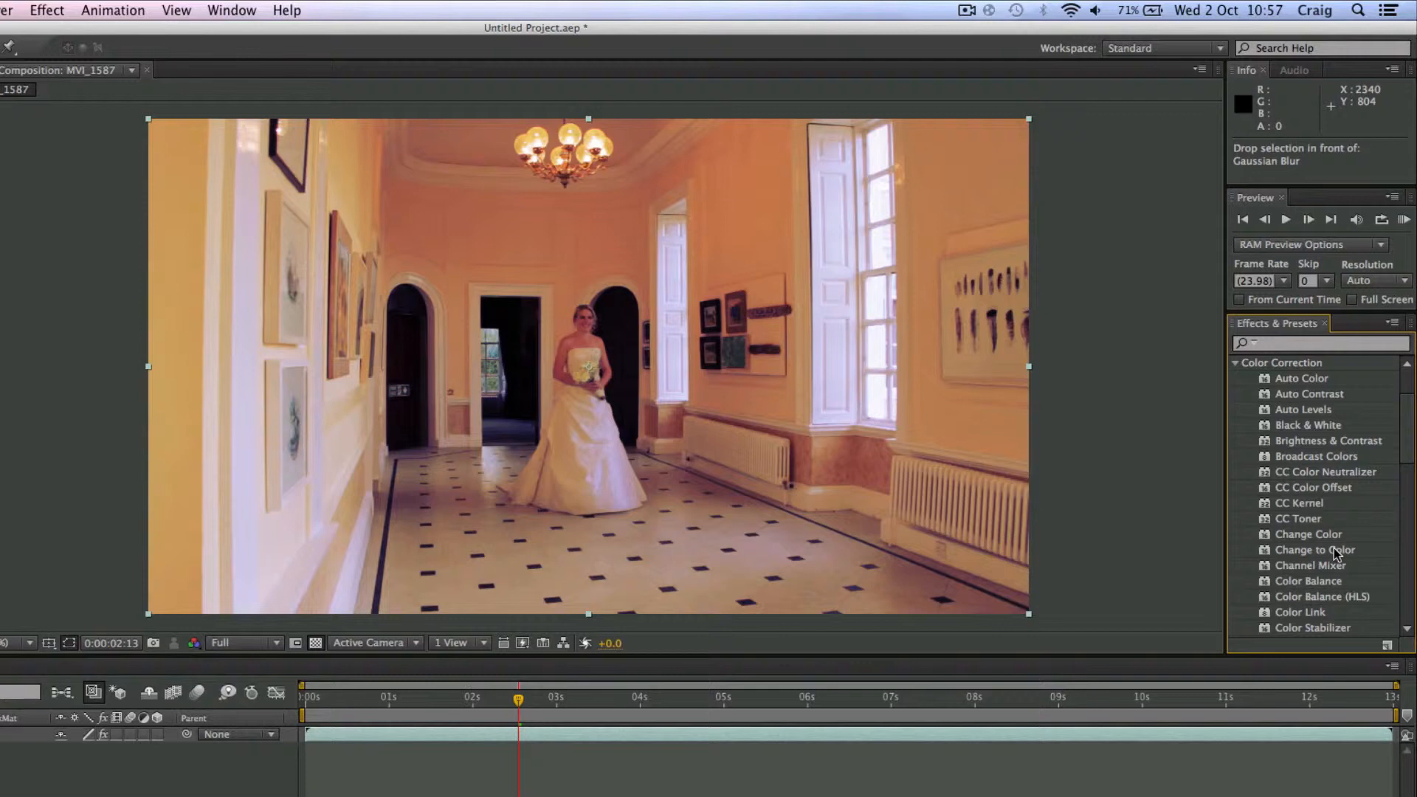
mouse_move(1256, 506)
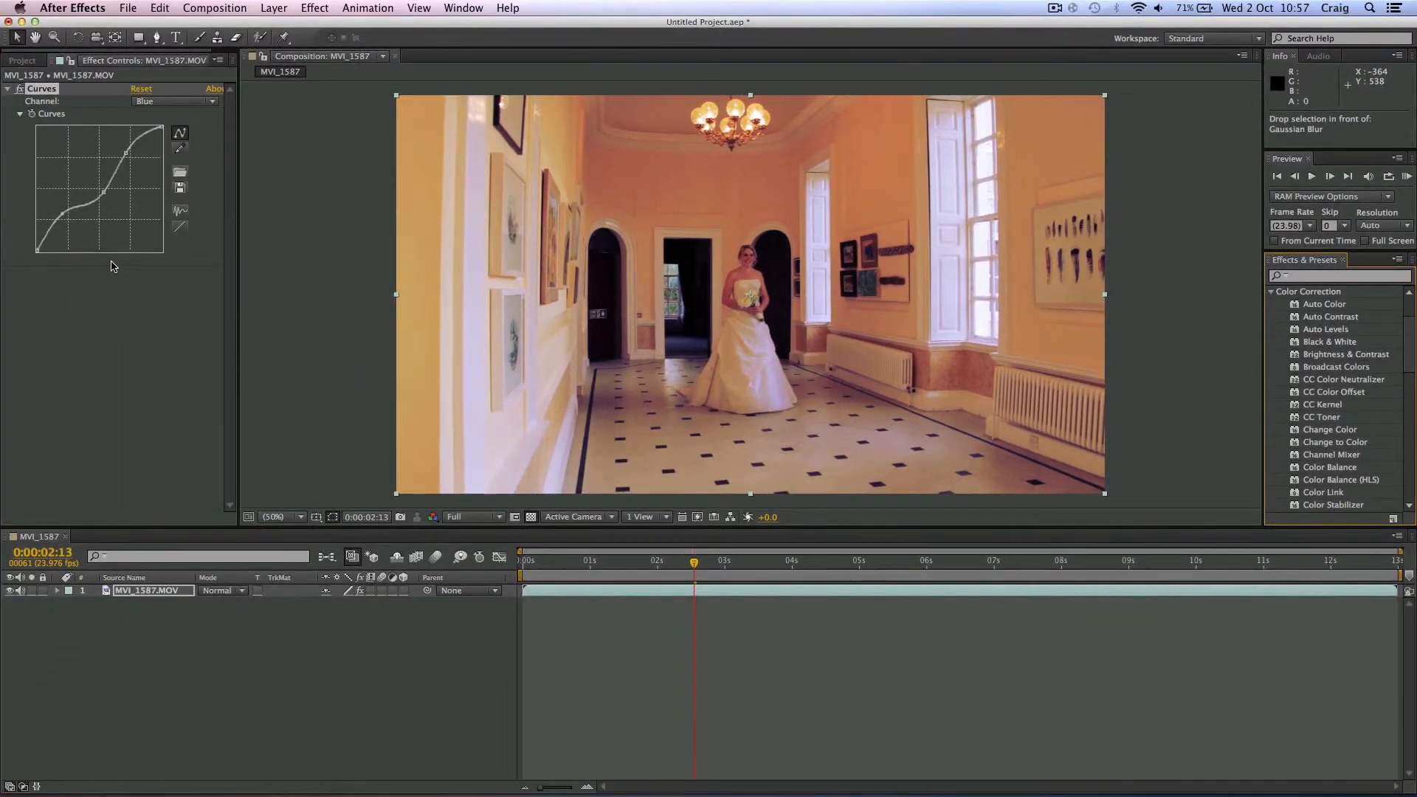
Drag MVI_1588.MOV into the timeline and keep MVI_1587.MOV as the top layer.
click(22, 61)
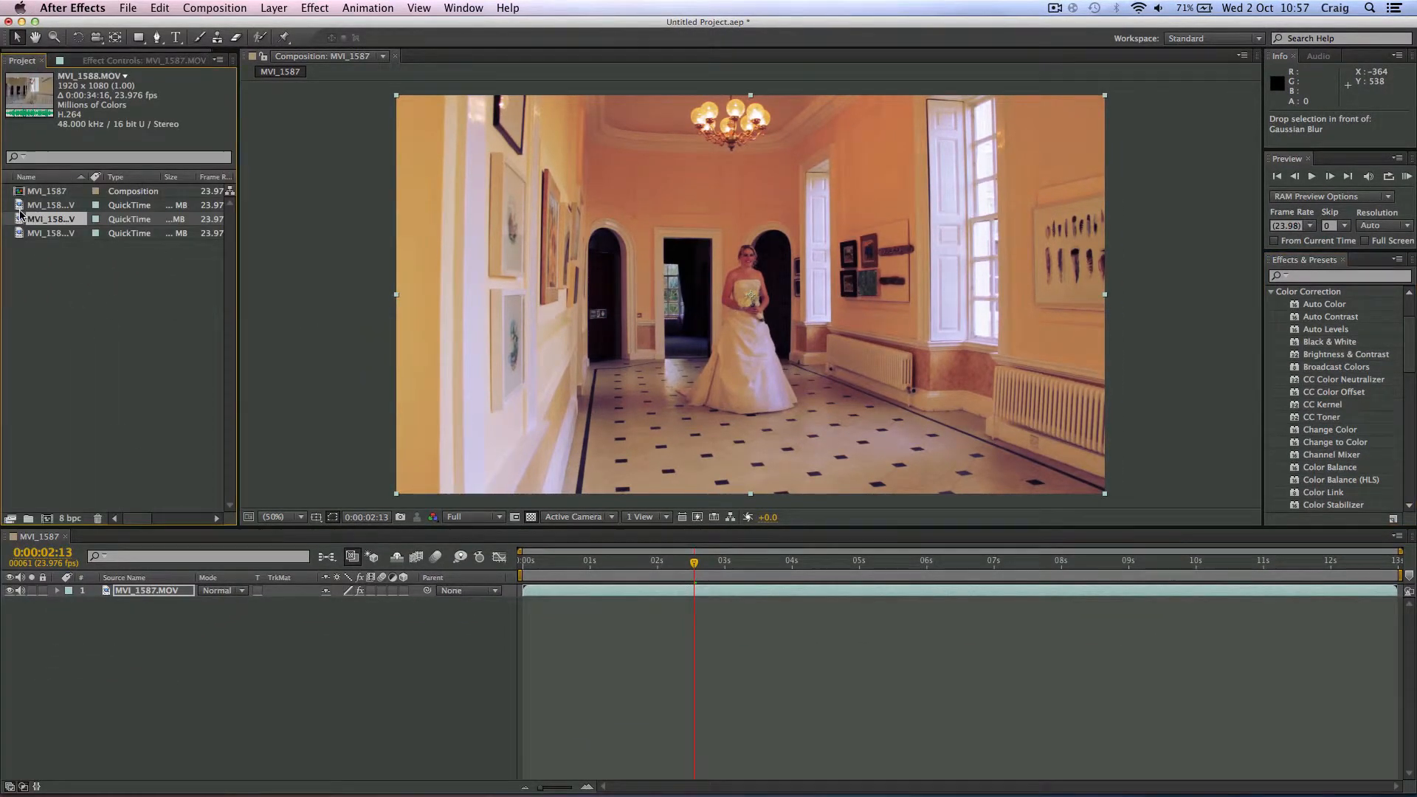
click(50, 205)
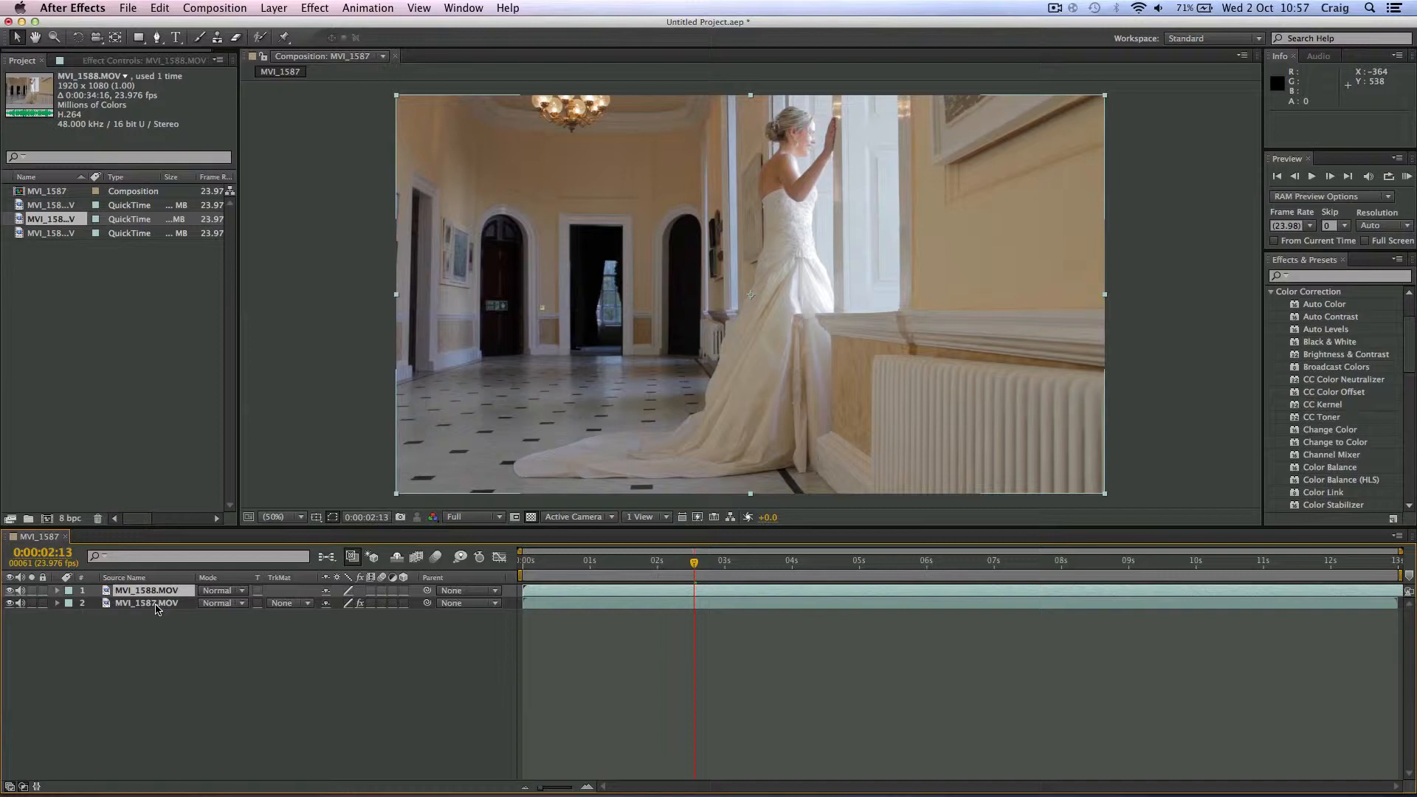
click(149, 603)
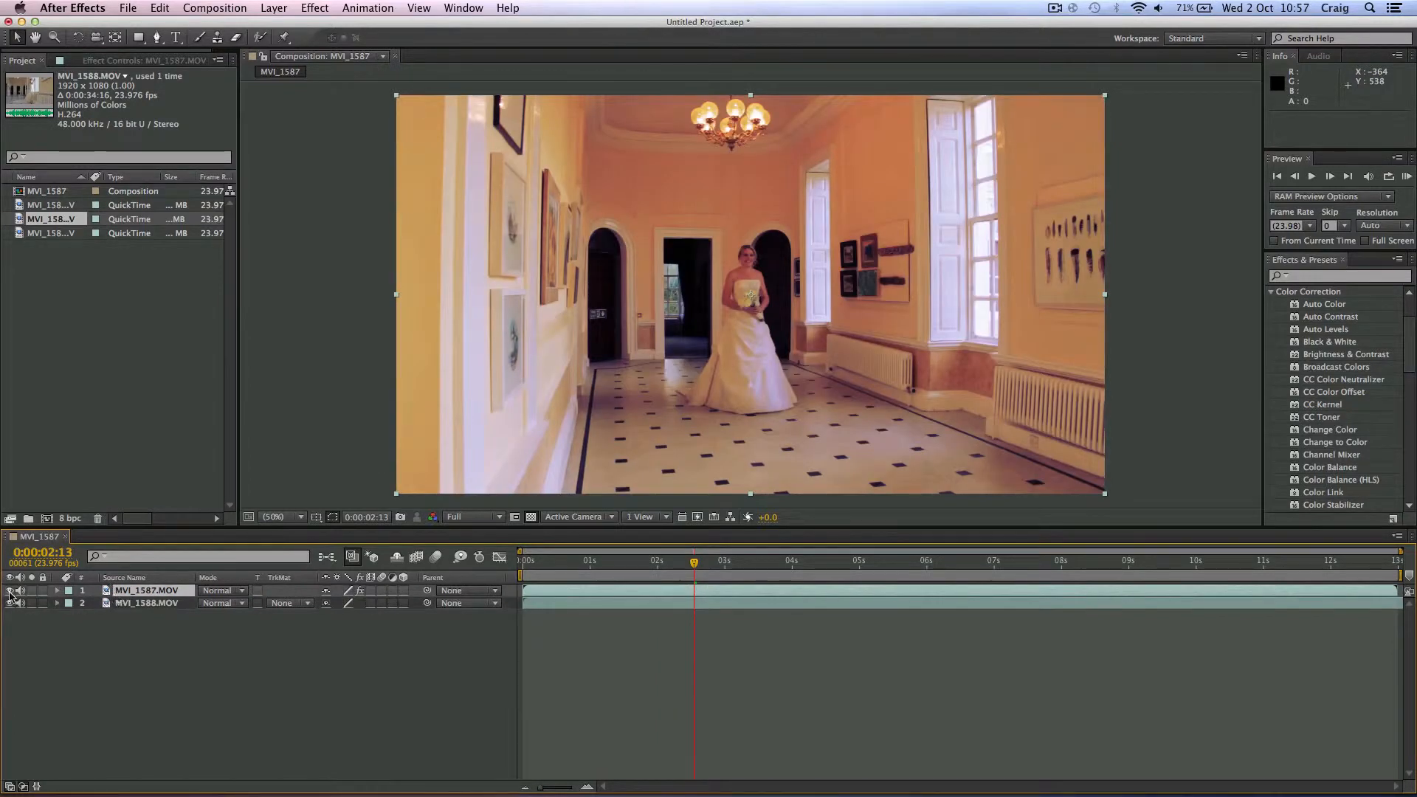
click(11, 590)
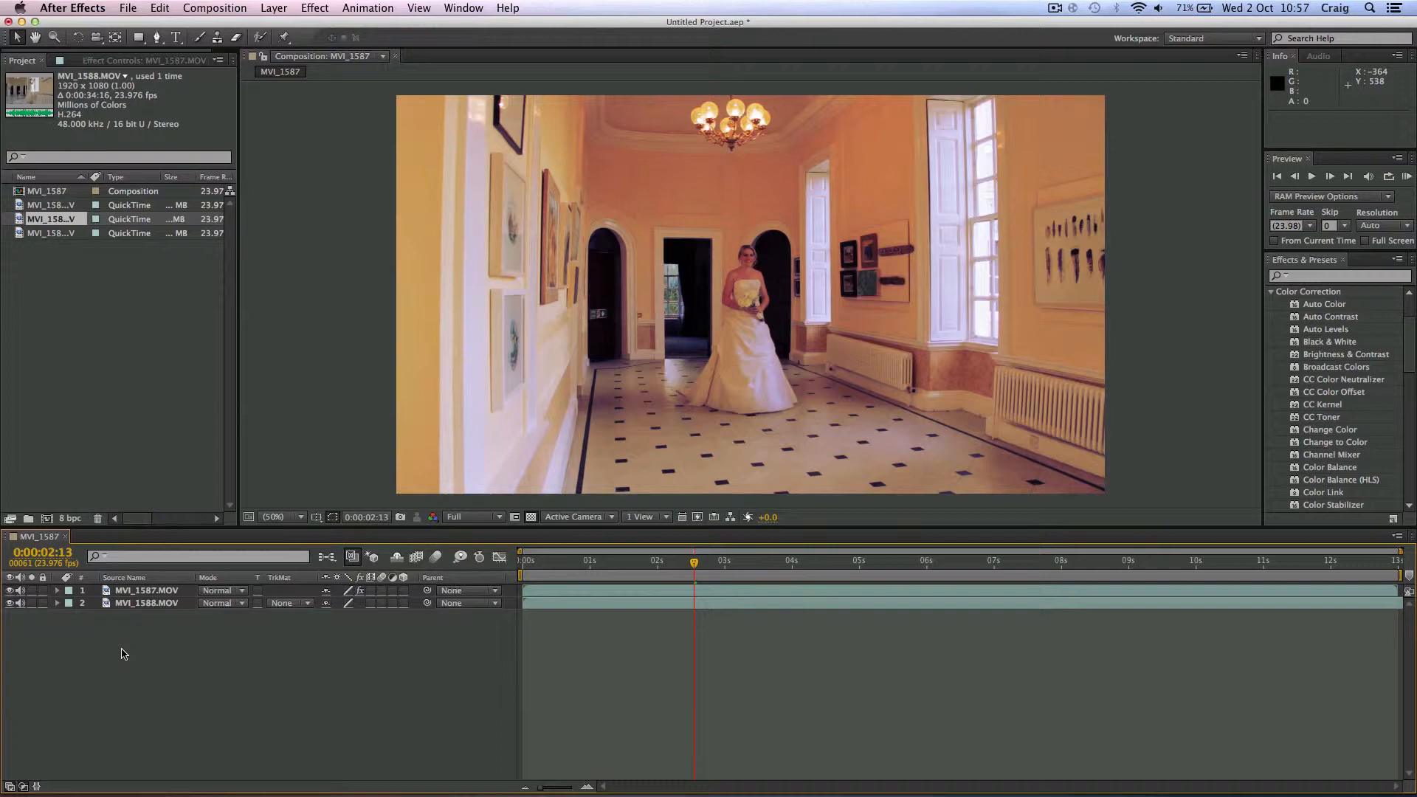
Add a new adjustment layer above the clips and select the MVI_1588 layer.
right_click(124, 654)
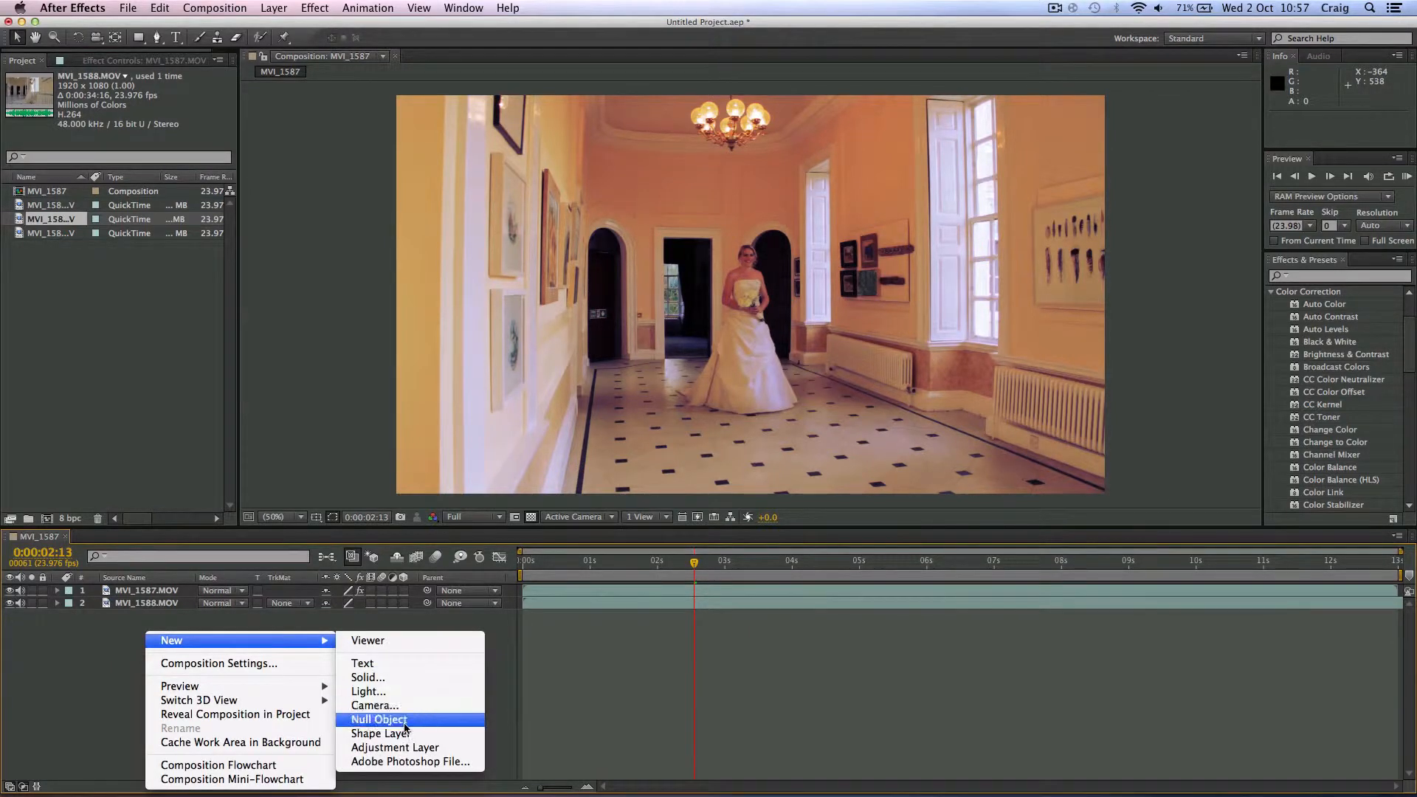
click(394, 747)
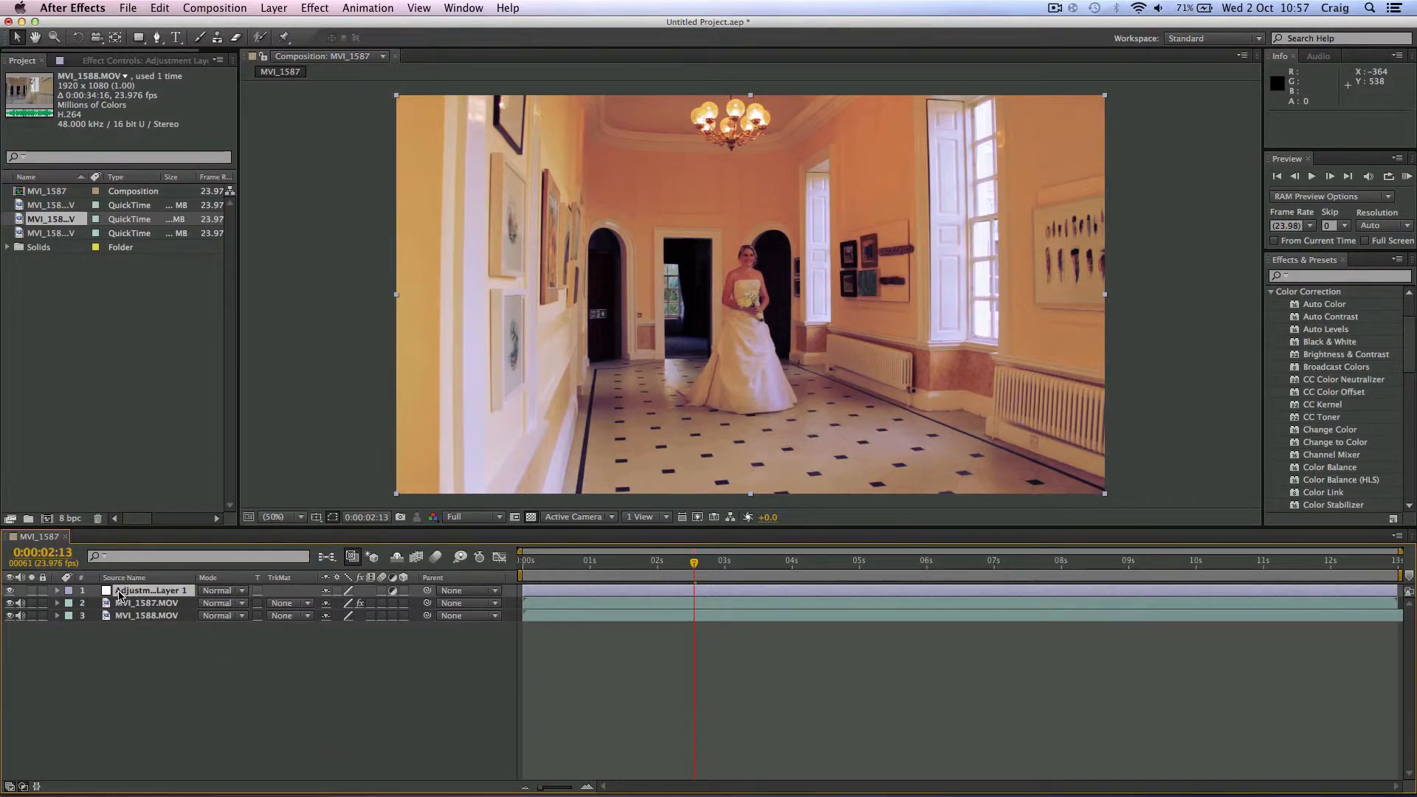
click(149, 590)
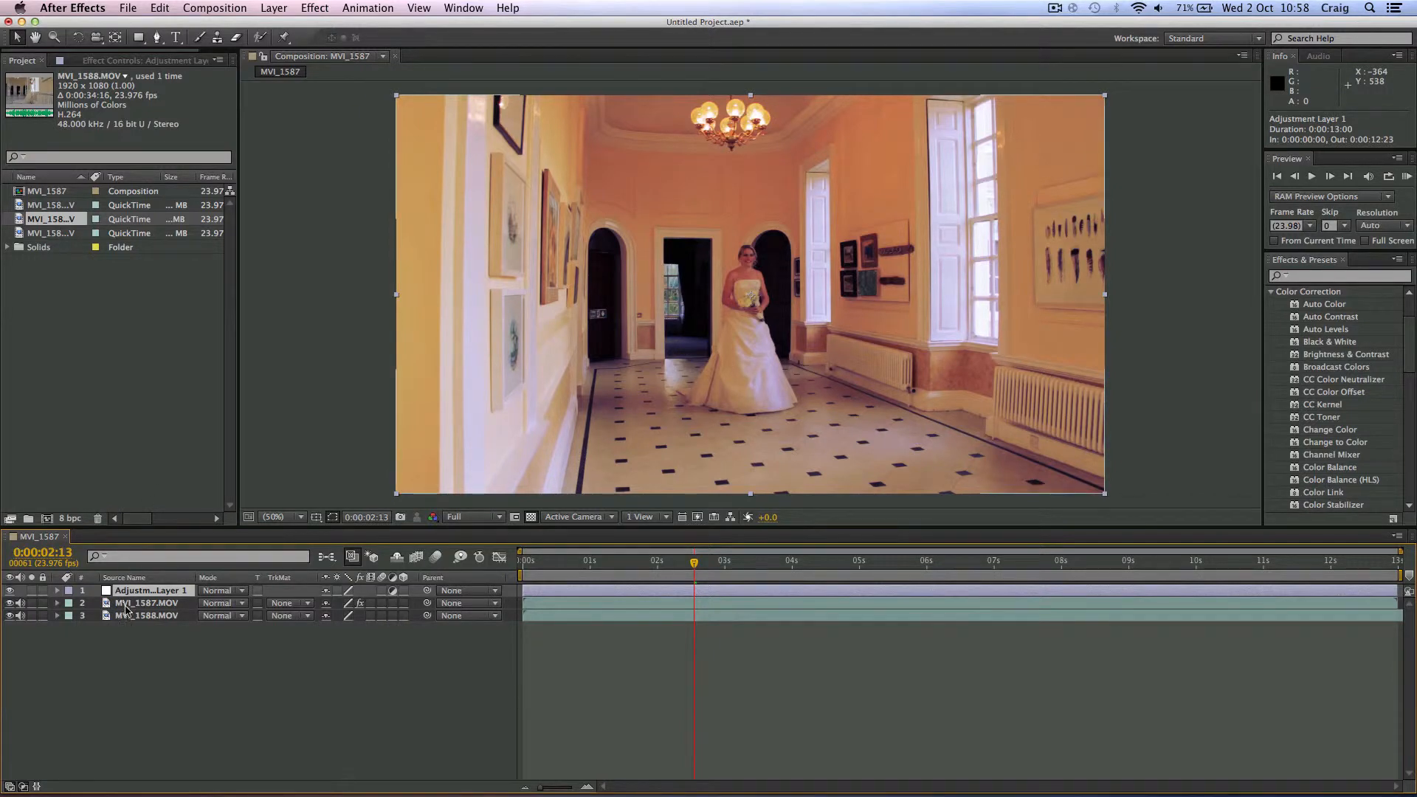
click(148, 616)
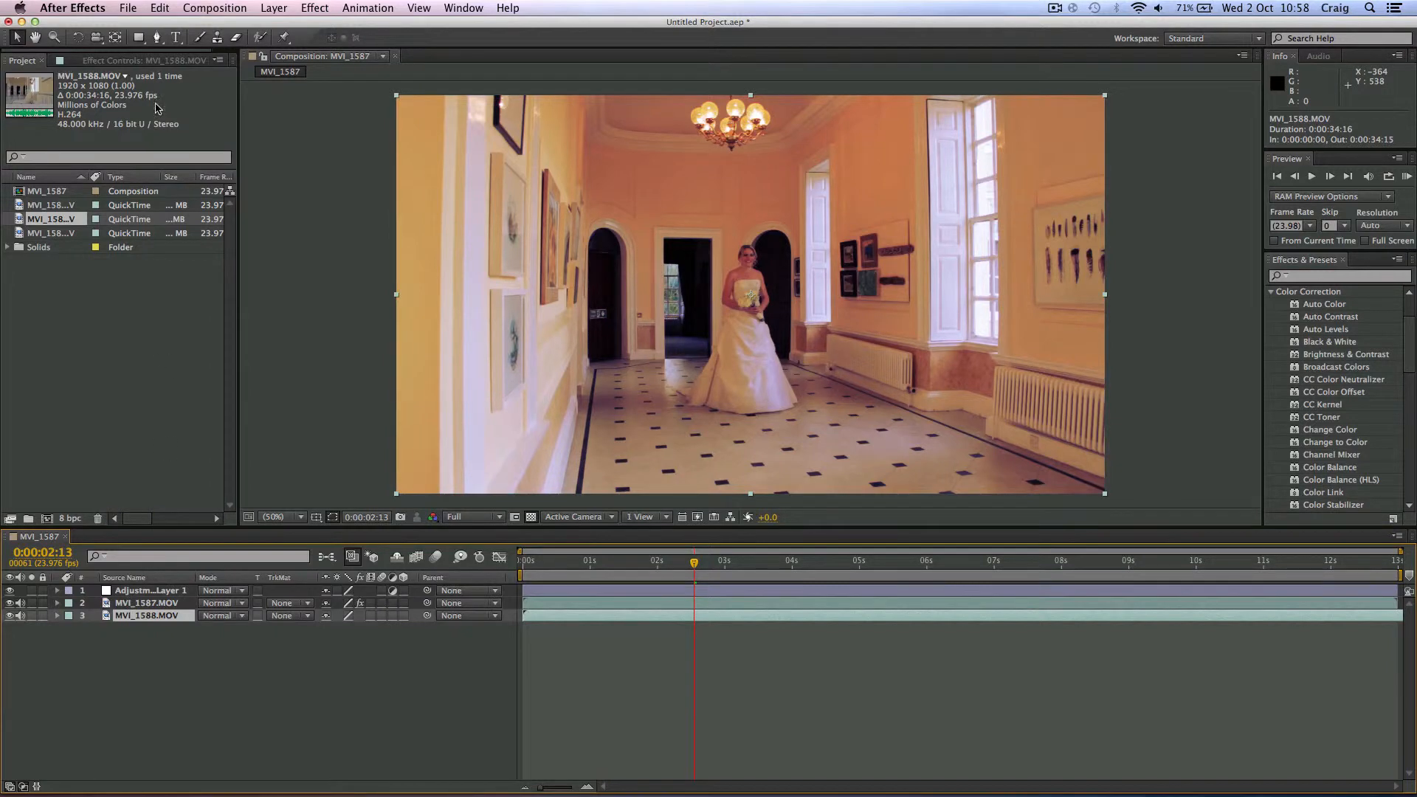
Rotate the Hue/Saturation master hue to about +49°, tinting the footage green.
click(144, 59)
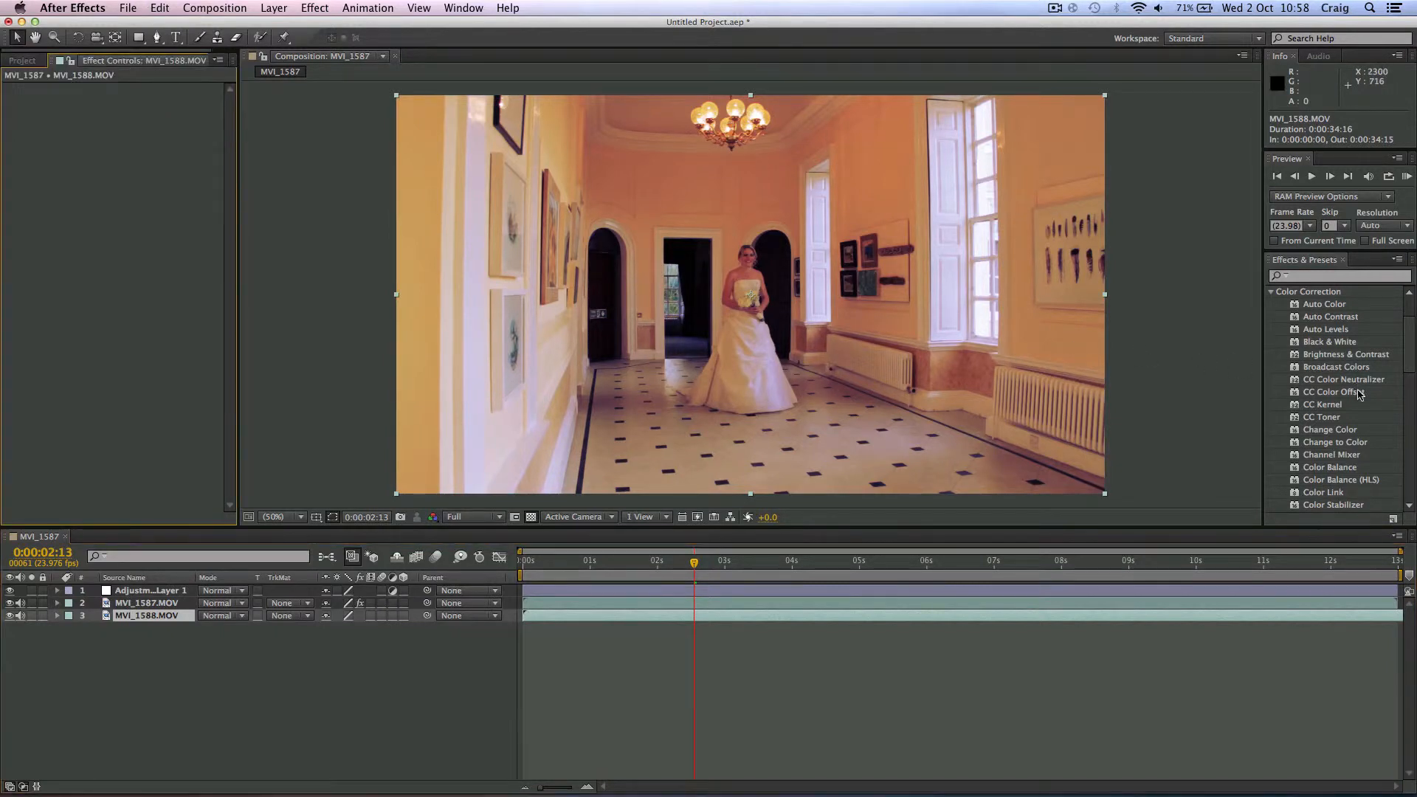
scroll(up, 3)
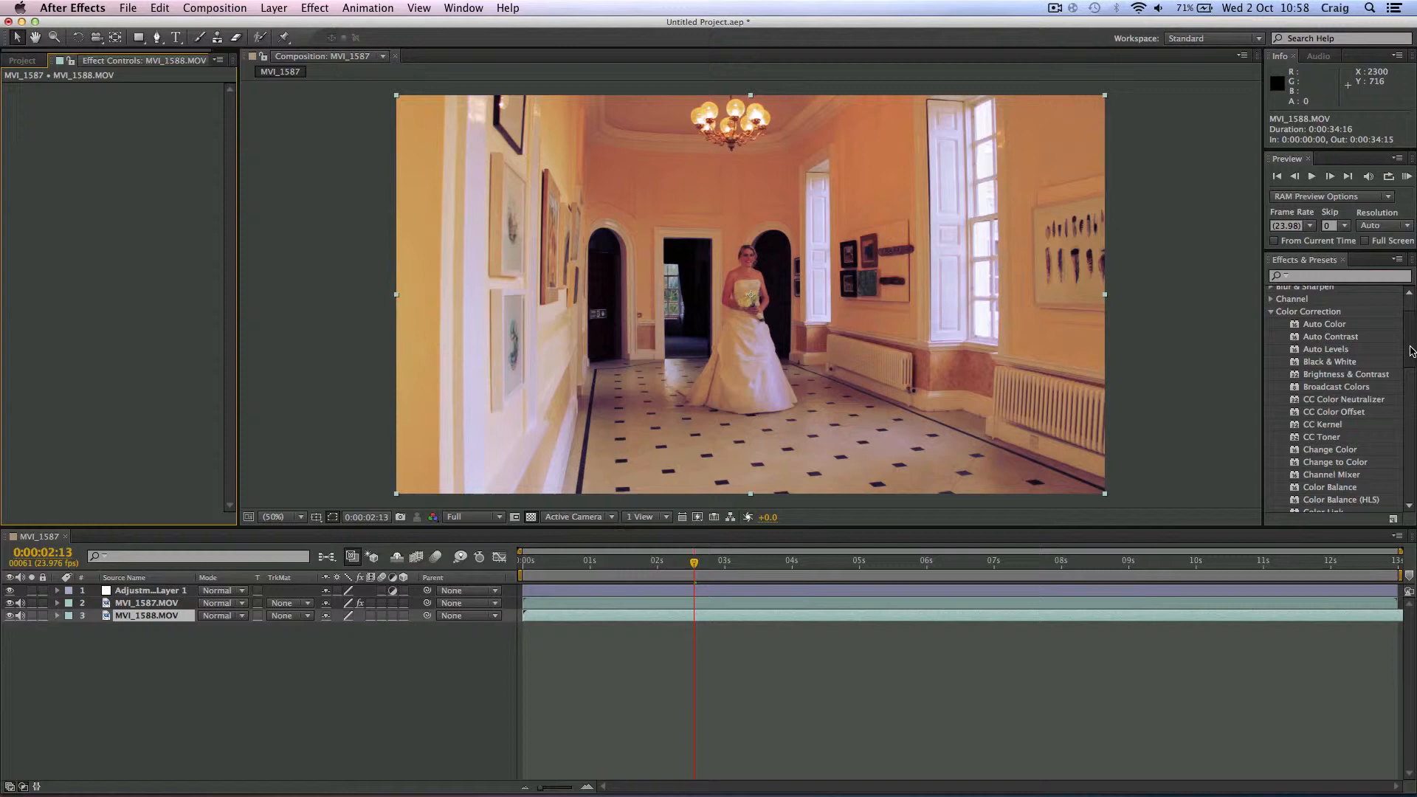
scroll(down, 3)
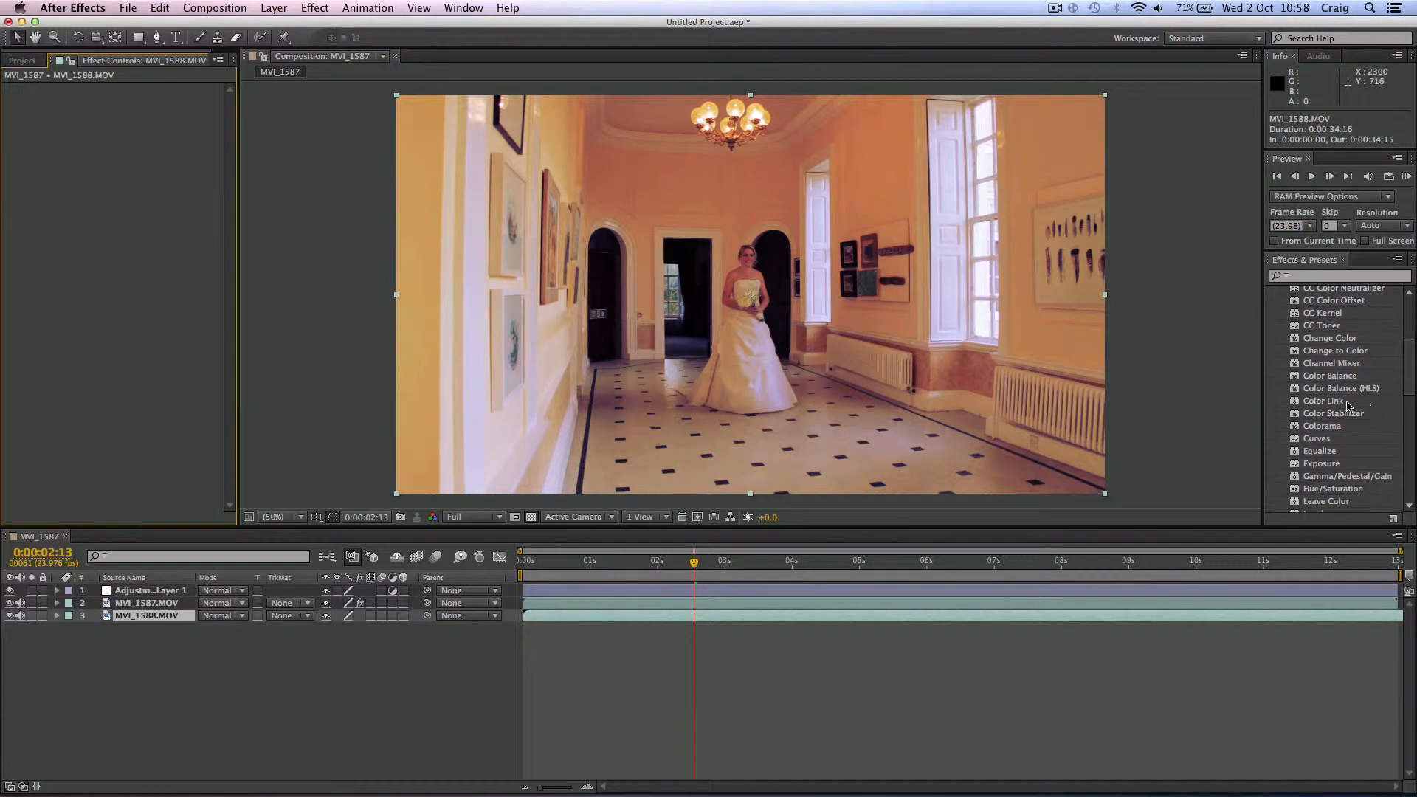
mouse_move(1296, 376)
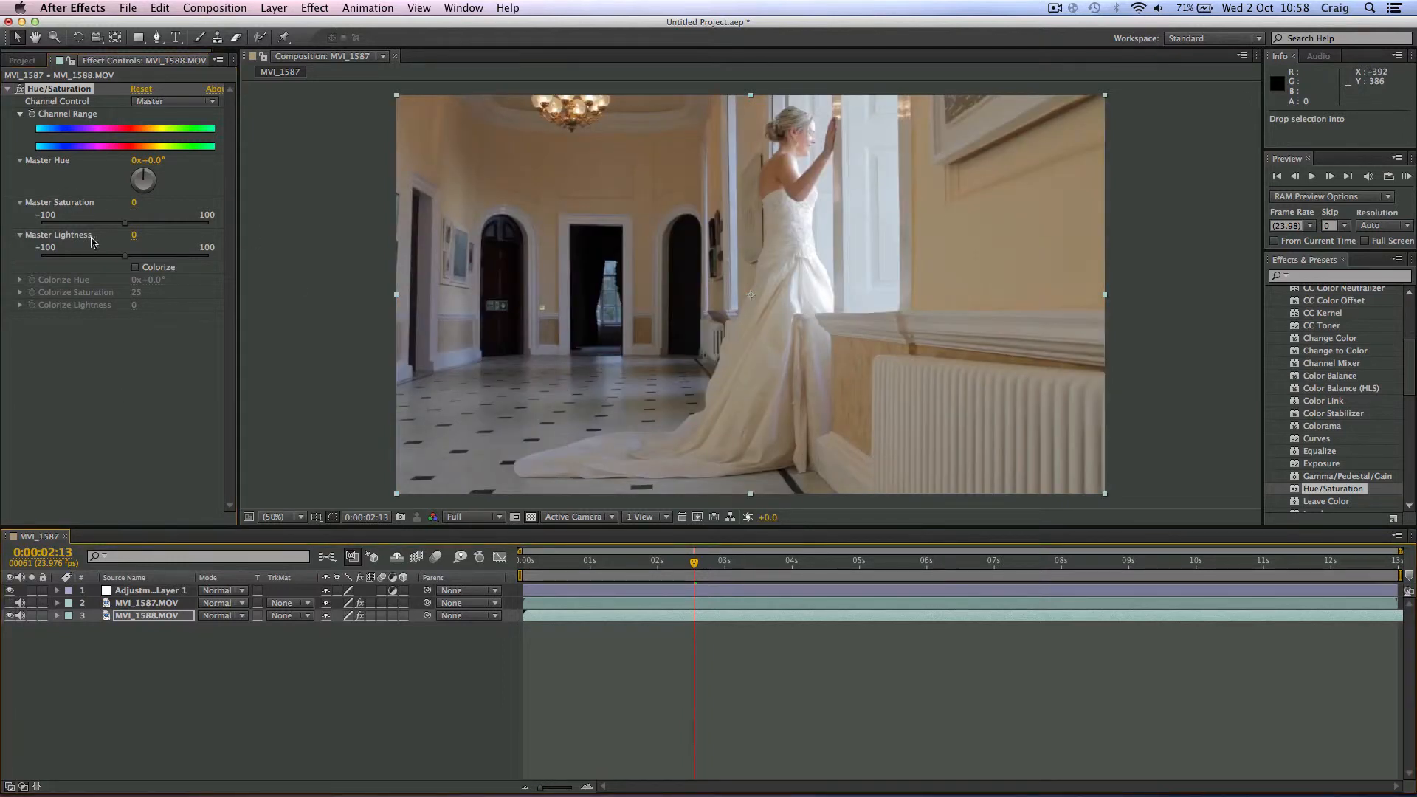
drag(143, 178, 152, 171)
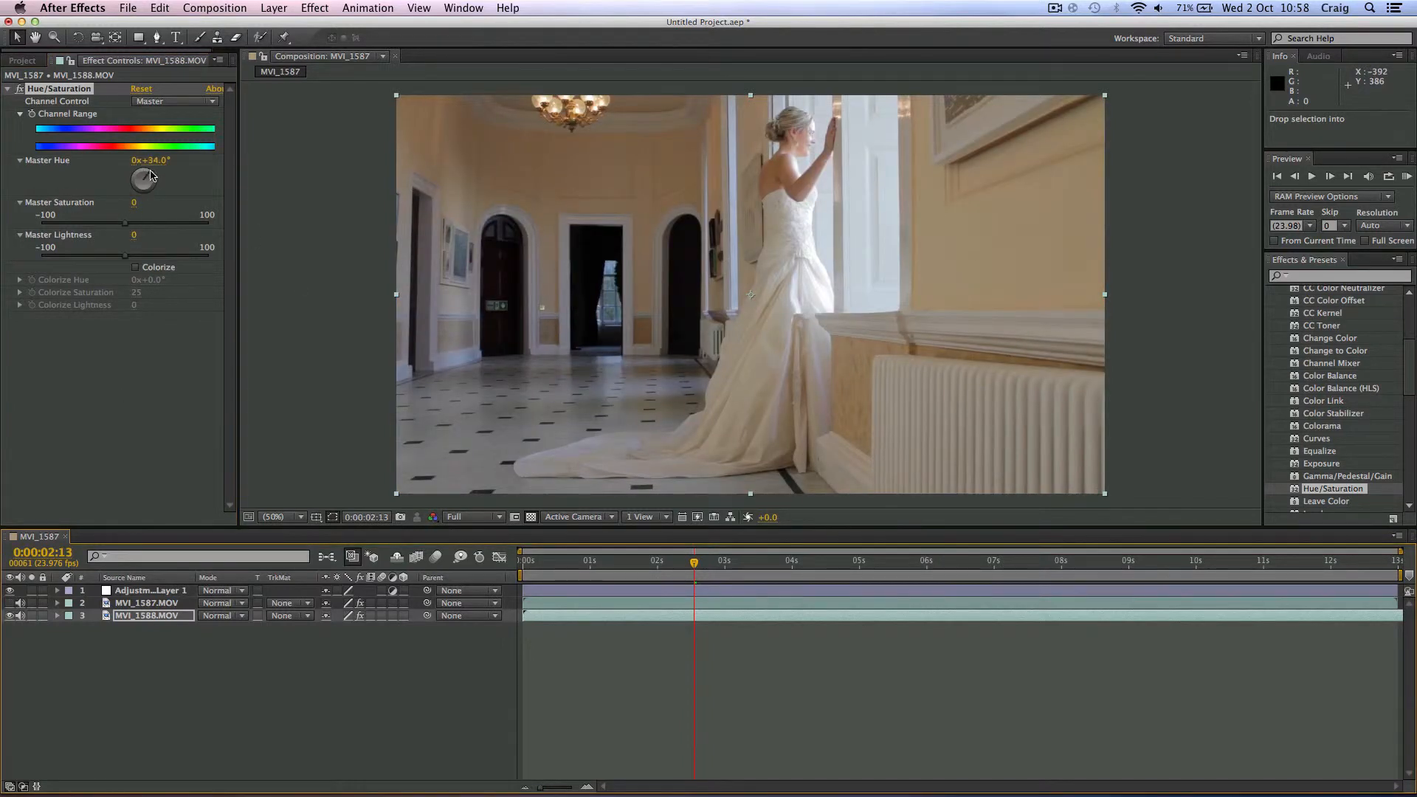
drag(141, 179, 149, 179)
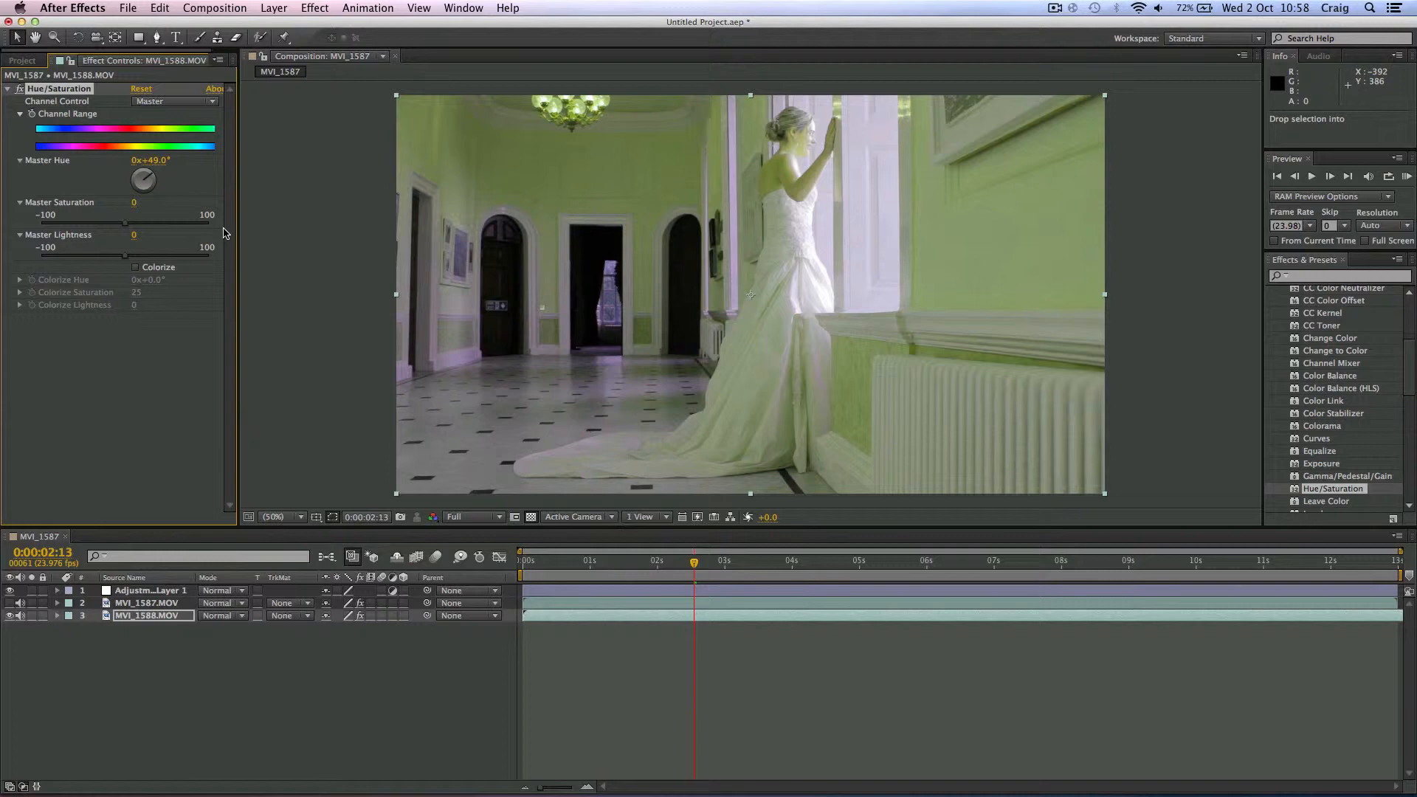
mouse_move(99, 88)
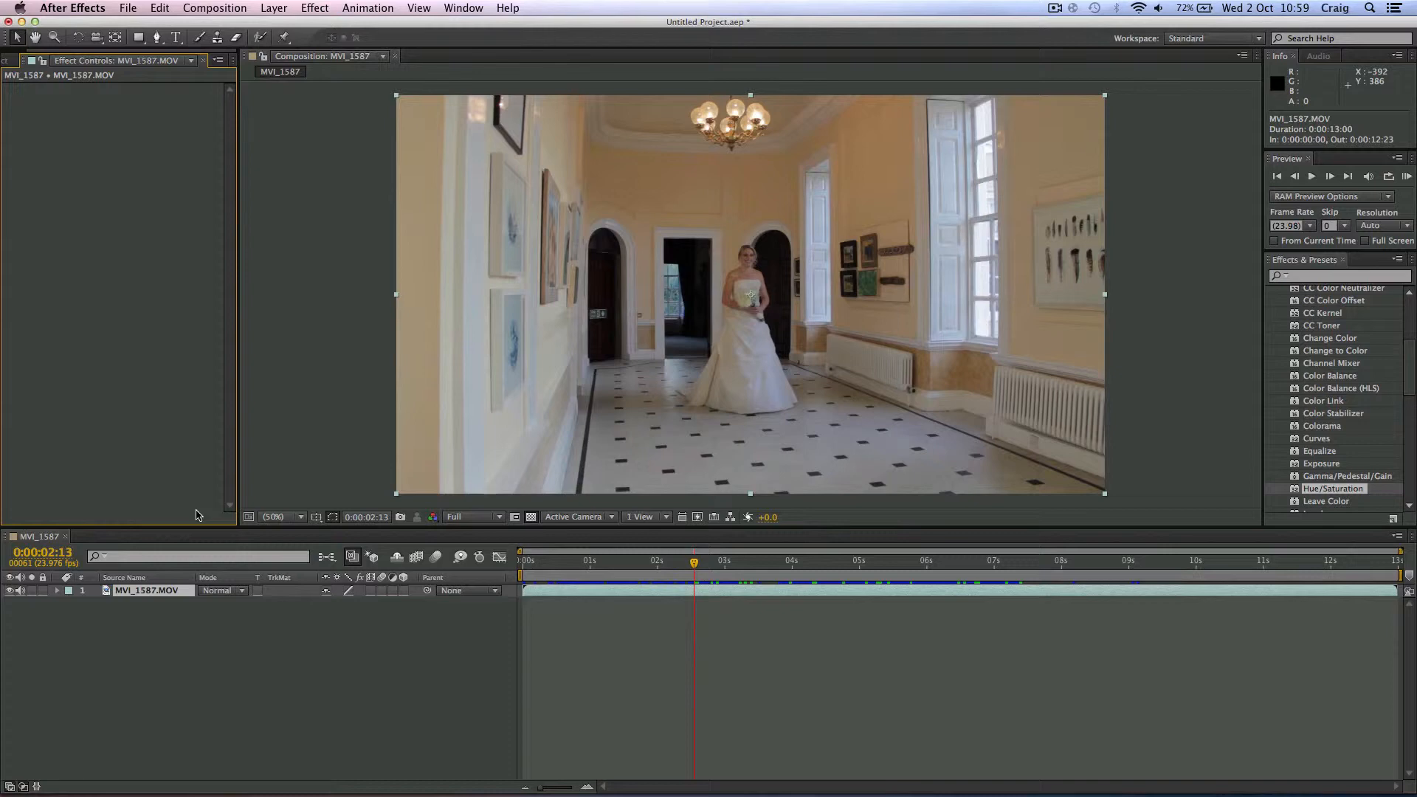
Bring up the Effect menu to reach the Stylize category.
click(316, 9)
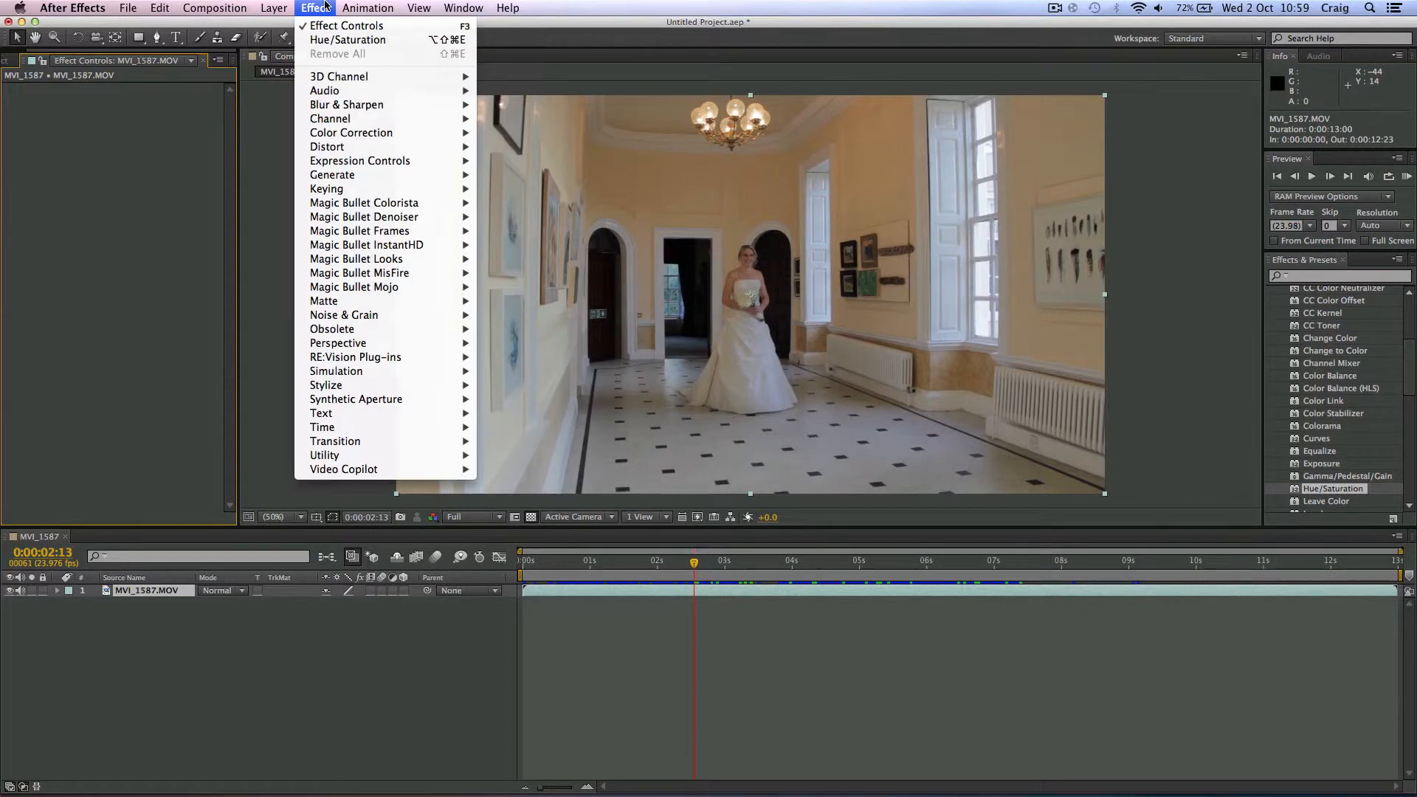
mouse_move(380, 161)
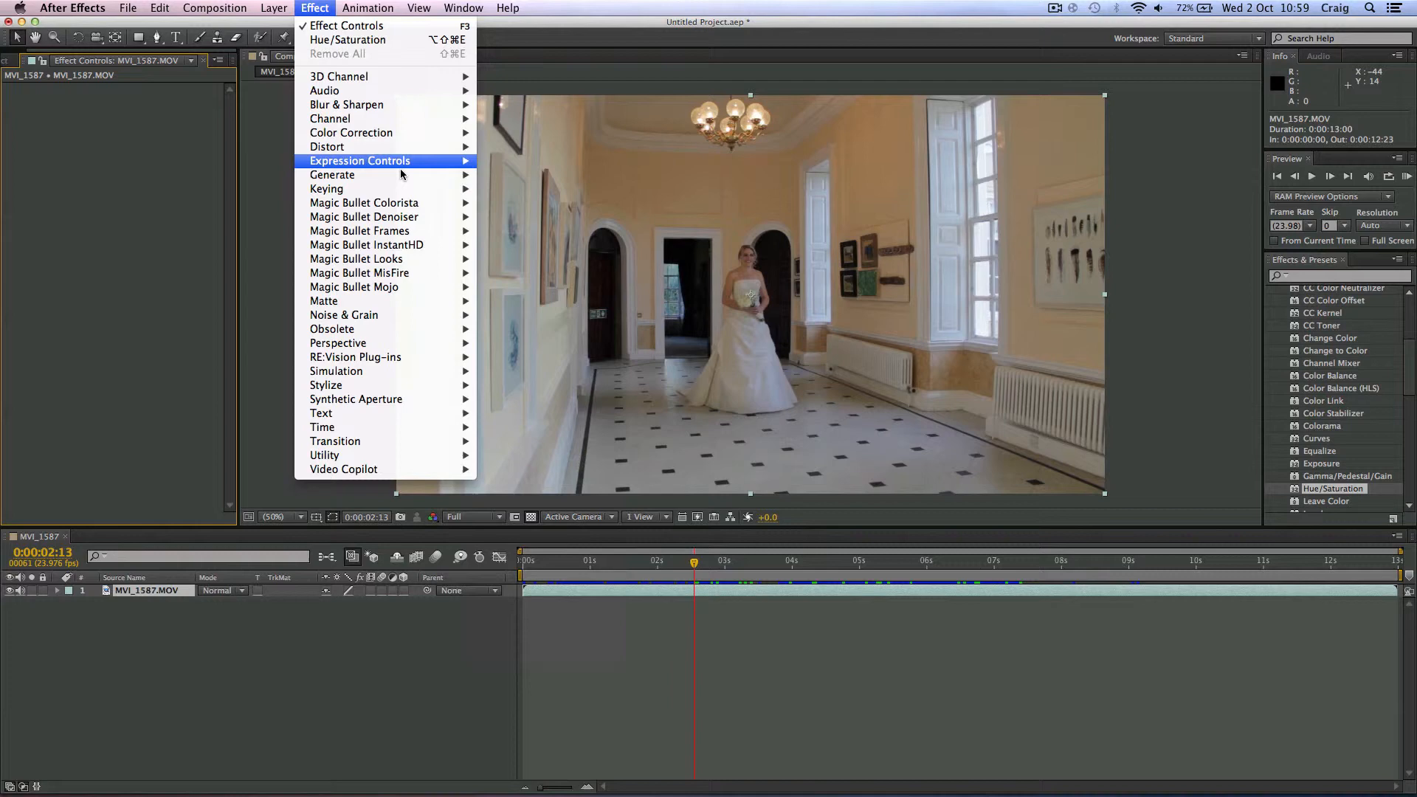
mouse_move(325, 386)
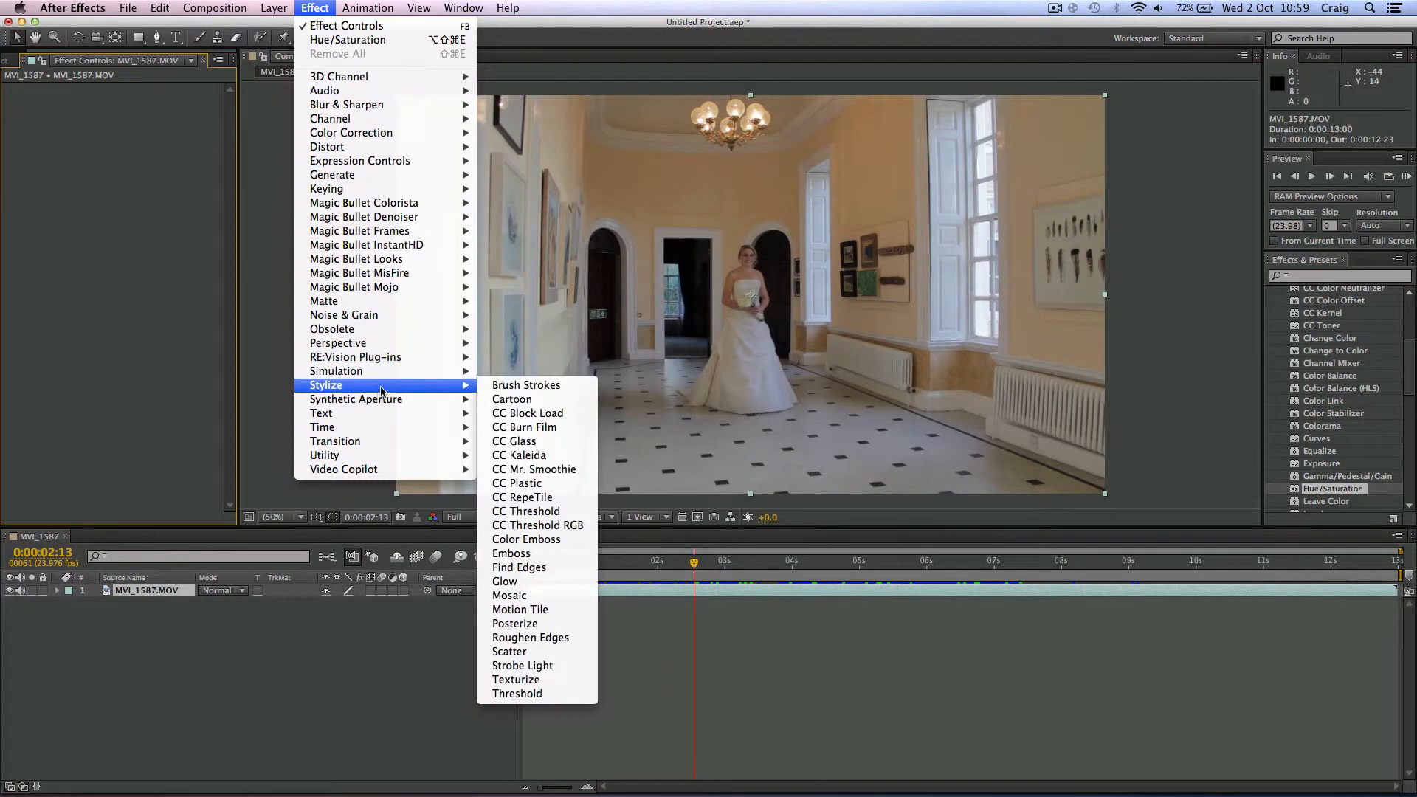
mouse_move(533, 469)
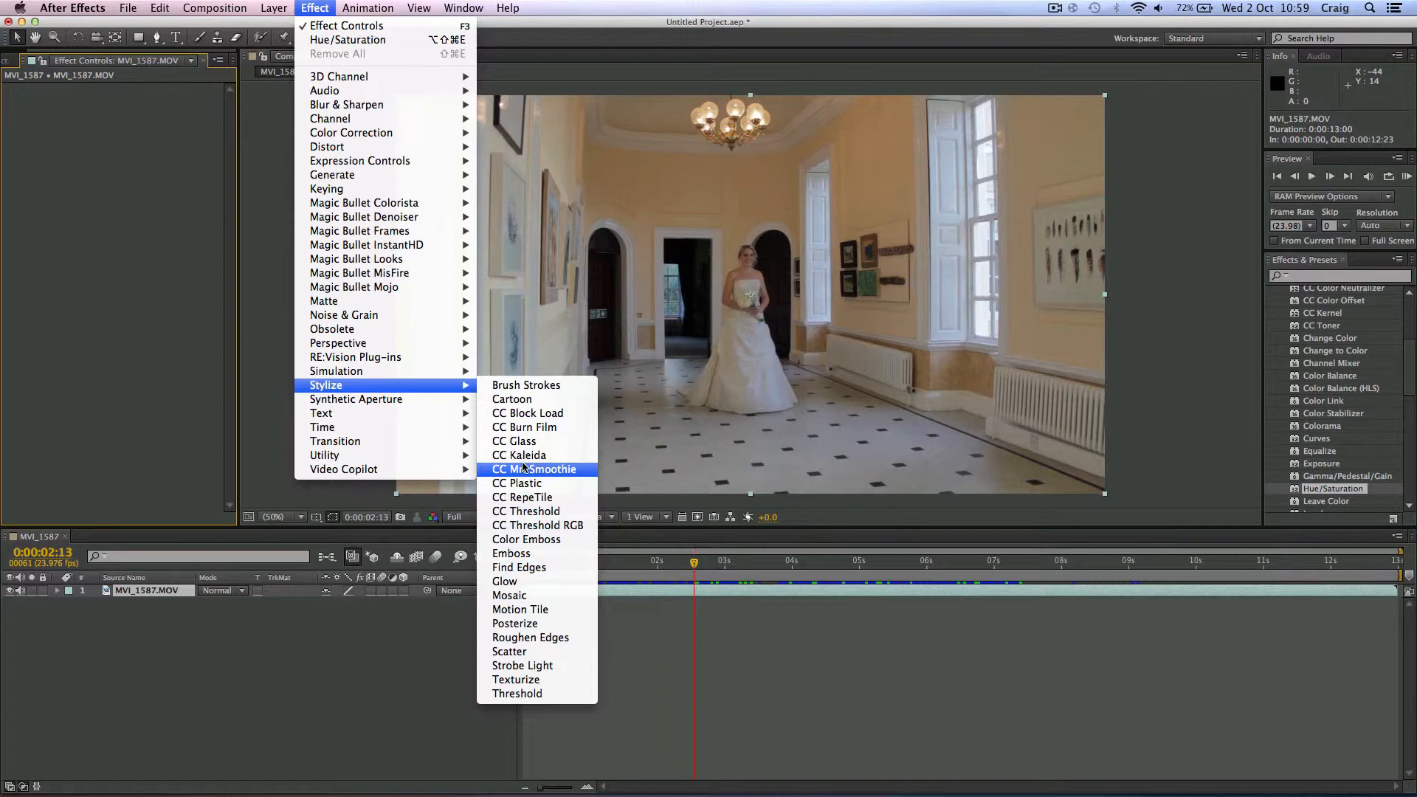
mouse_move(528, 413)
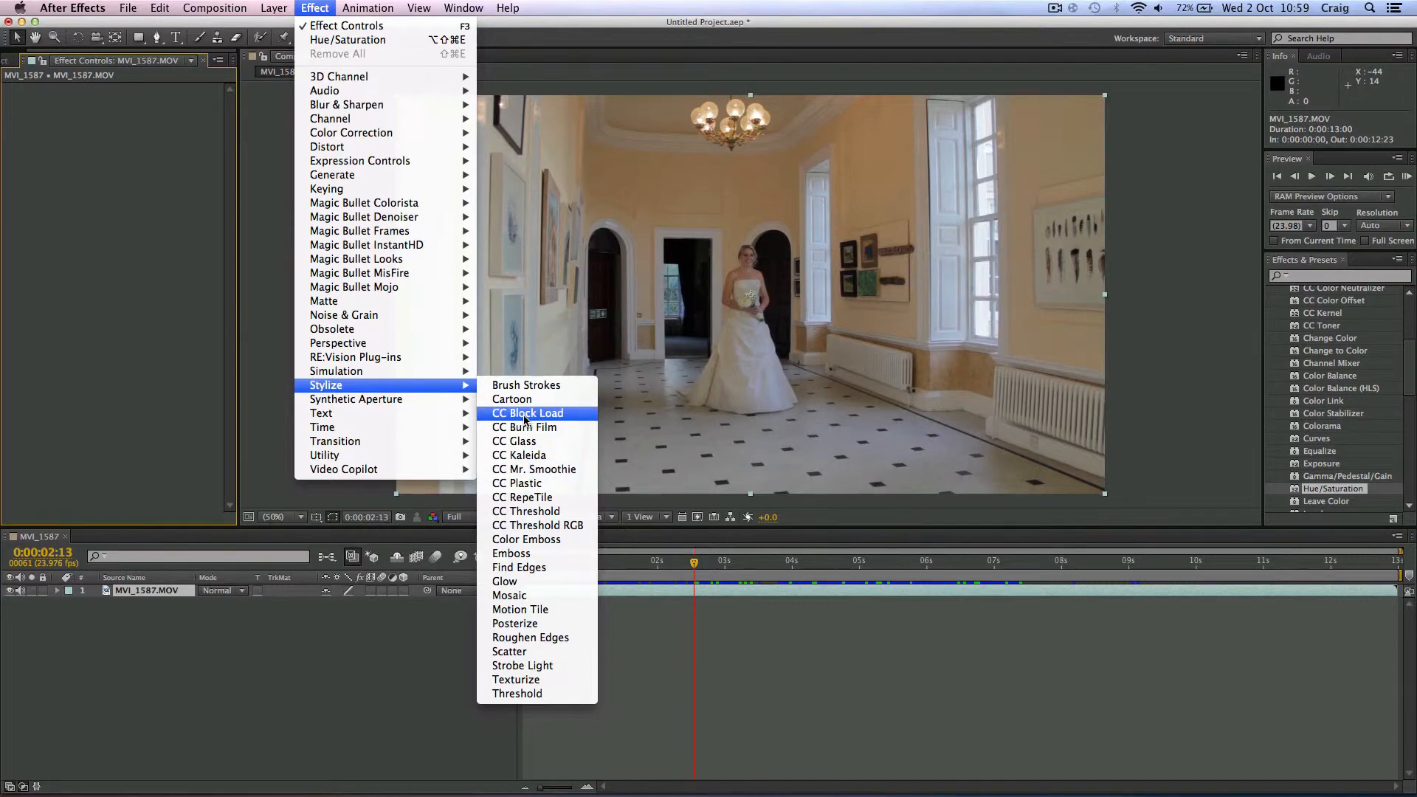
mouse_move(409, 384)
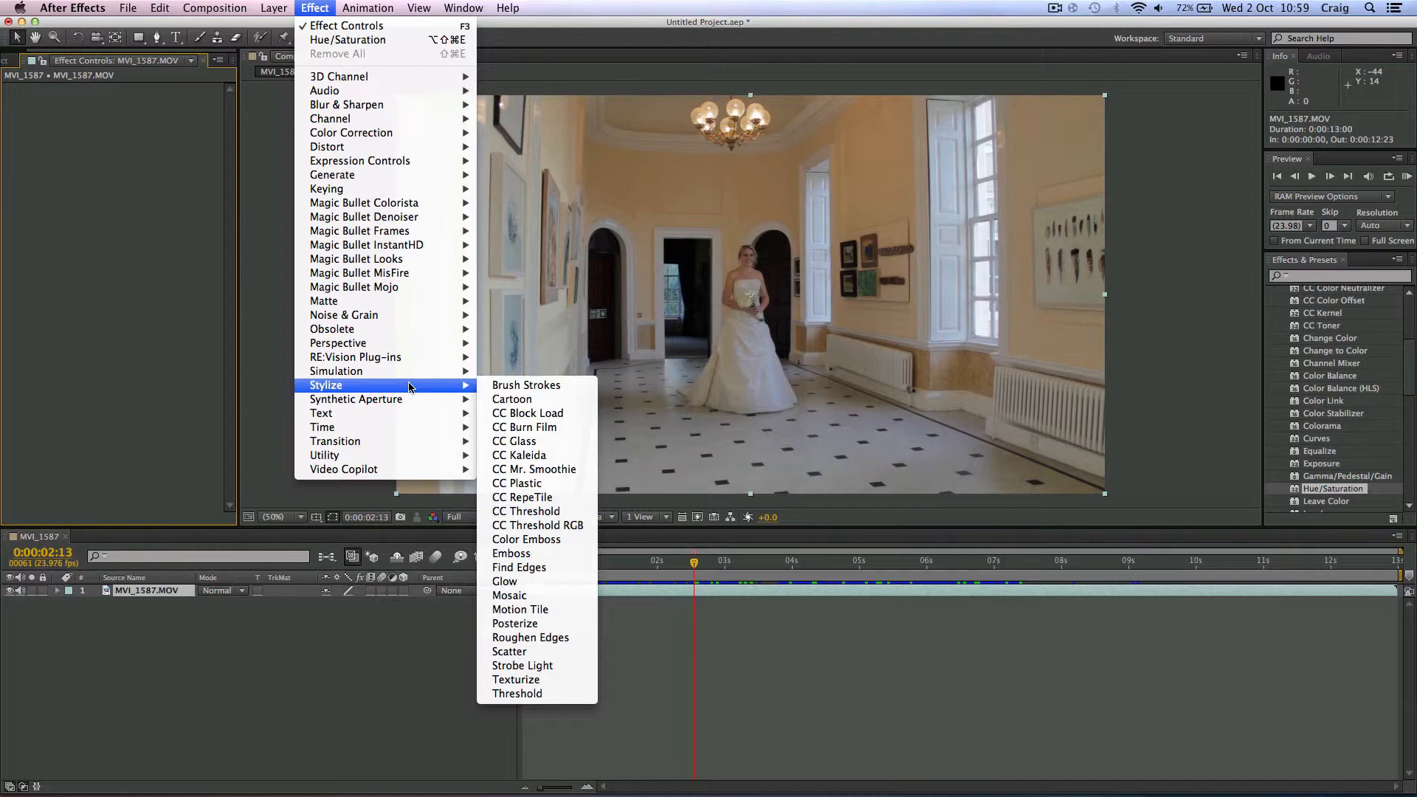
mouse_move(513, 623)
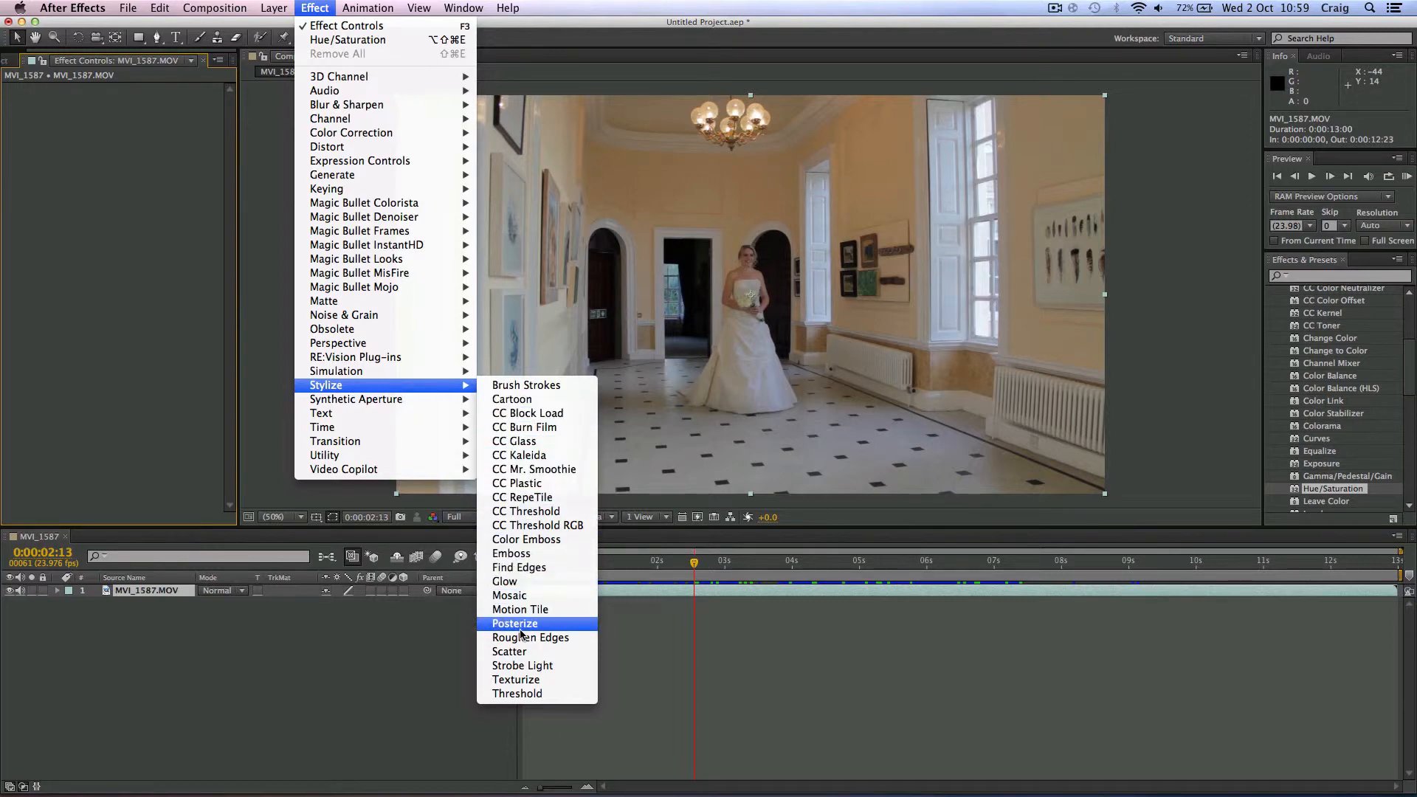
mouse_move(534, 651)
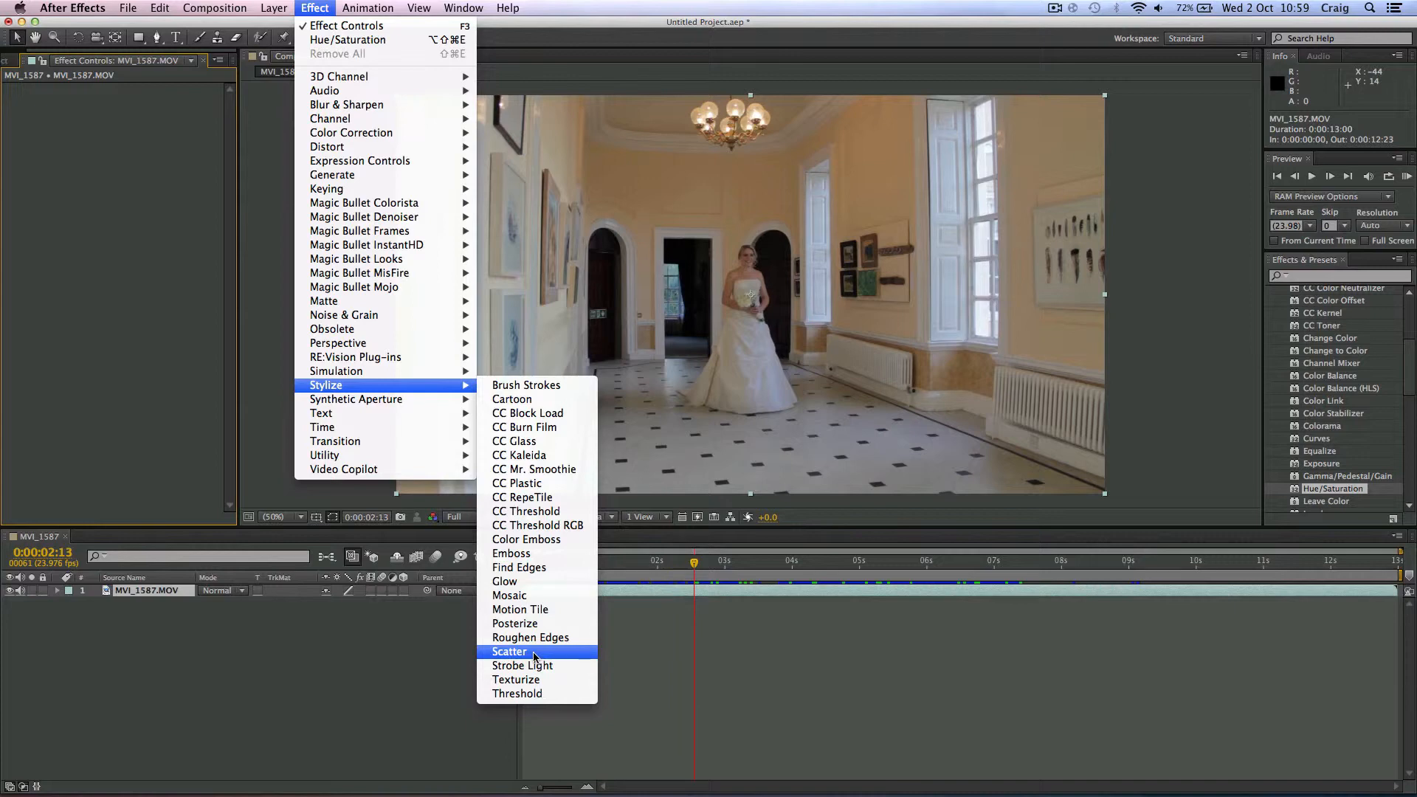
mouse_move(518, 566)
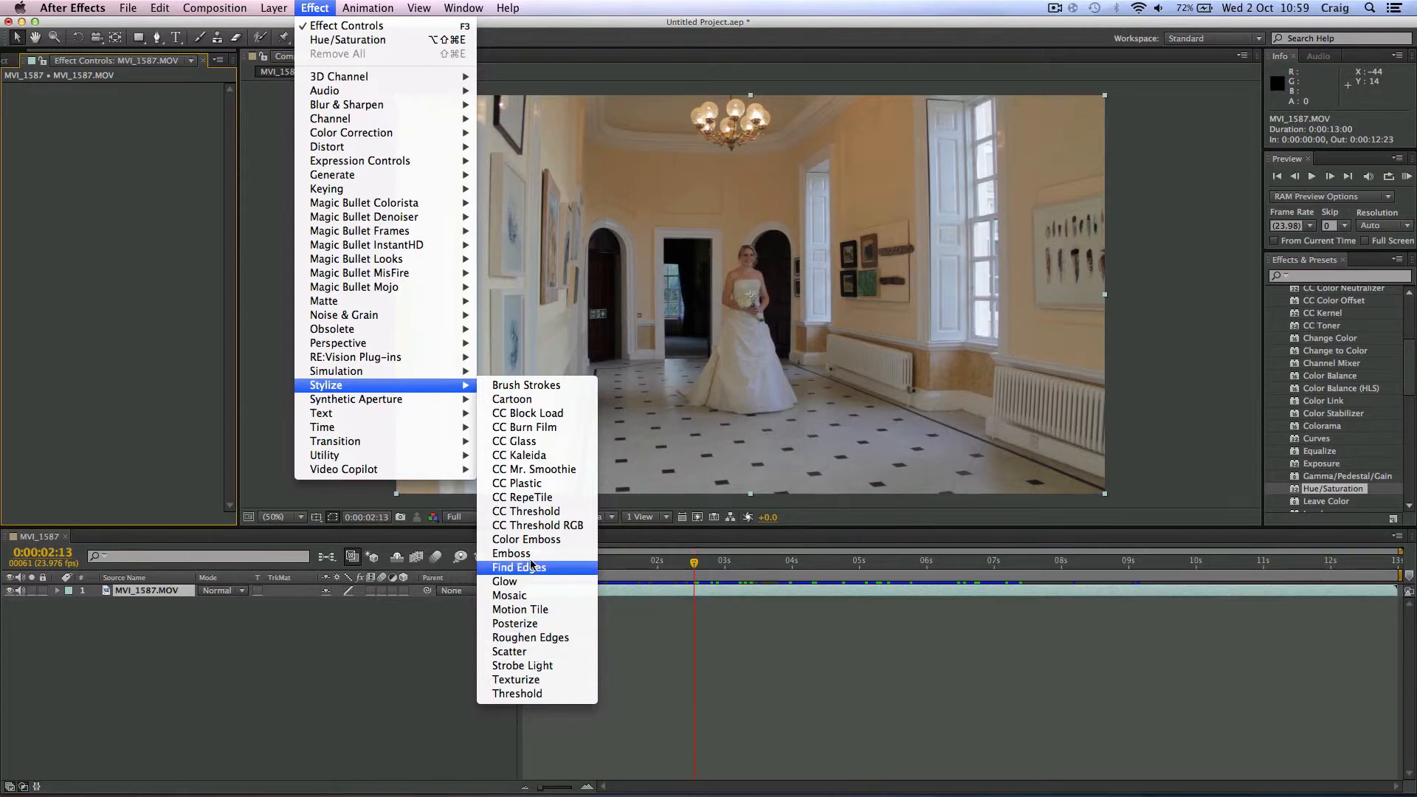
click(510, 595)
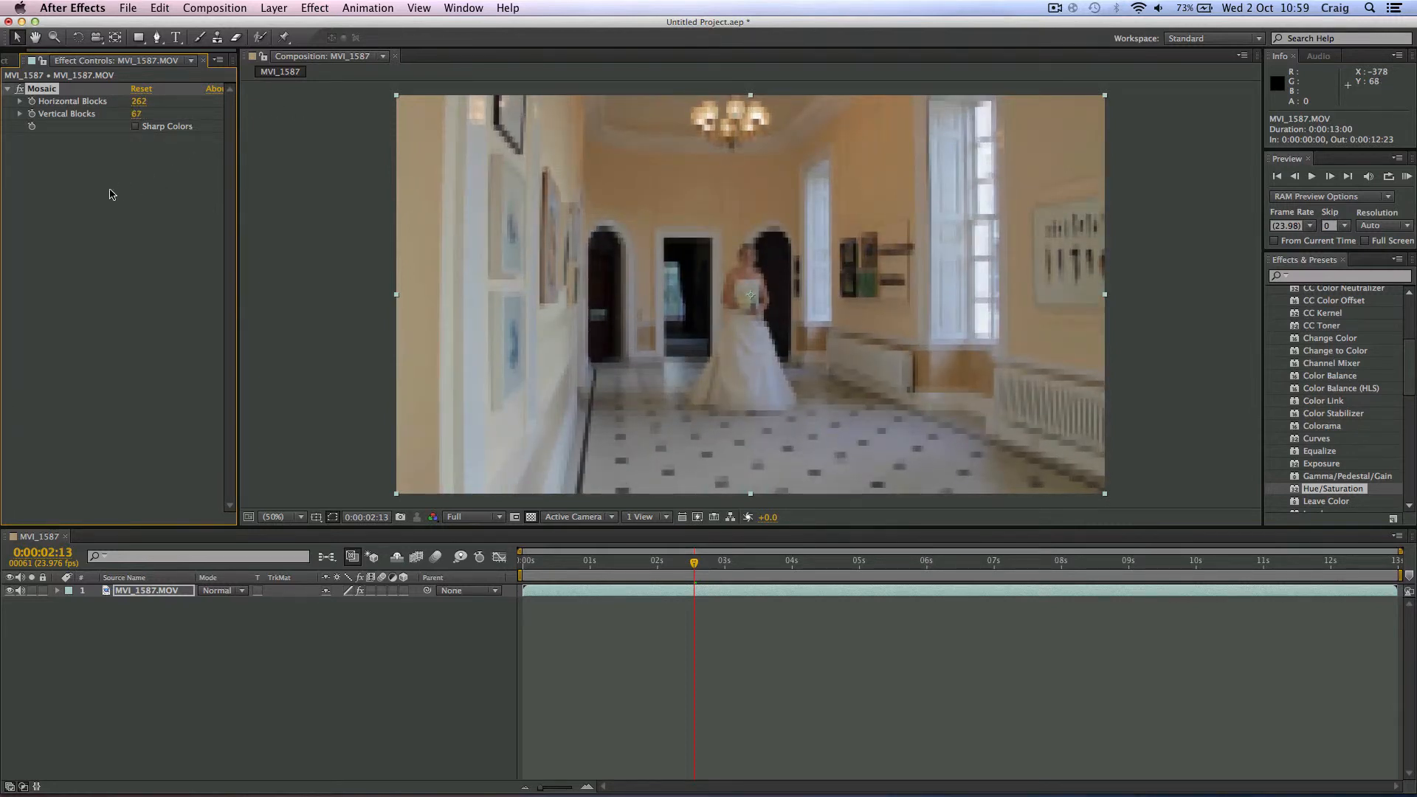
click(41, 89)
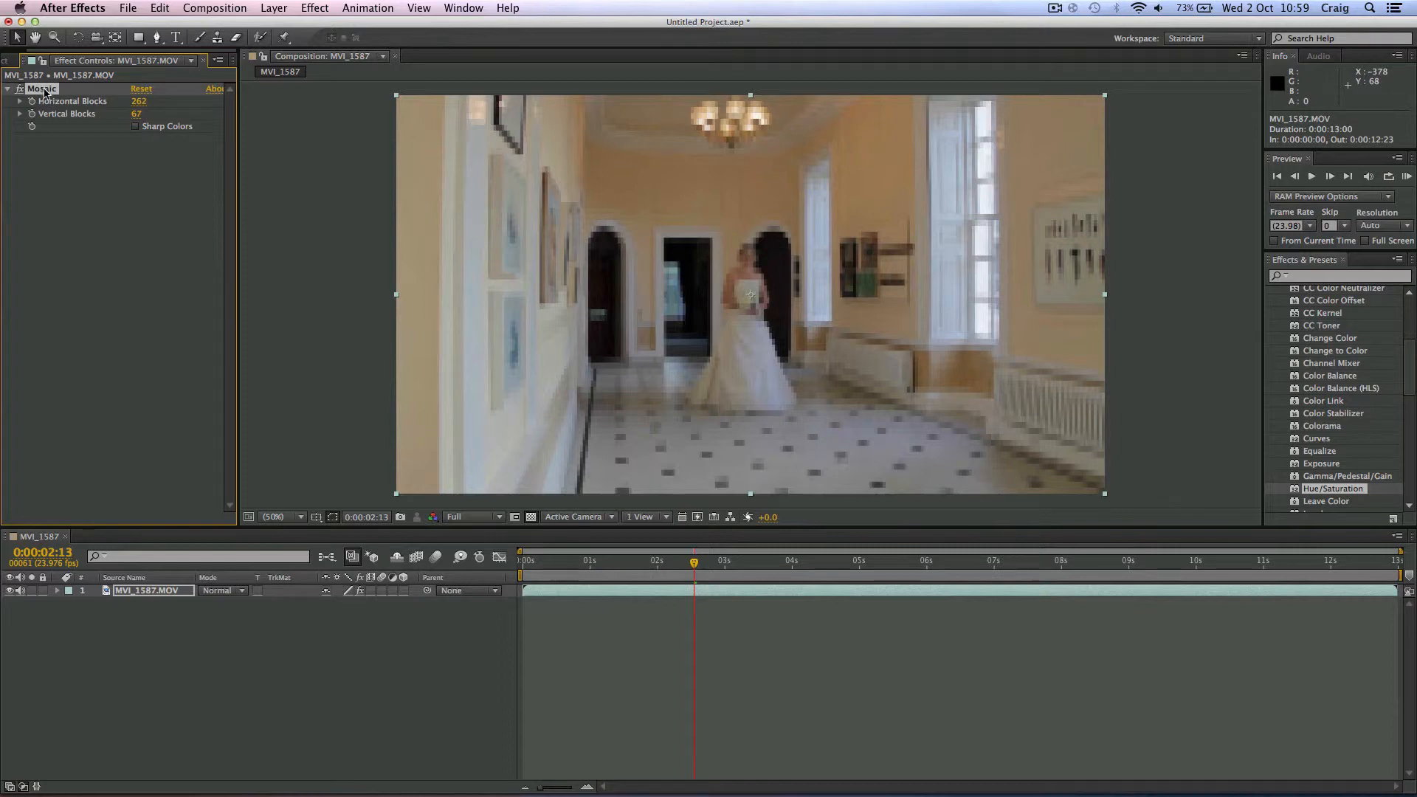
click(315, 8)
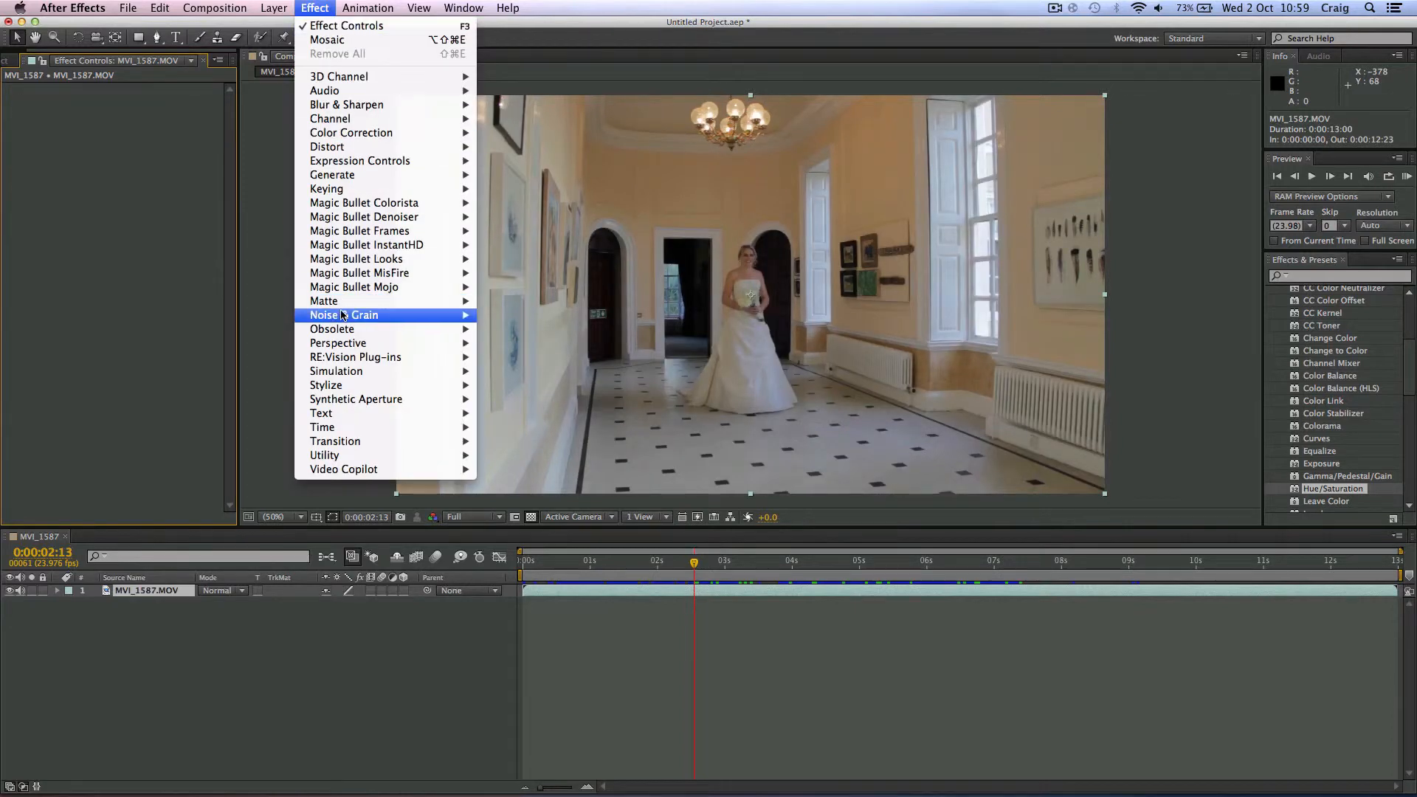
mouse_move(336, 370)
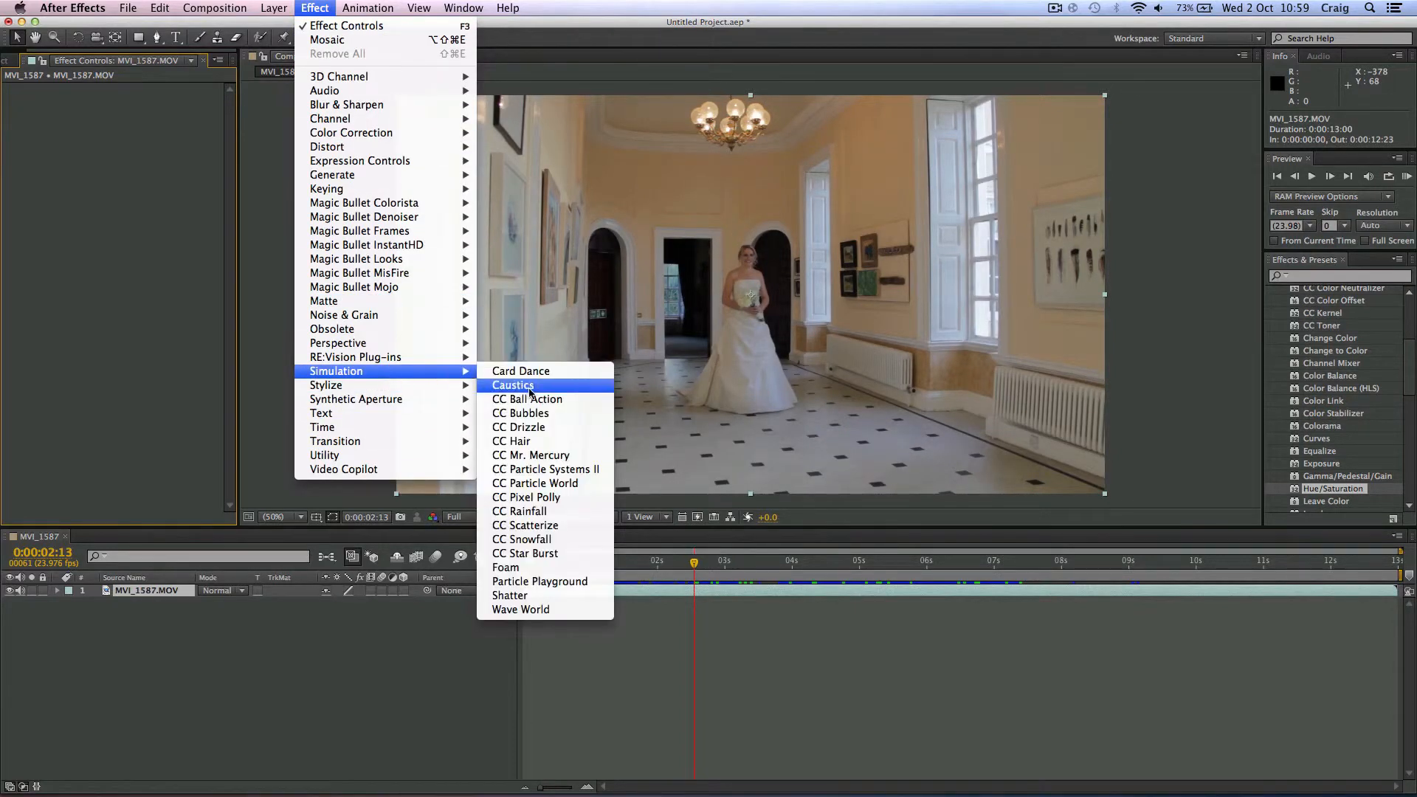
mouse_move(526, 525)
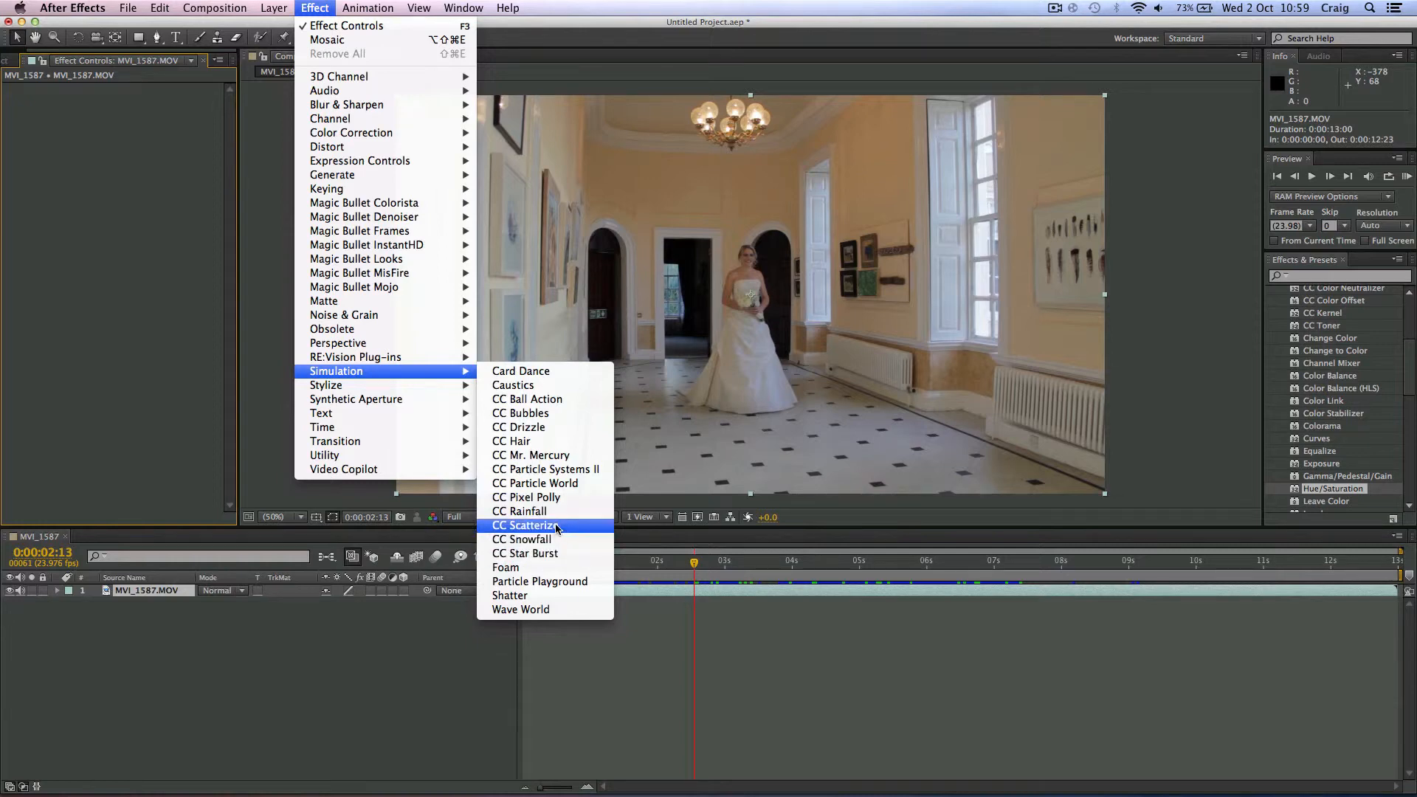
Apply CC Scatterize to the corridor clip, scrubbing Scatter up and back to 0.
click(524, 526)
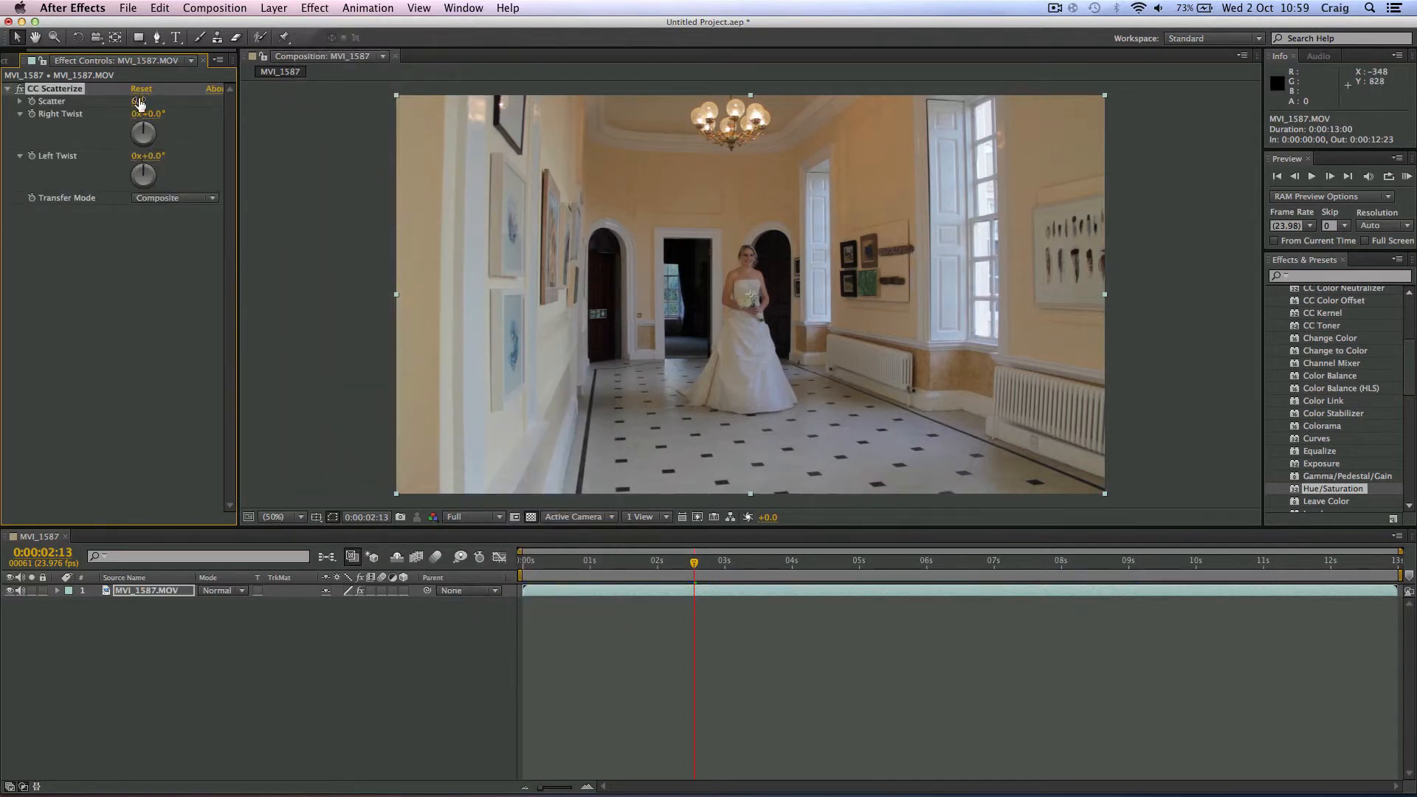
drag(137, 101, 191, 100)
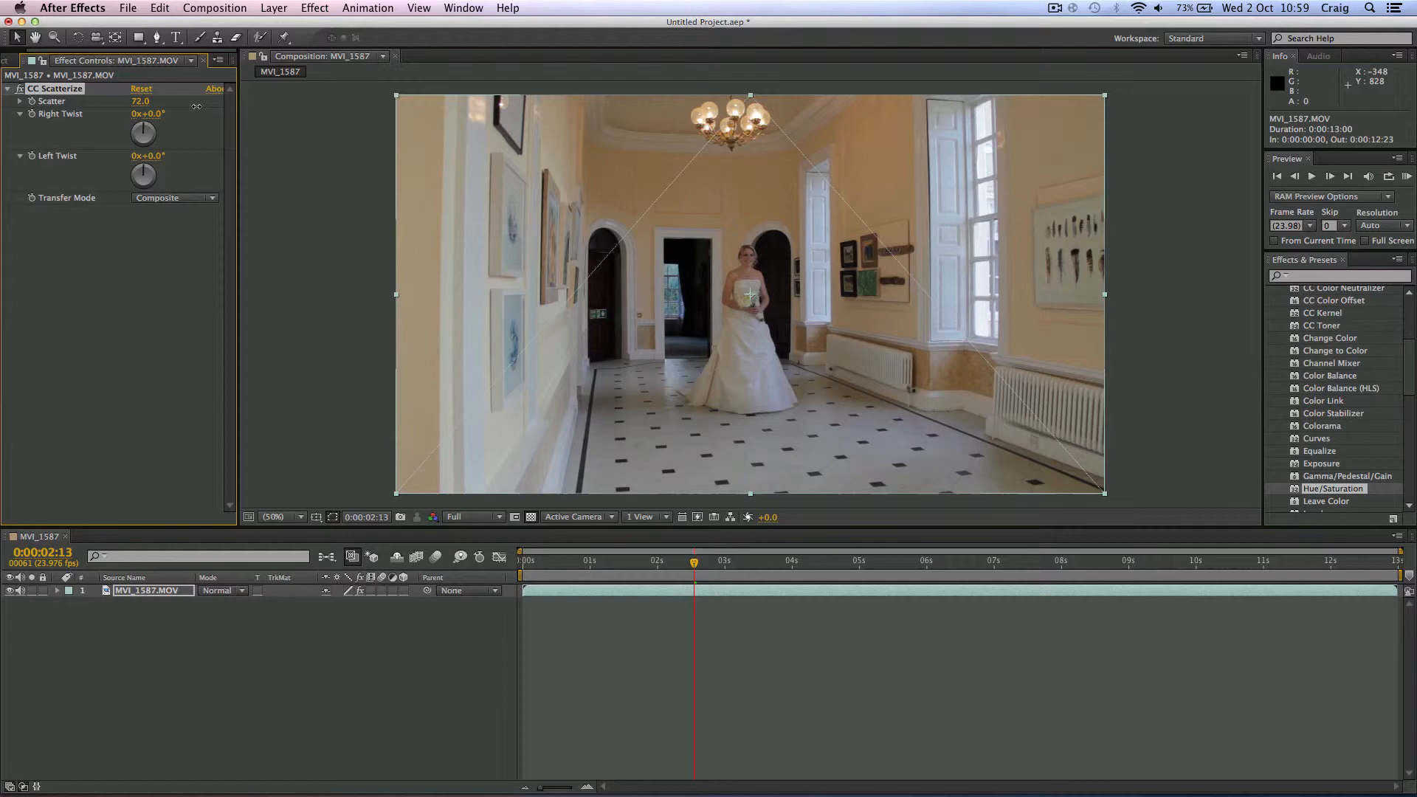
drag(140, 101, 127, 101)
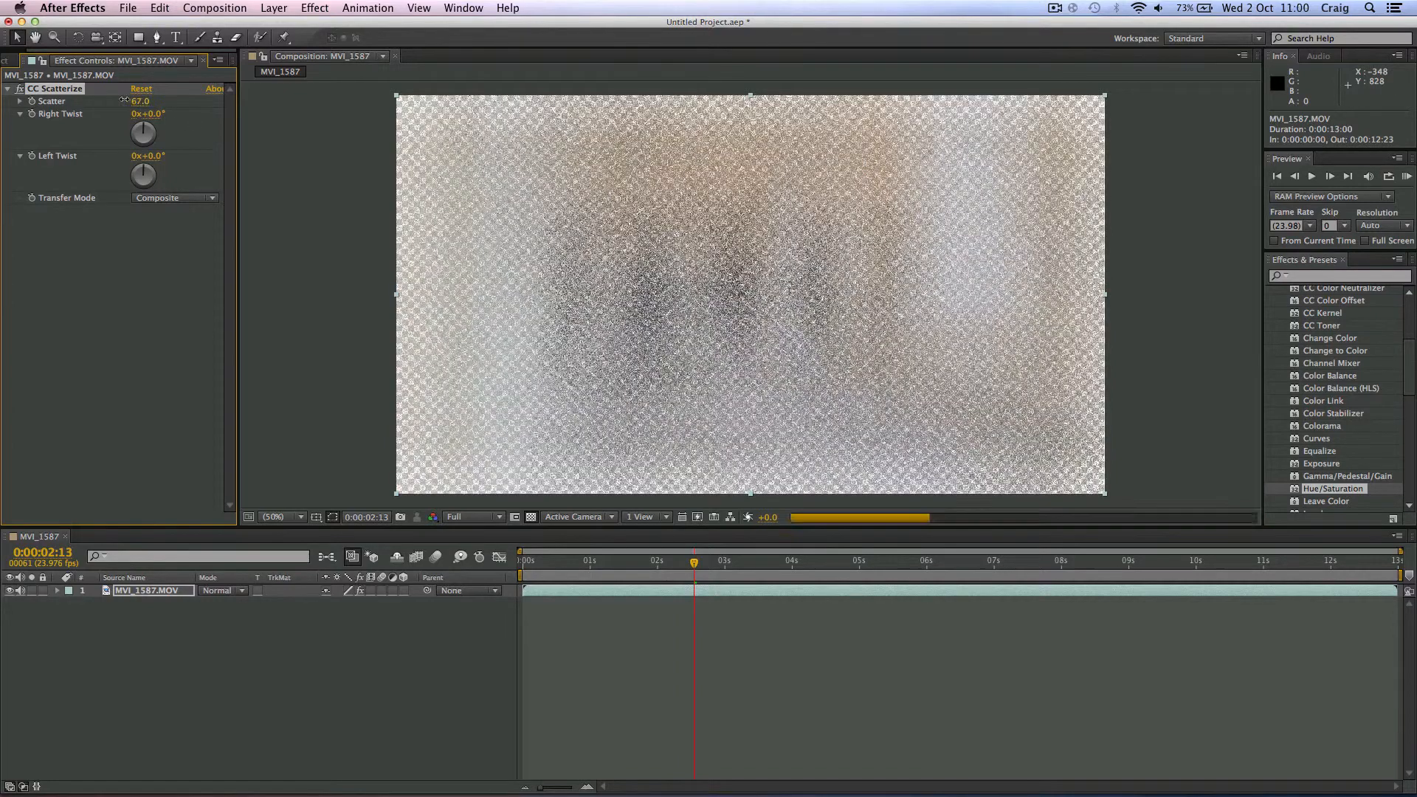
drag(140, 101, 118, 100)
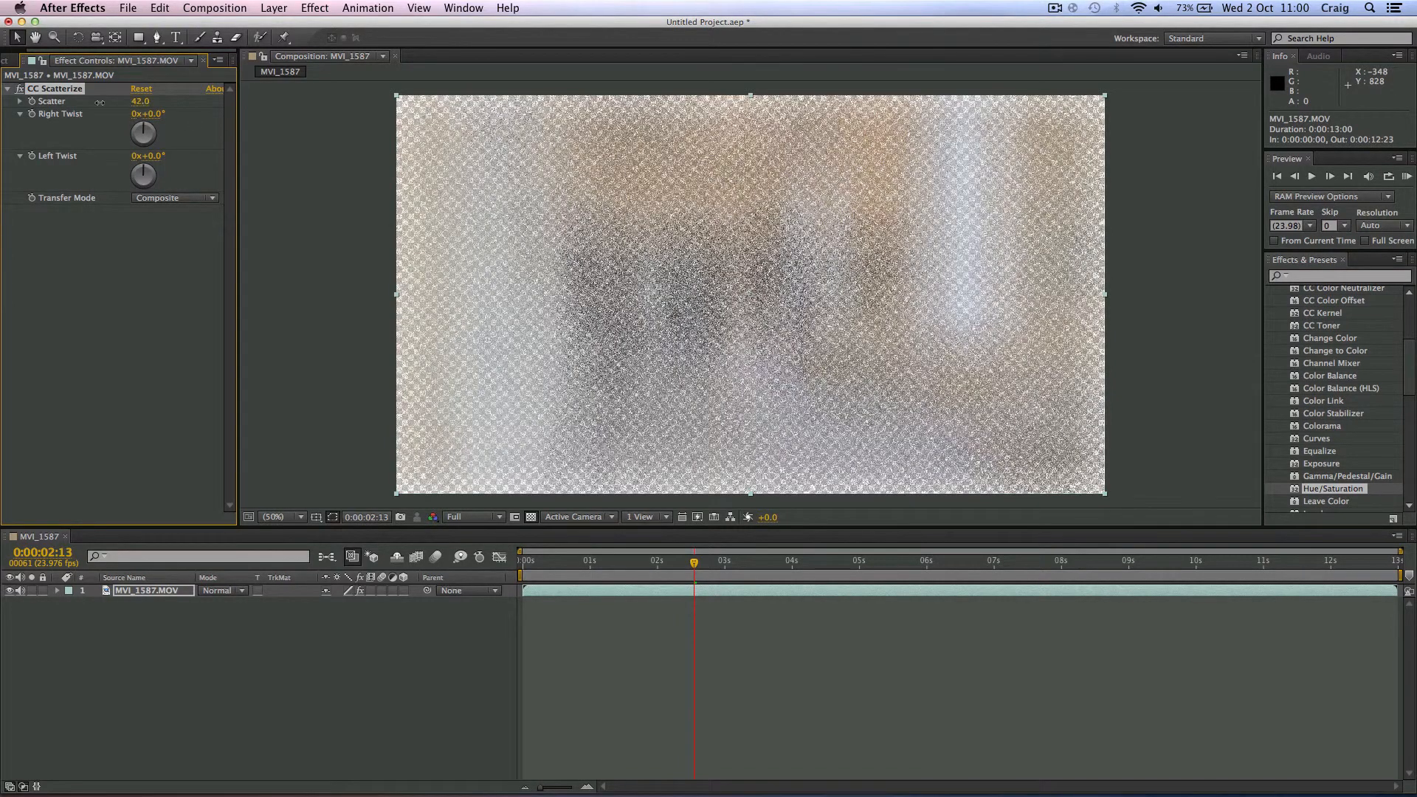
drag(145, 100, 136, 101)
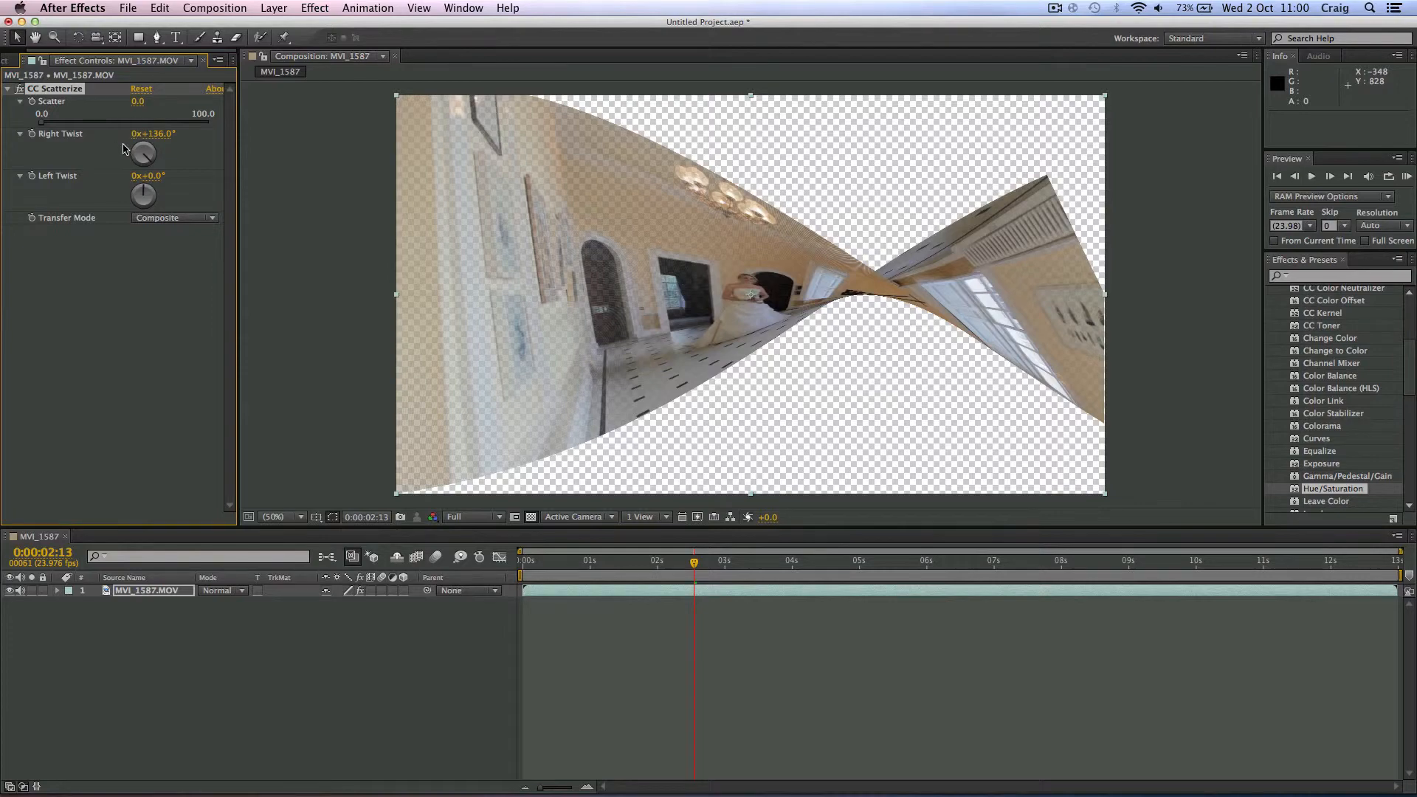
At Third resolution, try larger Right Twist values, then settle it at about +2°.
drag(142, 152, 153, 140)
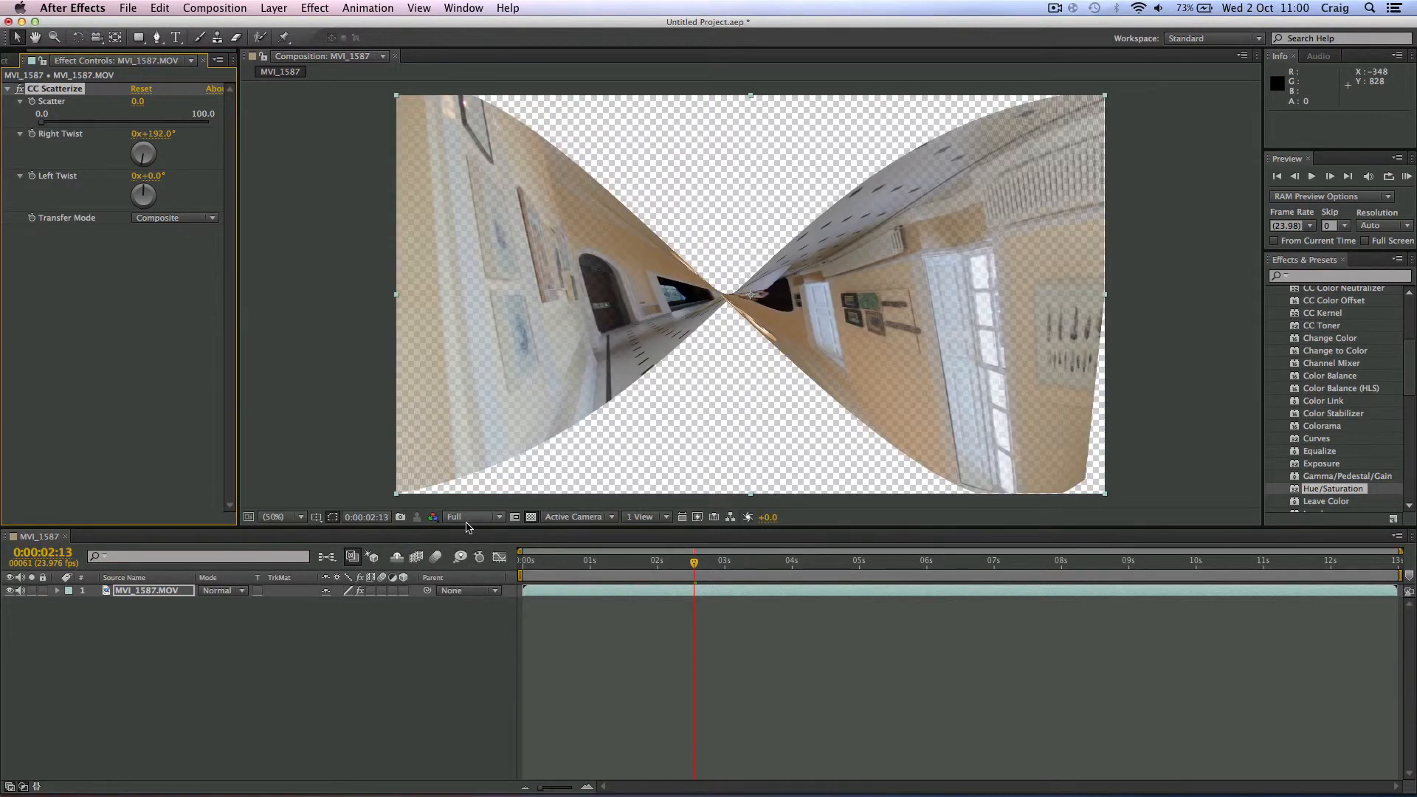
click(469, 517)
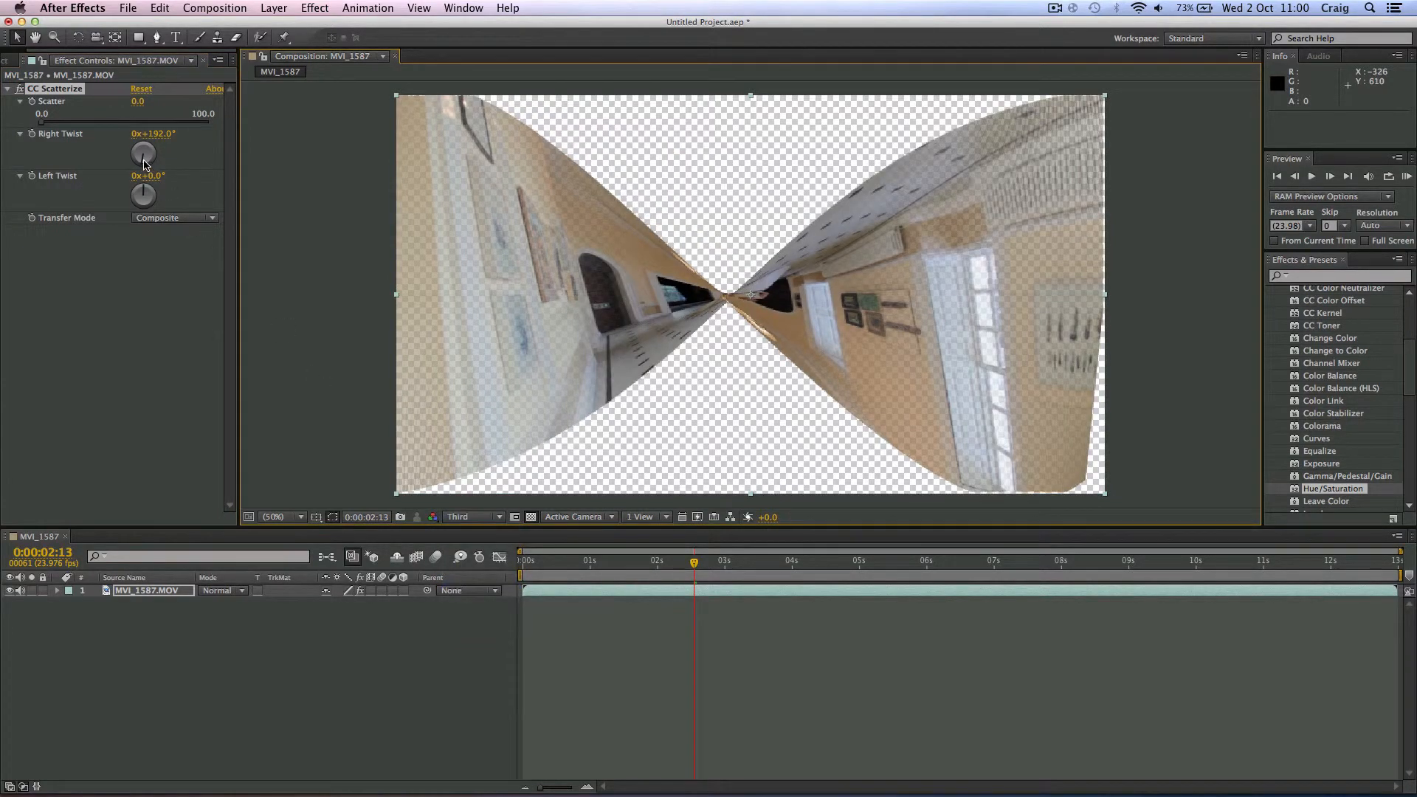
drag(144, 152, 158, 158)
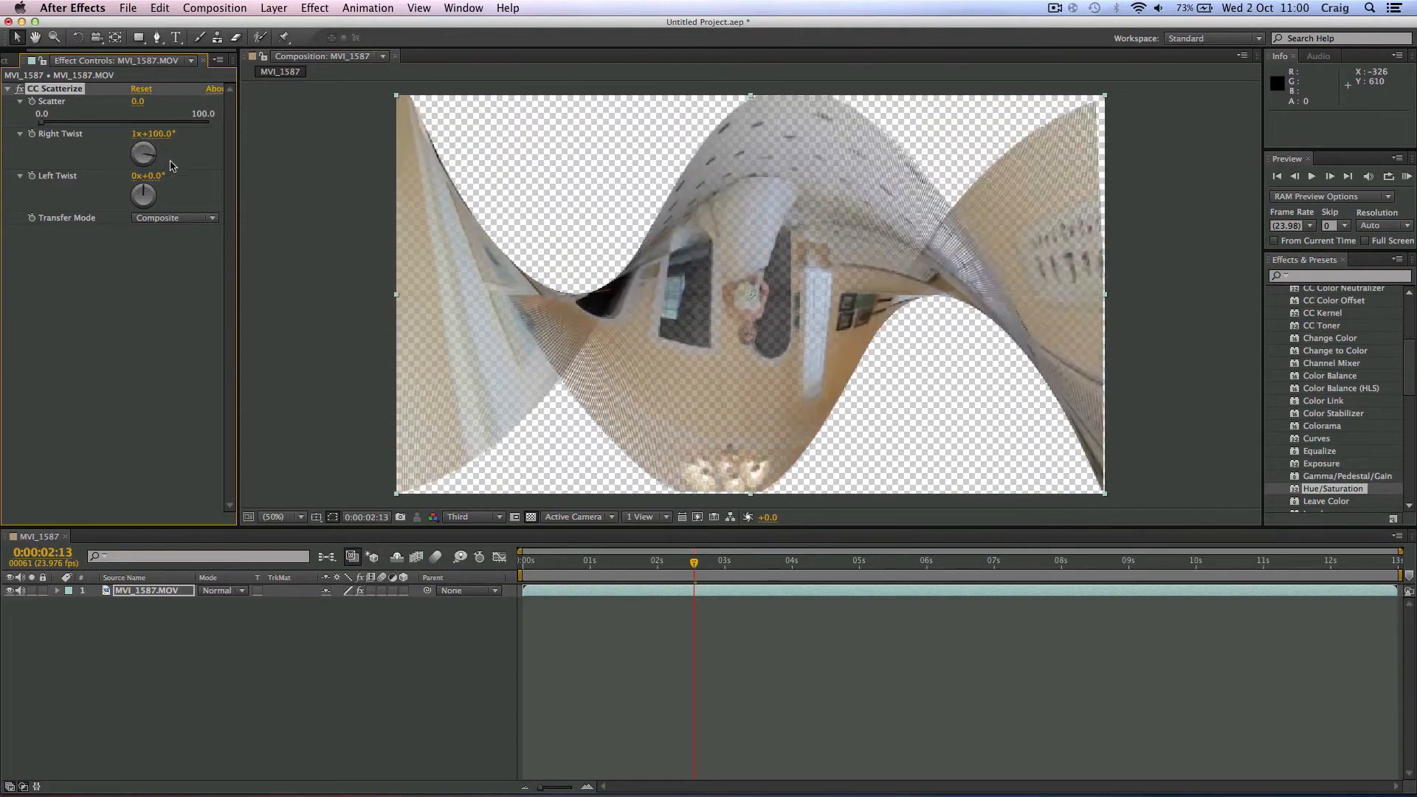
drag(143, 154, 118, 136)
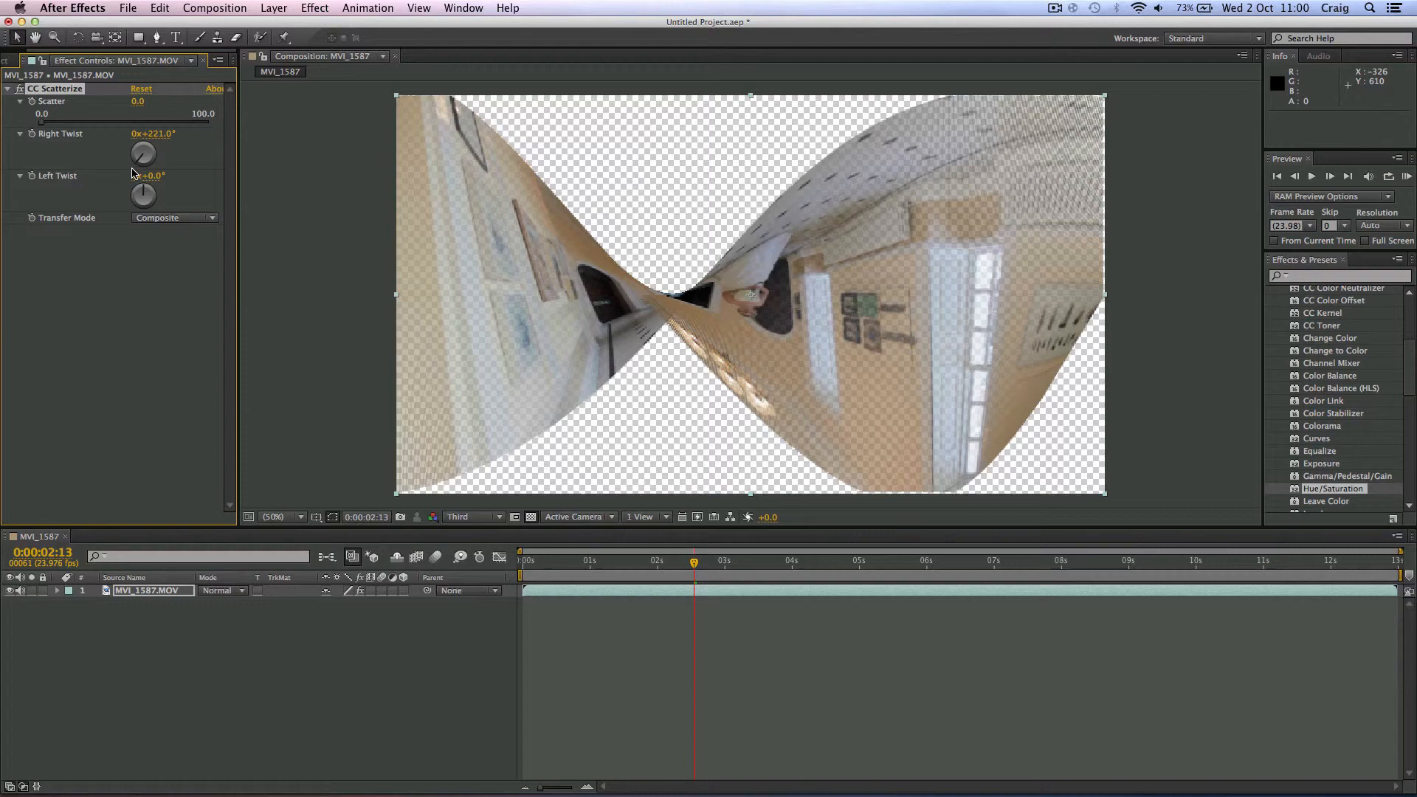
drag(143, 153, 143, 149)
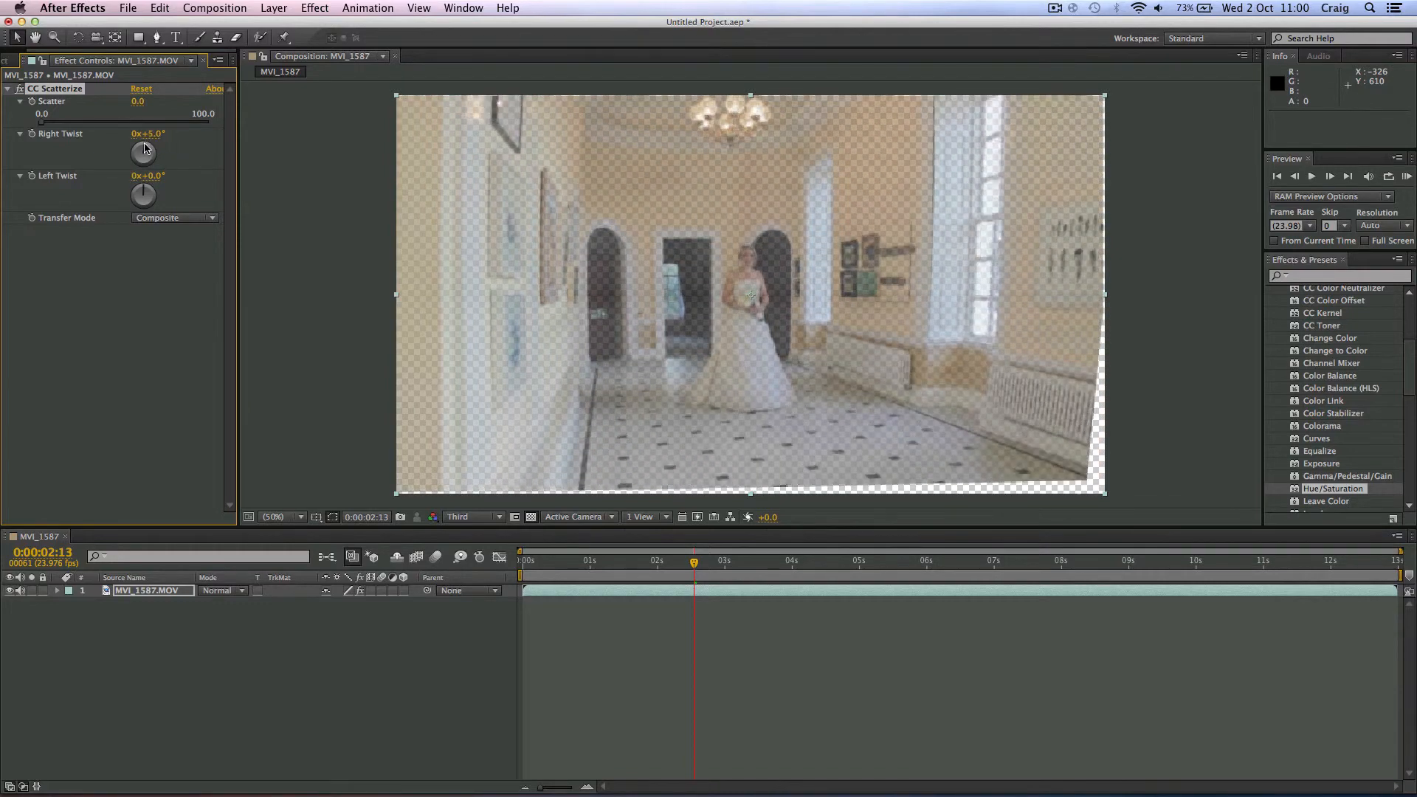
drag(149, 149, 136, 153)
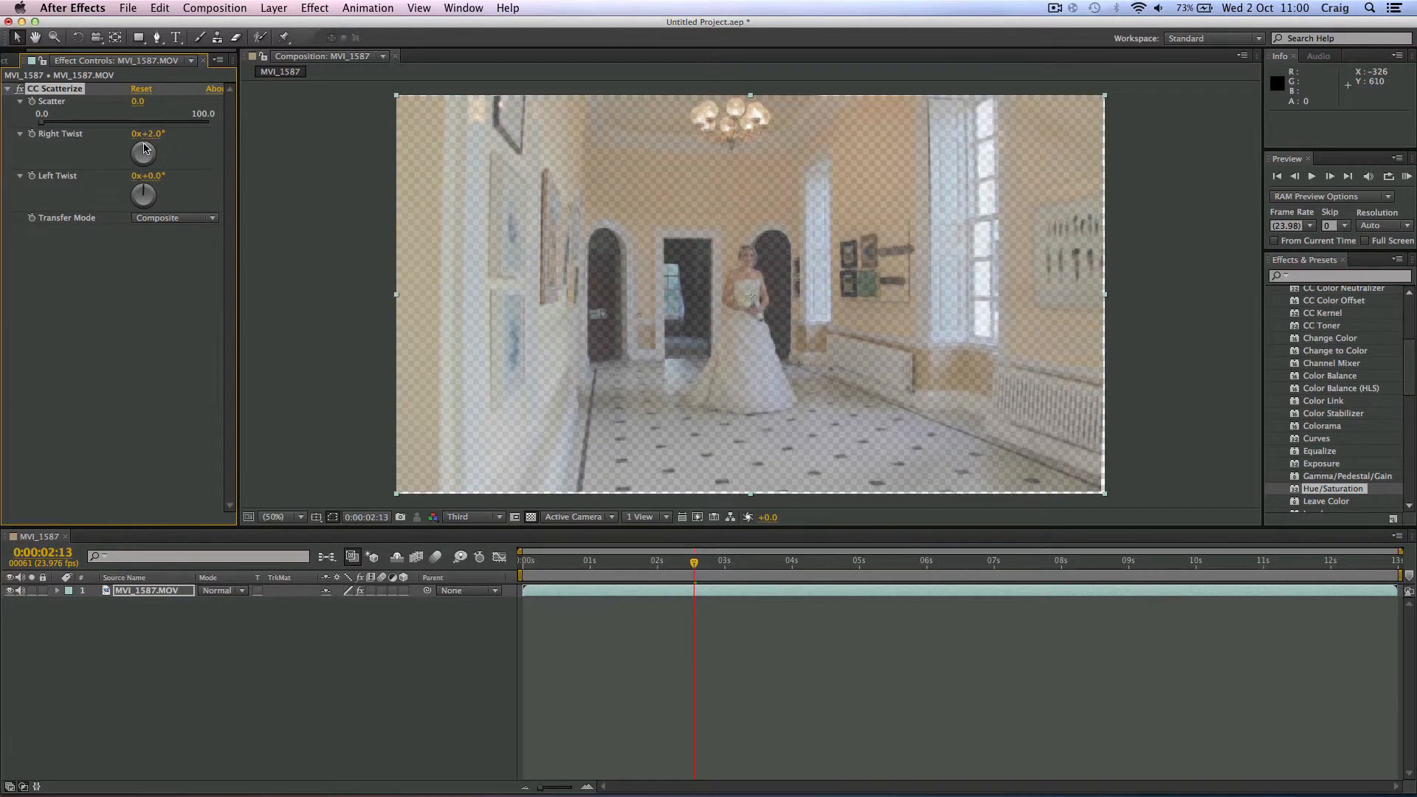